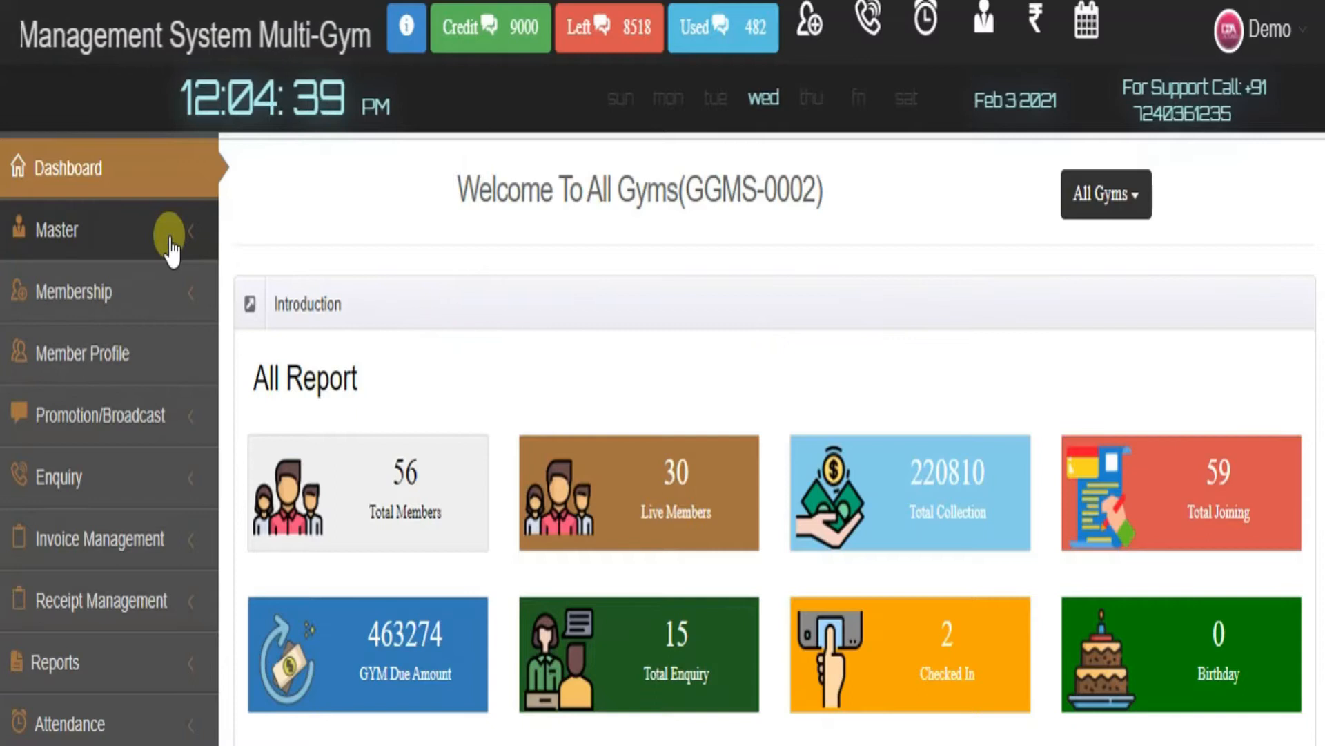
- Expand and collapse the Master section, then scroll down the page
{"action": "left_click", "coordinate": [55, 230]}
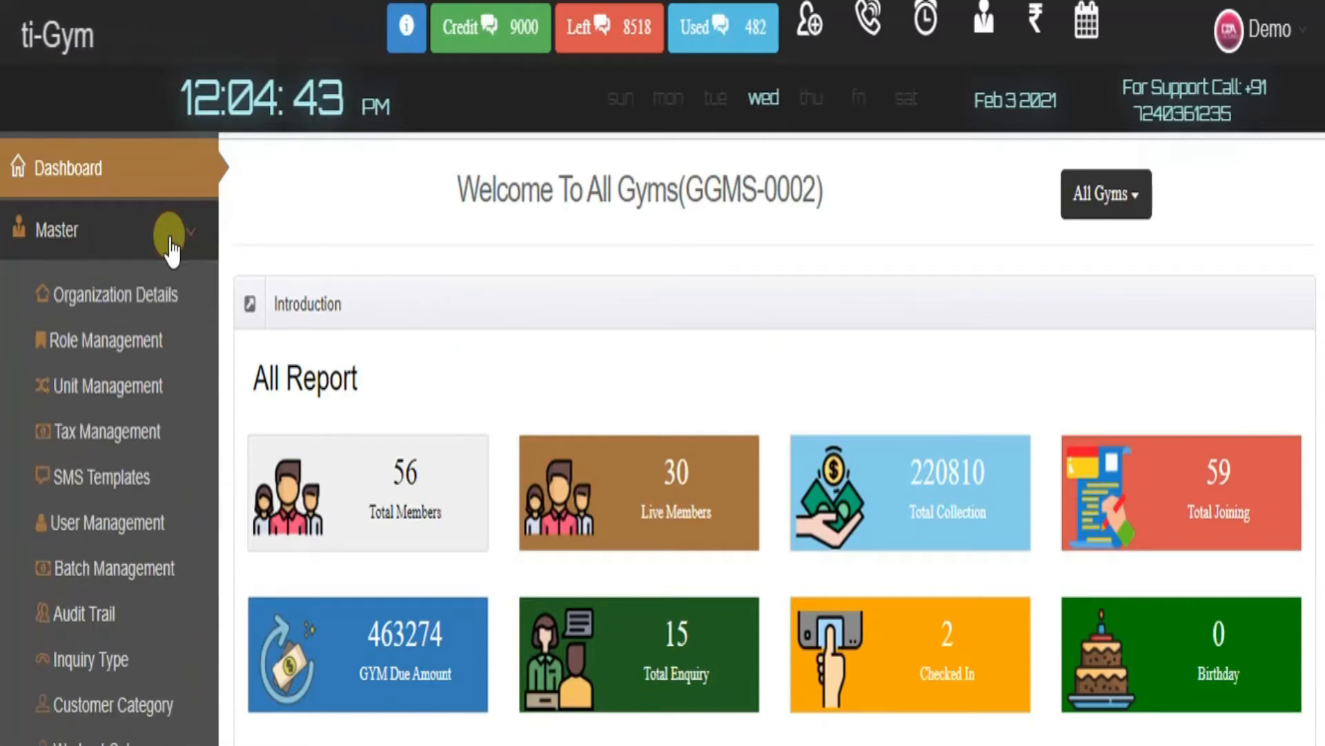
{"action": "left_click", "coordinate": [57, 230]}
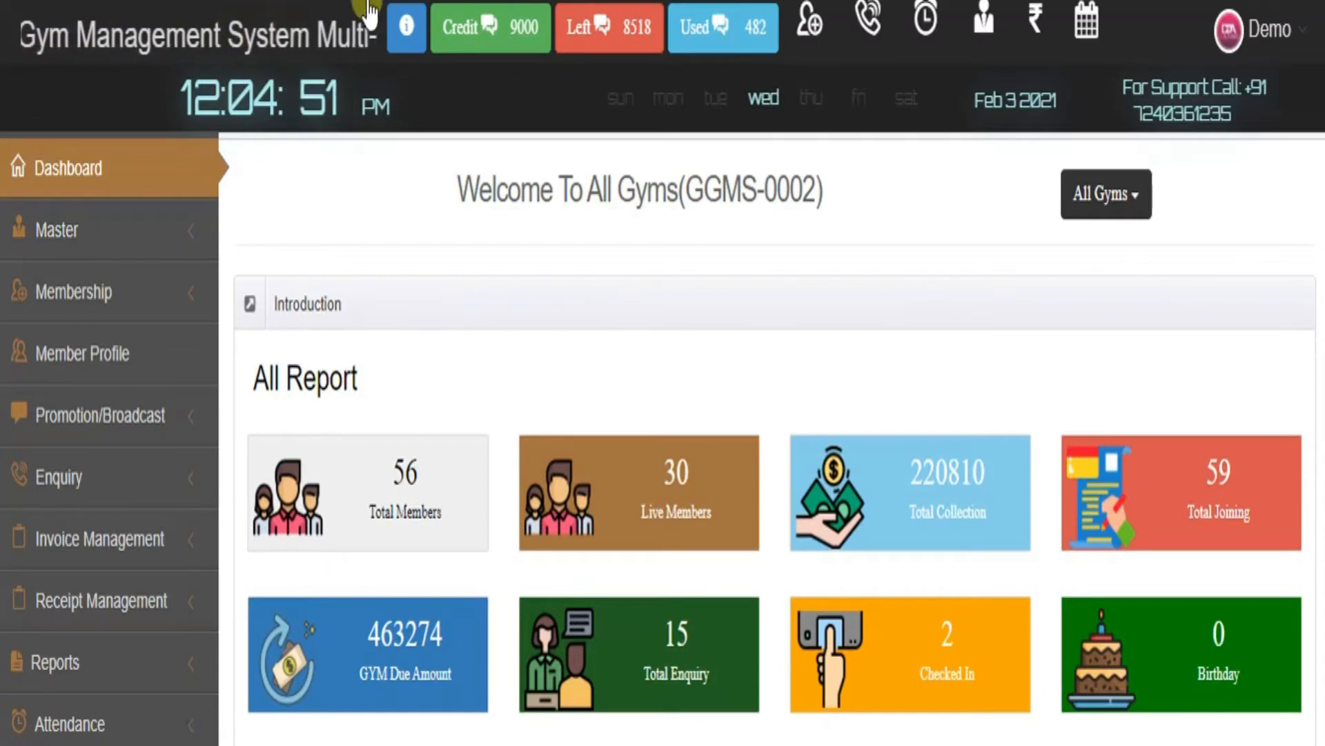
{"action": "mouse_move", "coordinate": [405, 31]}
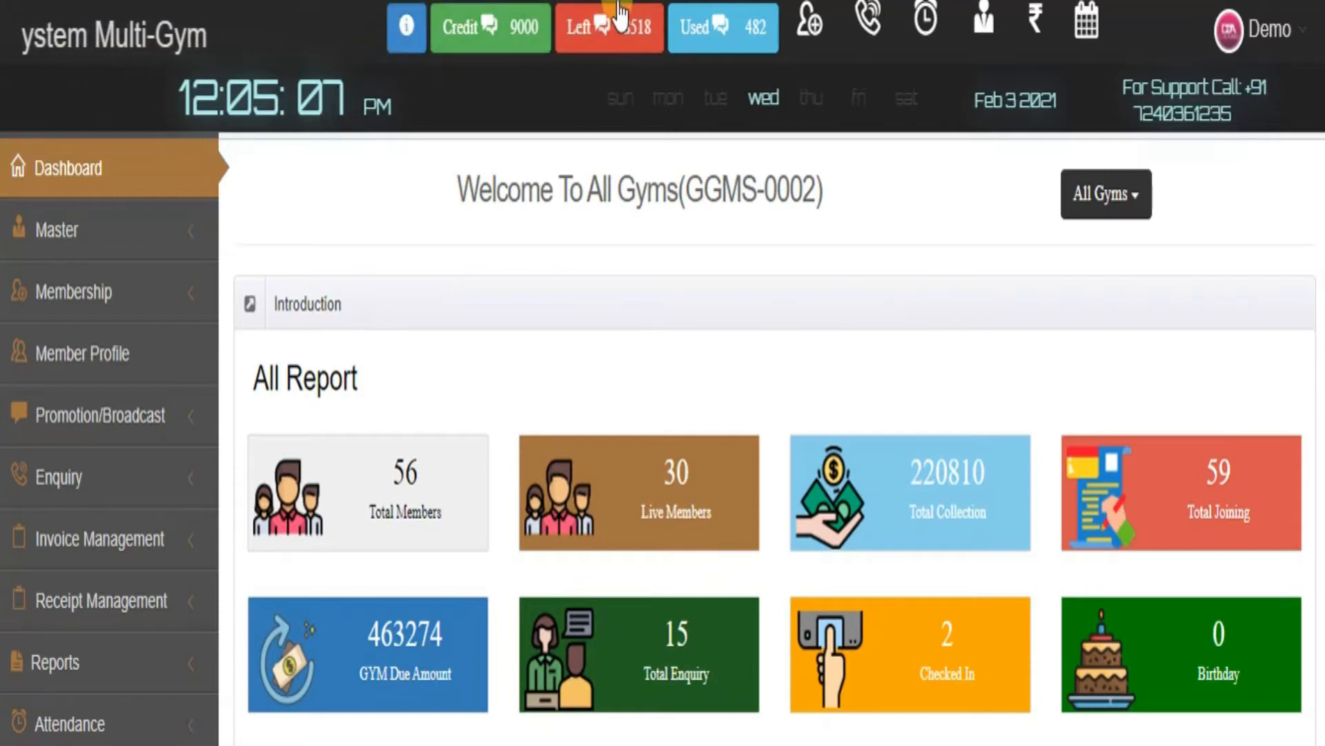
{"action": "mouse_move", "coordinate": [684, 34]}
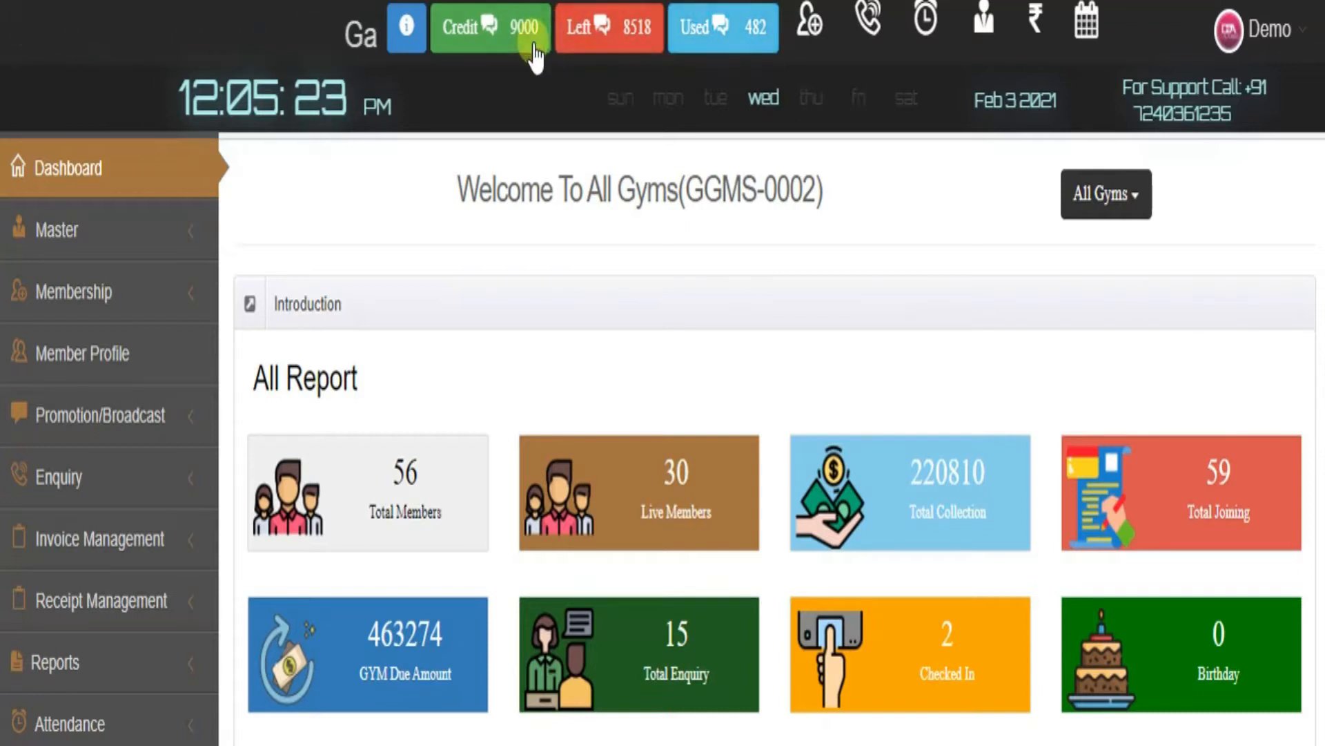
{"action": "mouse_move", "coordinate": [527, 47]}
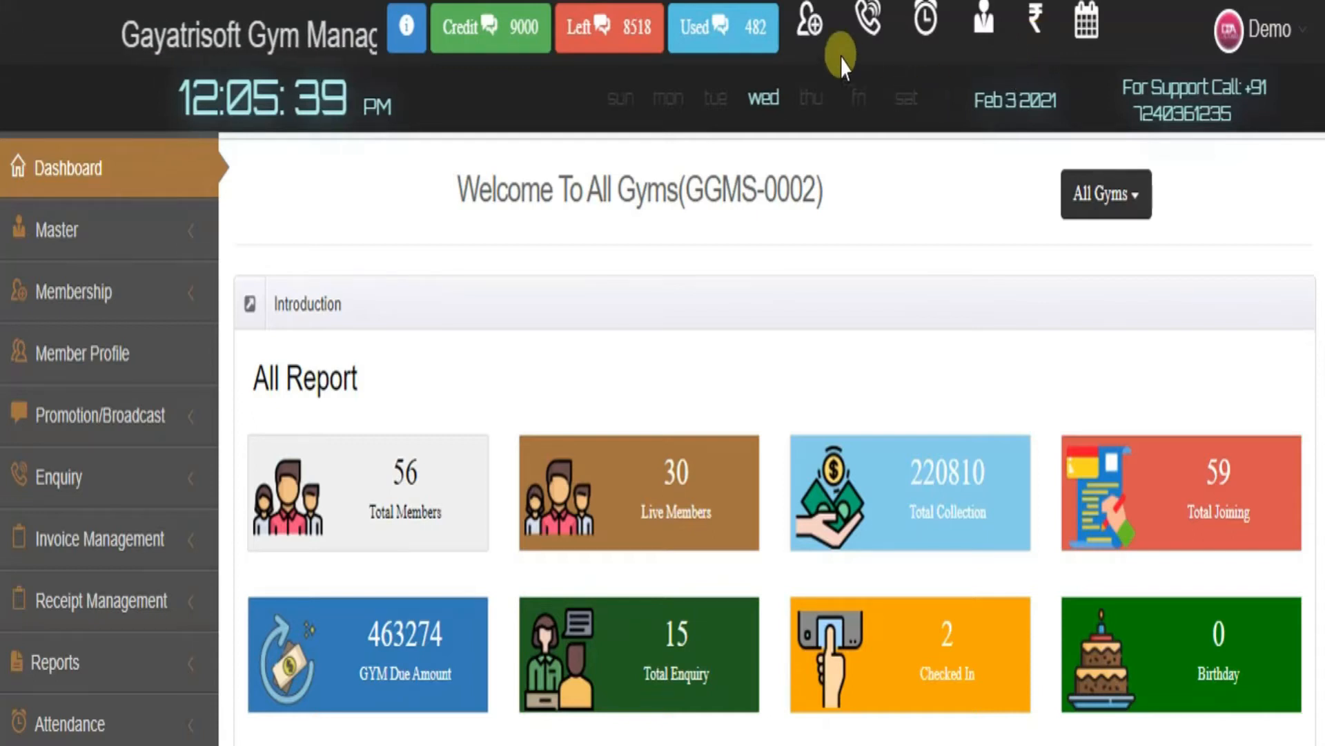
{"action": "mouse_move", "coordinate": [809, 23]}
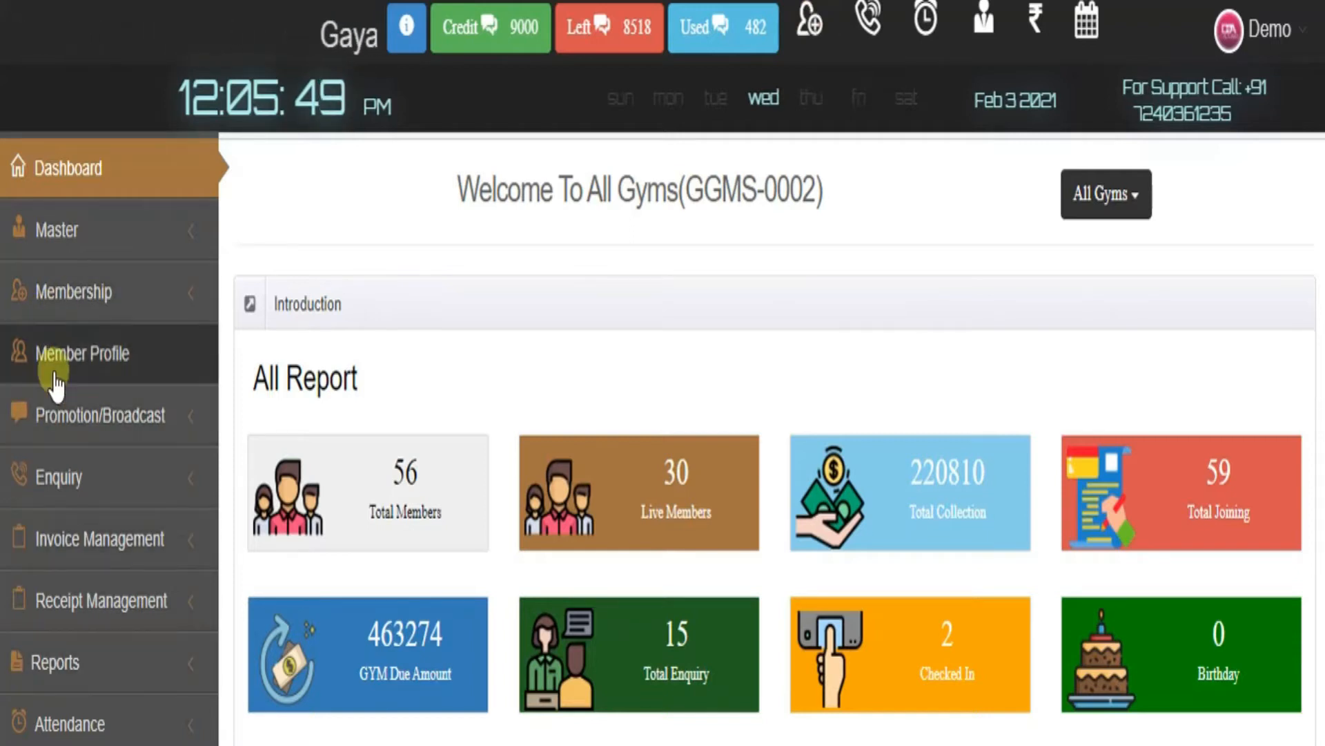
{"action": "mouse_move", "coordinate": [809, 26]}
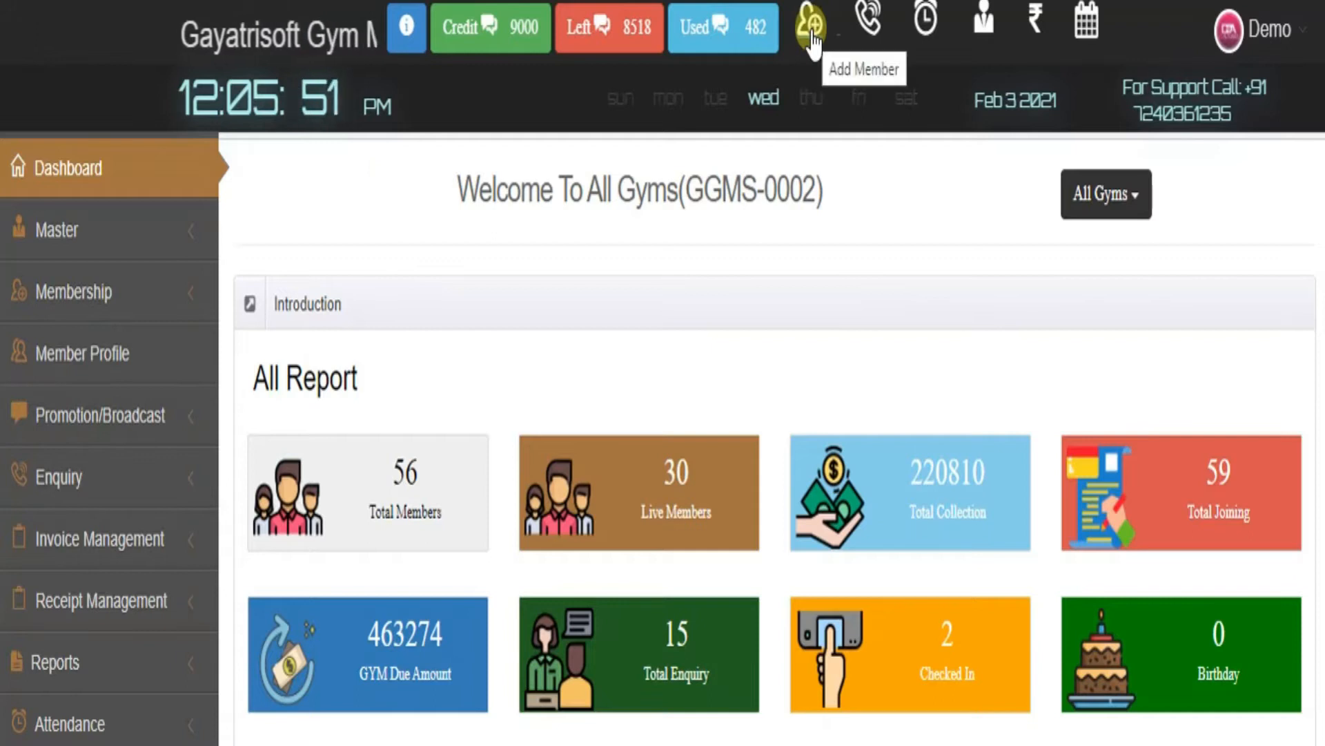
{"action": "mouse_move", "coordinate": [870, 18]}
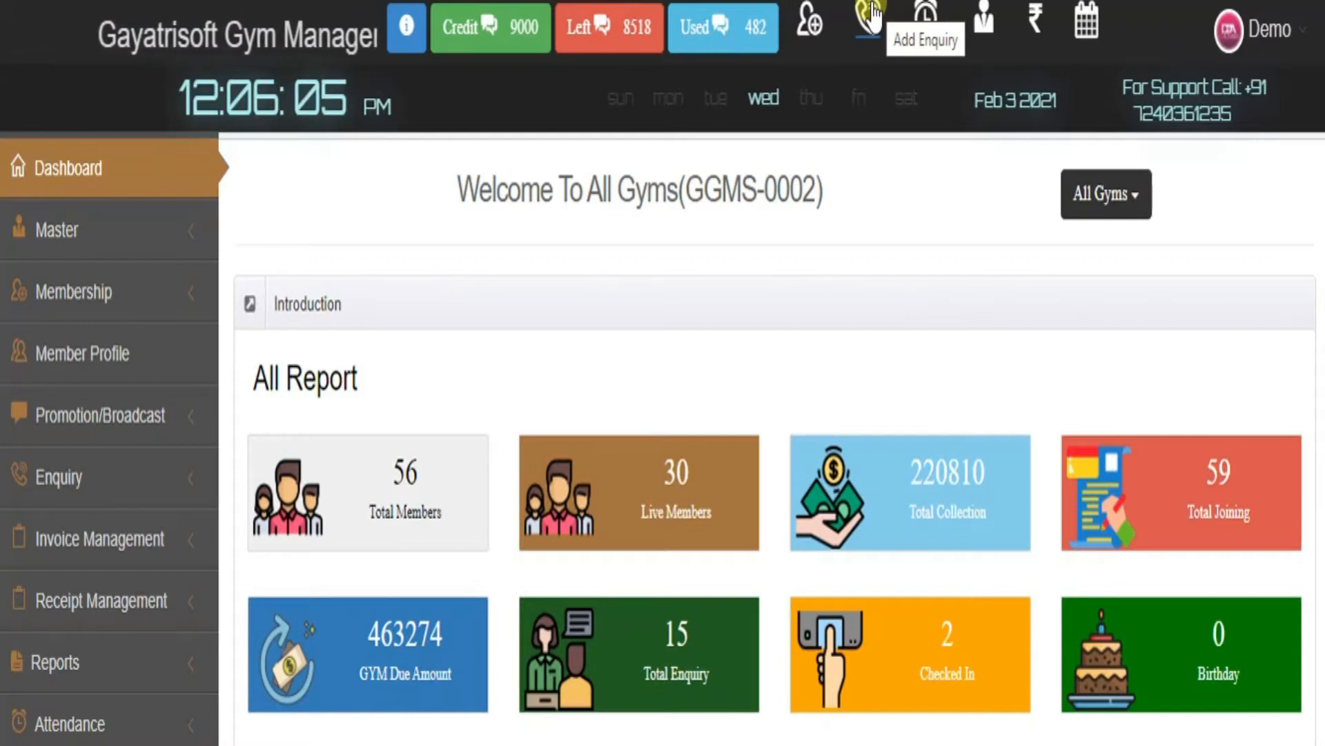
{"action": "mouse_move", "coordinate": [927, 21]}
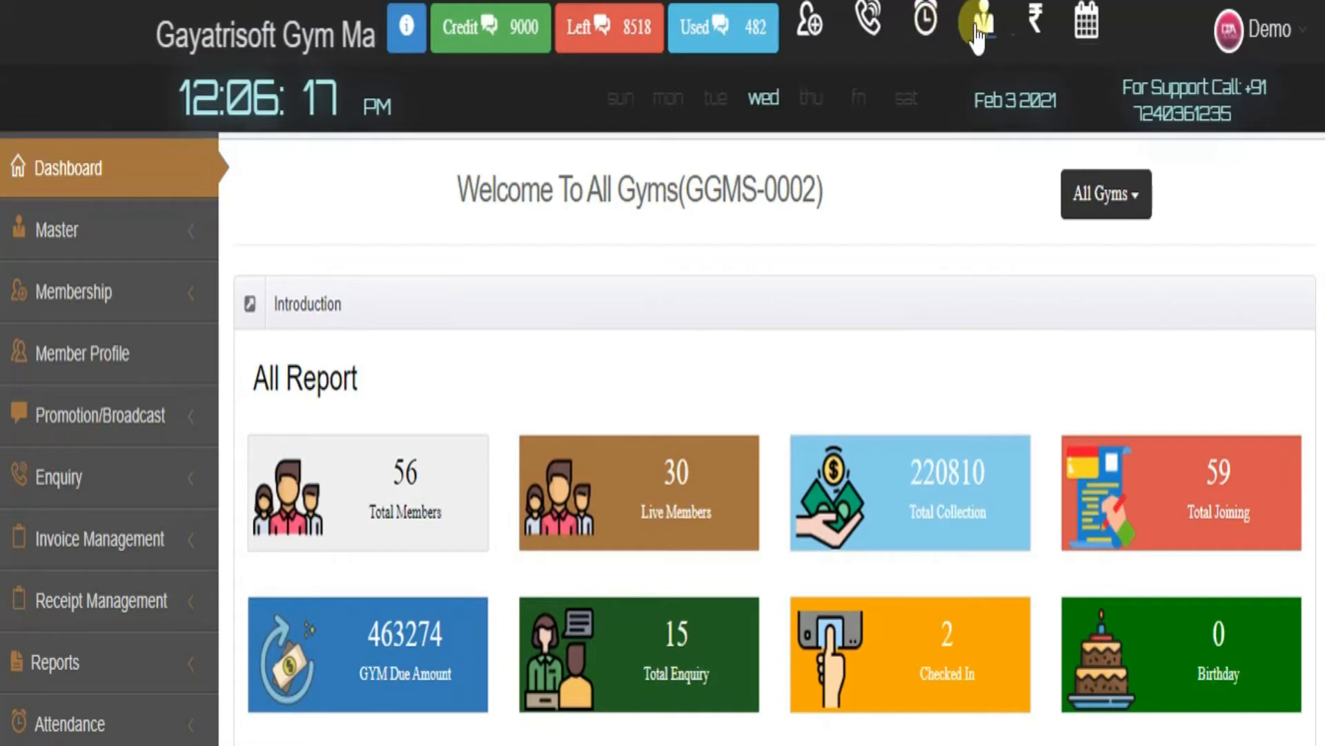
{"action": "mouse_move", "coordinate": [979, 17]}
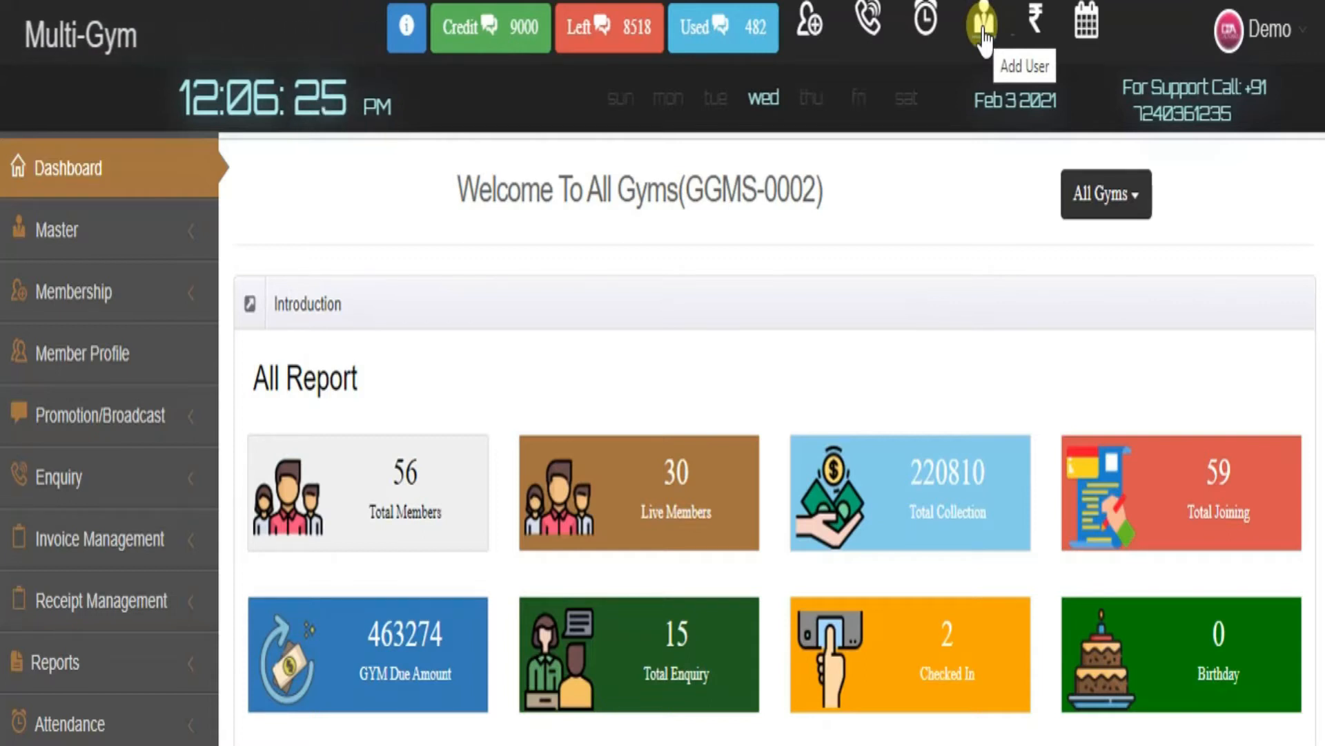
{"action": "mouse_move", "coordinate": [1026, 33]}
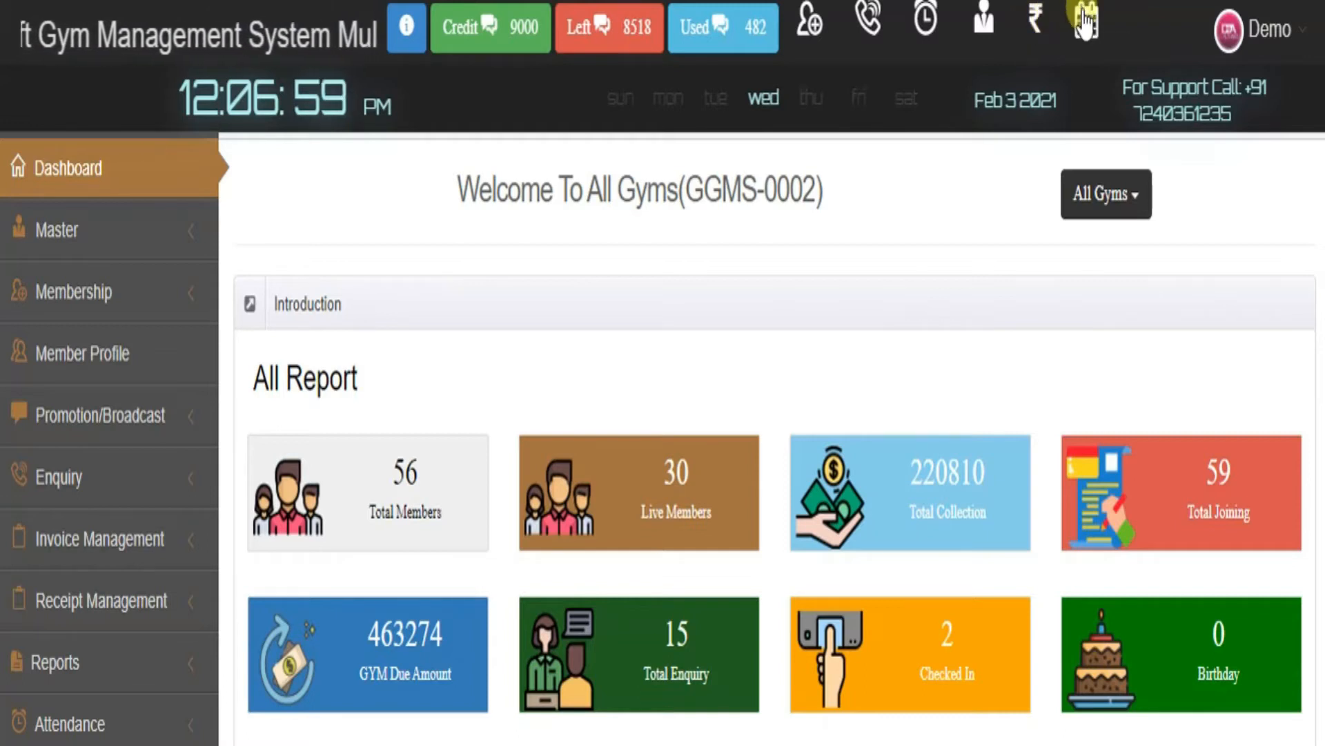
{"action": "mouse_move", "coordinate": [1083, 19]}
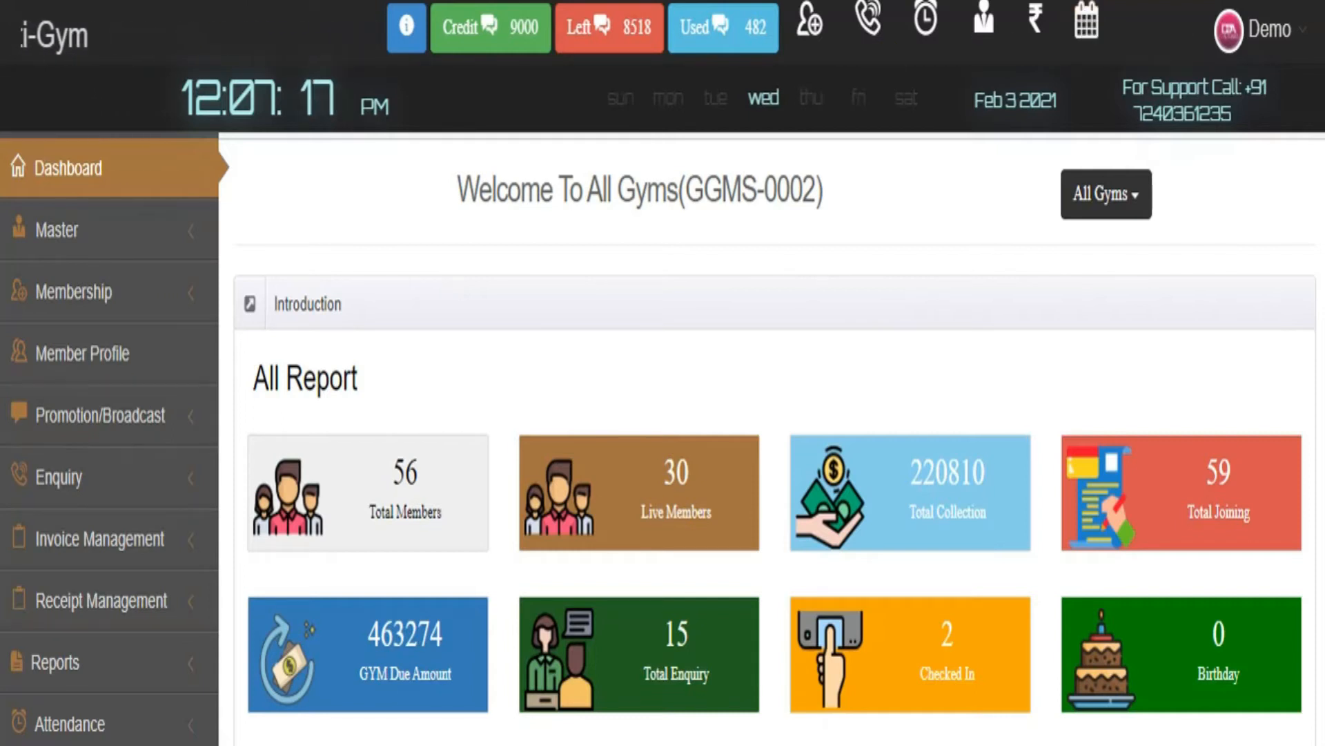
{"action": "scroll", "scroll_direction": "down", "scroll_amount": 3}
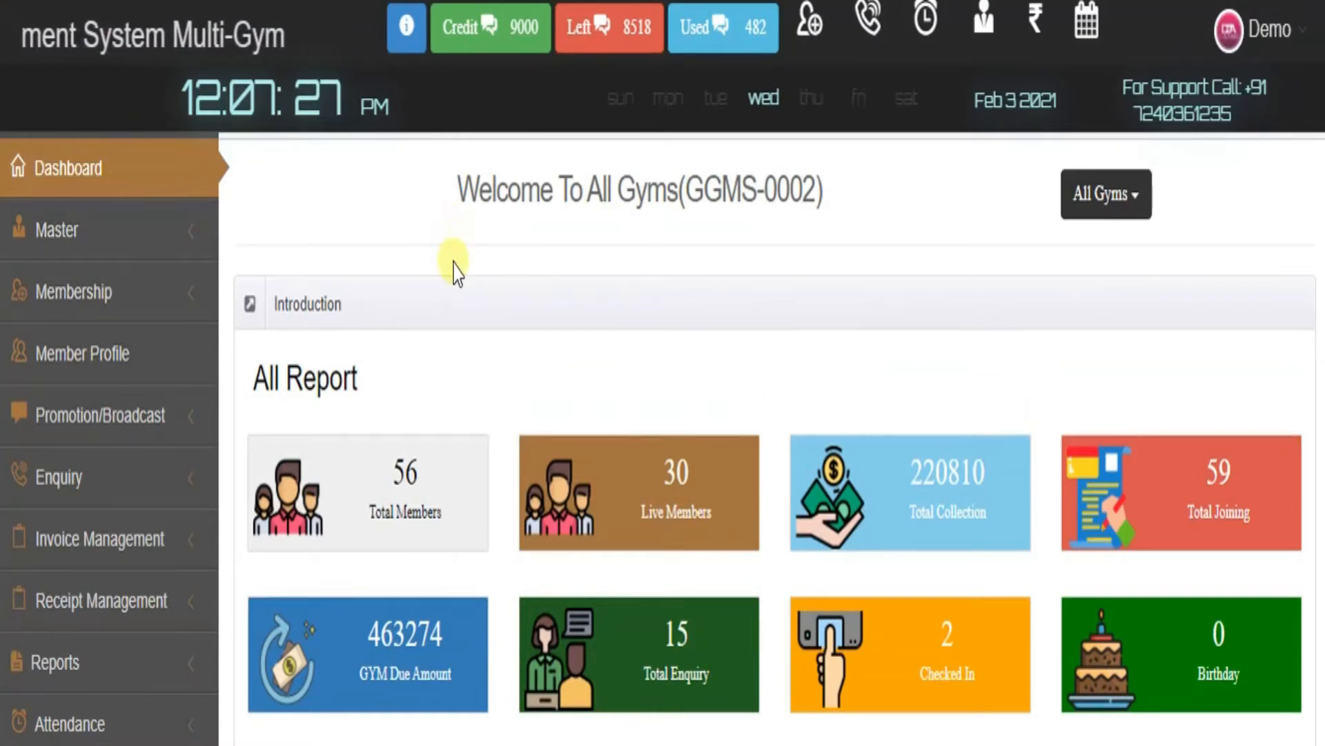
{"action": "scroll", "scroll_direction": "down", "scroll_amount": 3}
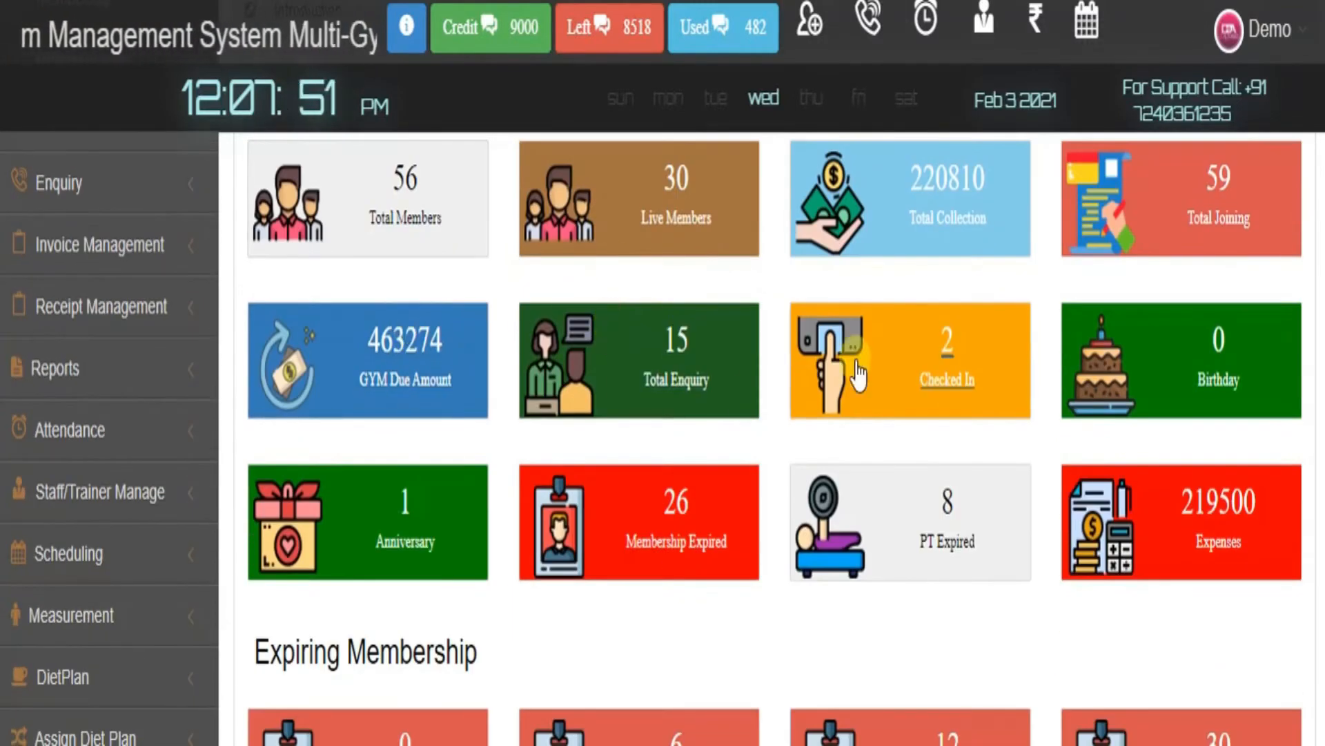
{"action": "scroll", "scroll_direction": "down", "scroll_amount": 3}
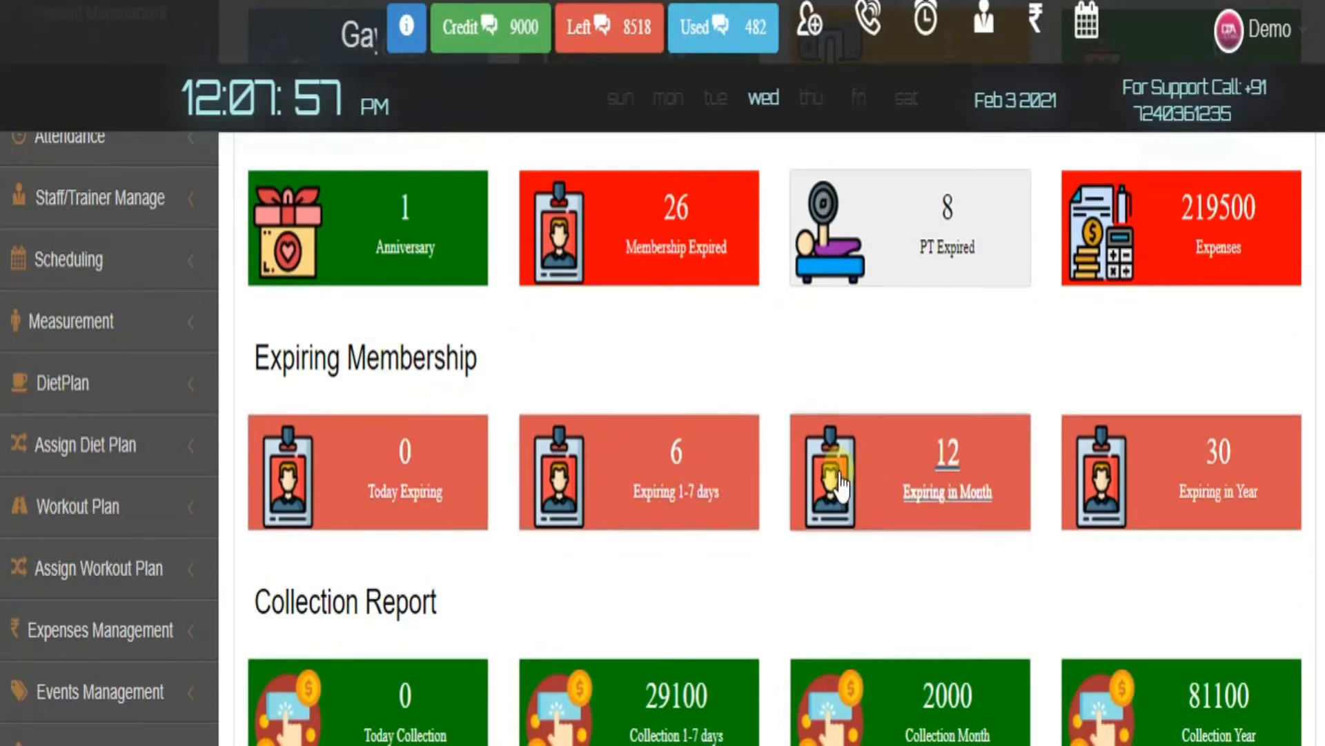
{"action": "scroll", "scroll_direction": "down", "scroll_amount": 3}
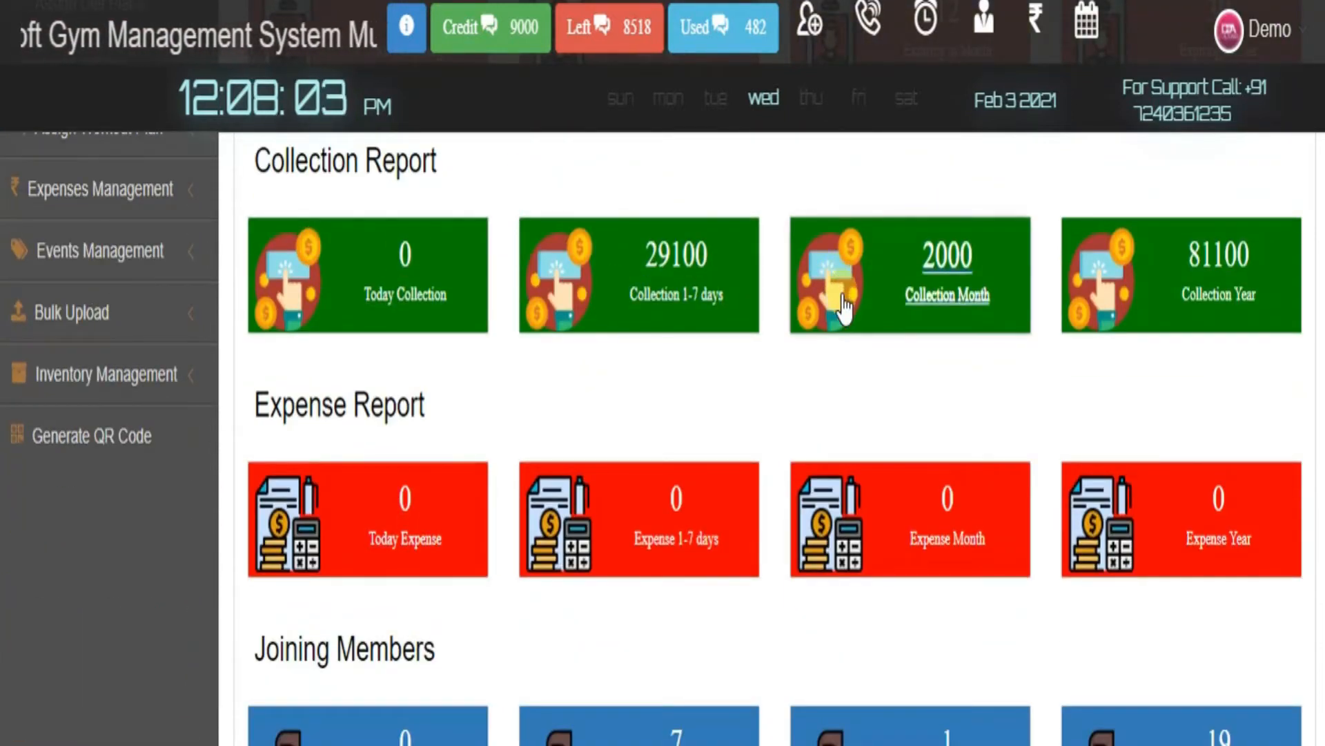
{"action": "scroll", "scroll_direction": "down", "scroll_amount": 3}
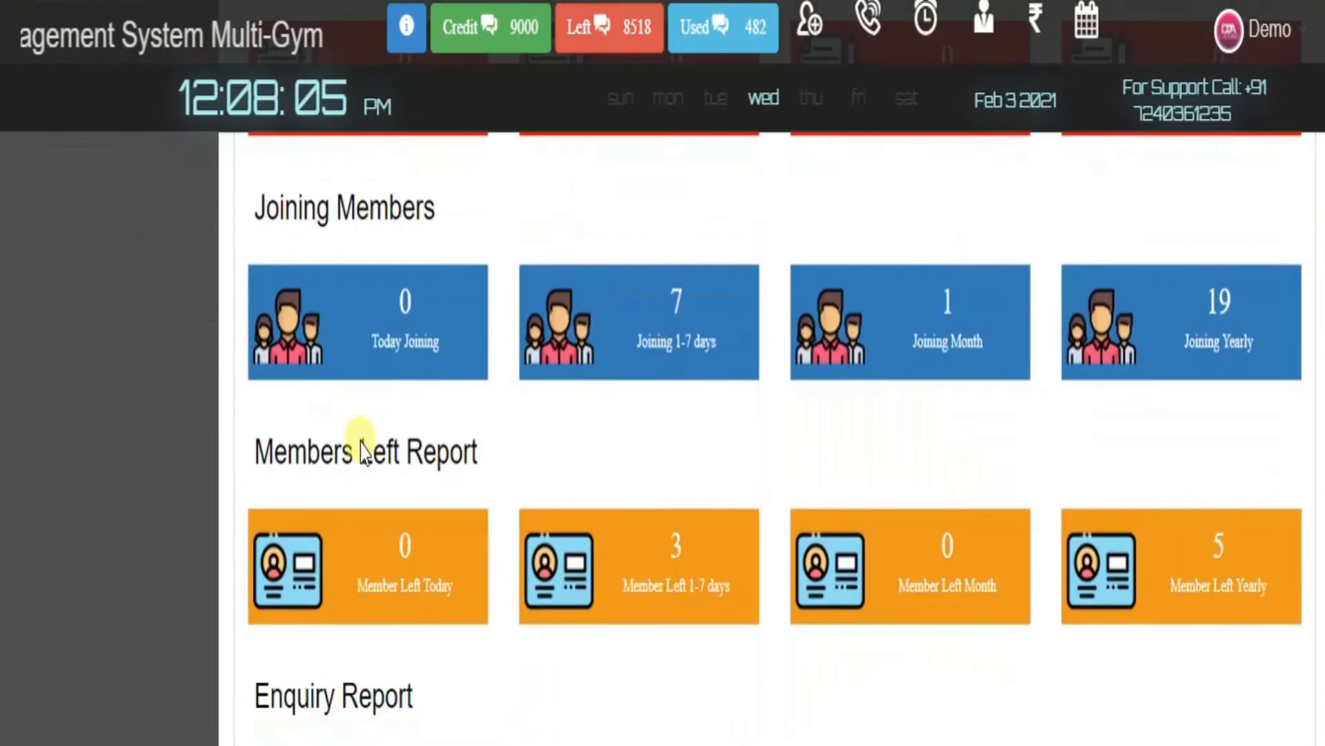
{"action": "scroll", "scroll_direction": "down", "scroll_amount": 3}
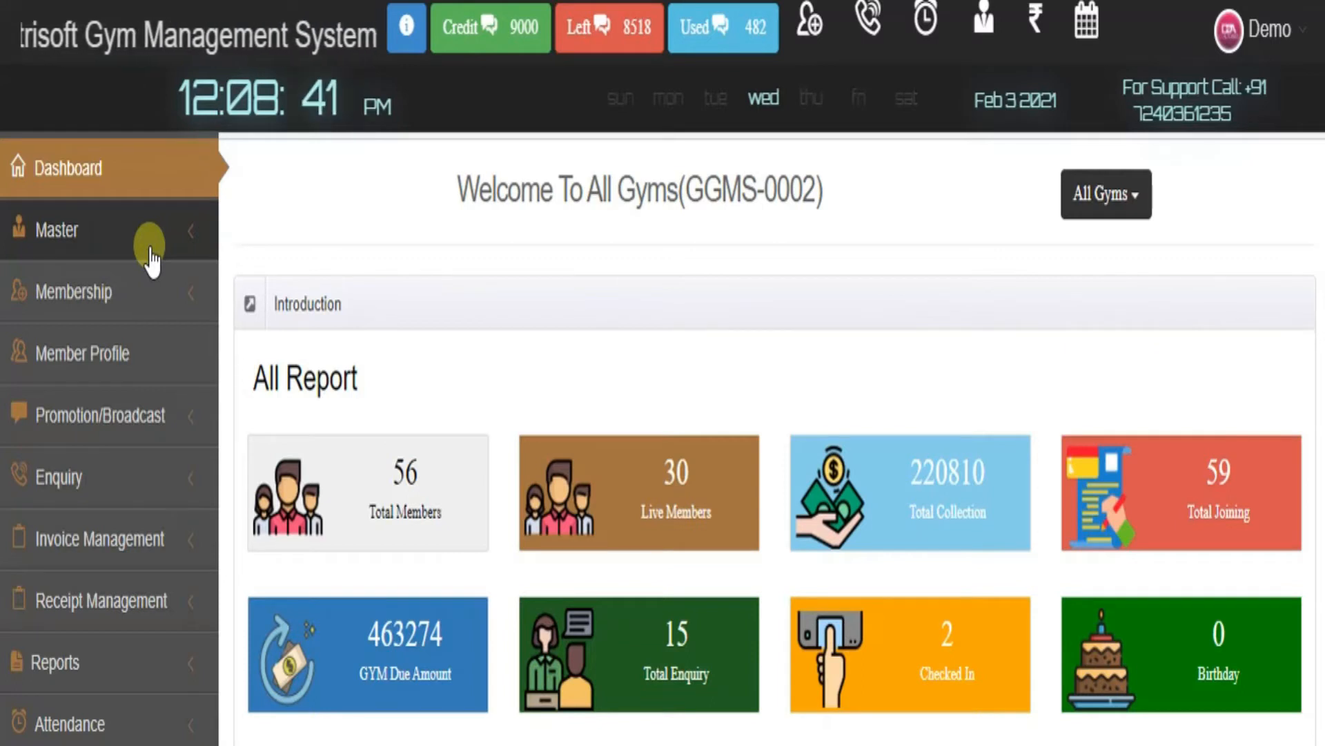
- Open Role Management's 16 roles and select the Receptionist role name
{"action": "left_click", "coordinate": [55, 229]}
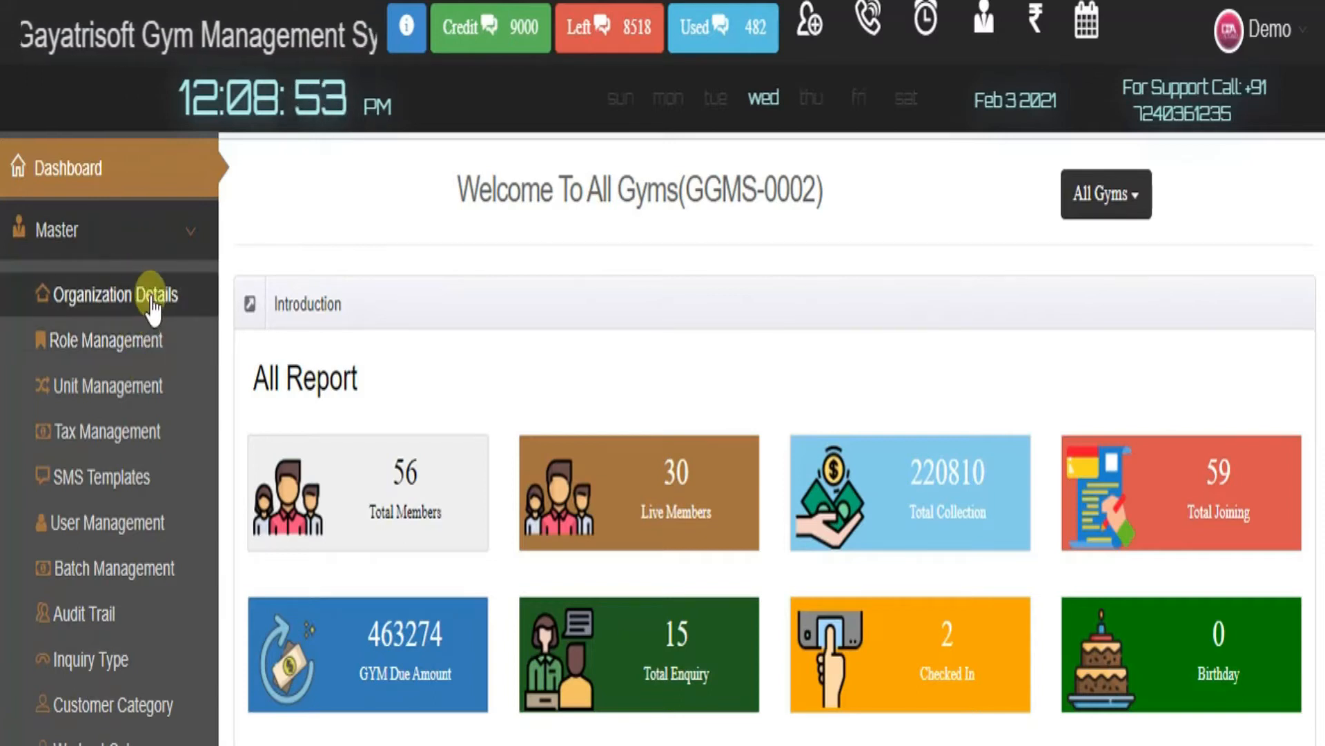
{"action": "mouse_move", "coordinate": [138, 367]}
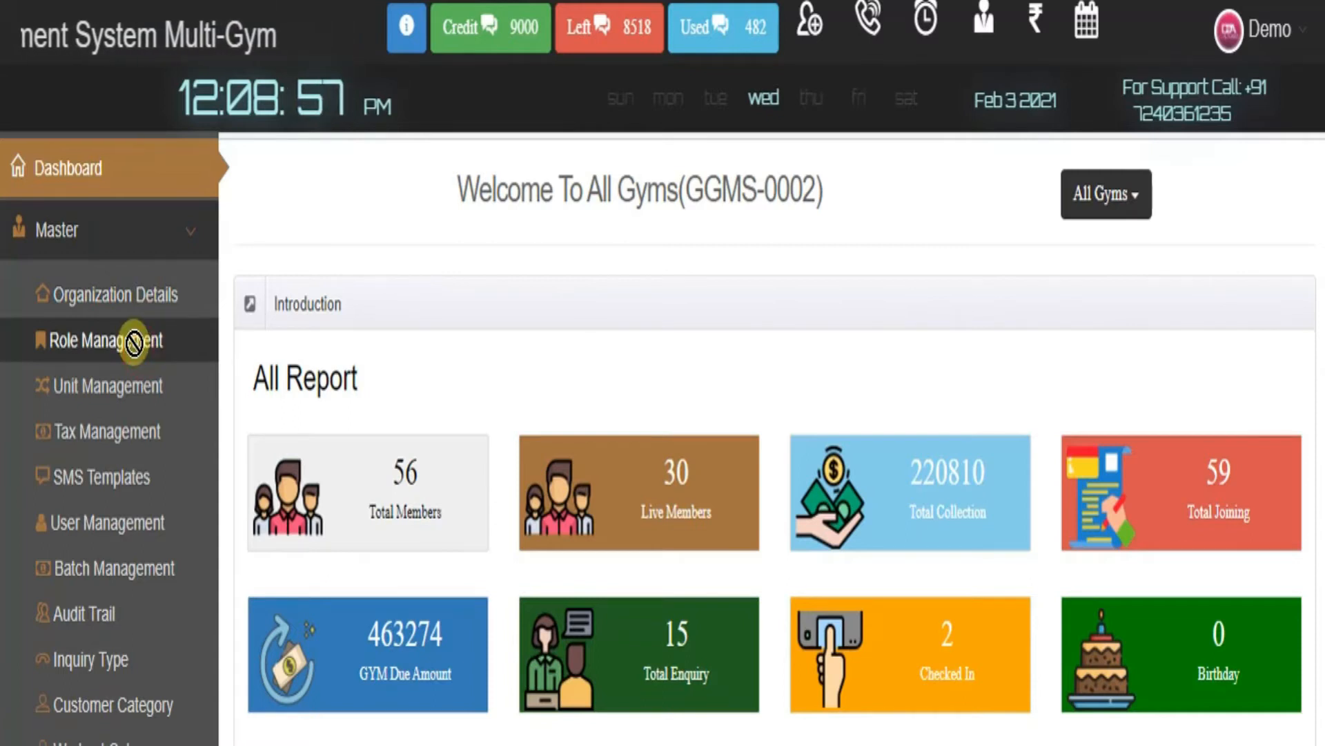
{"action": "left_click", "coordinate": [104, 340]}
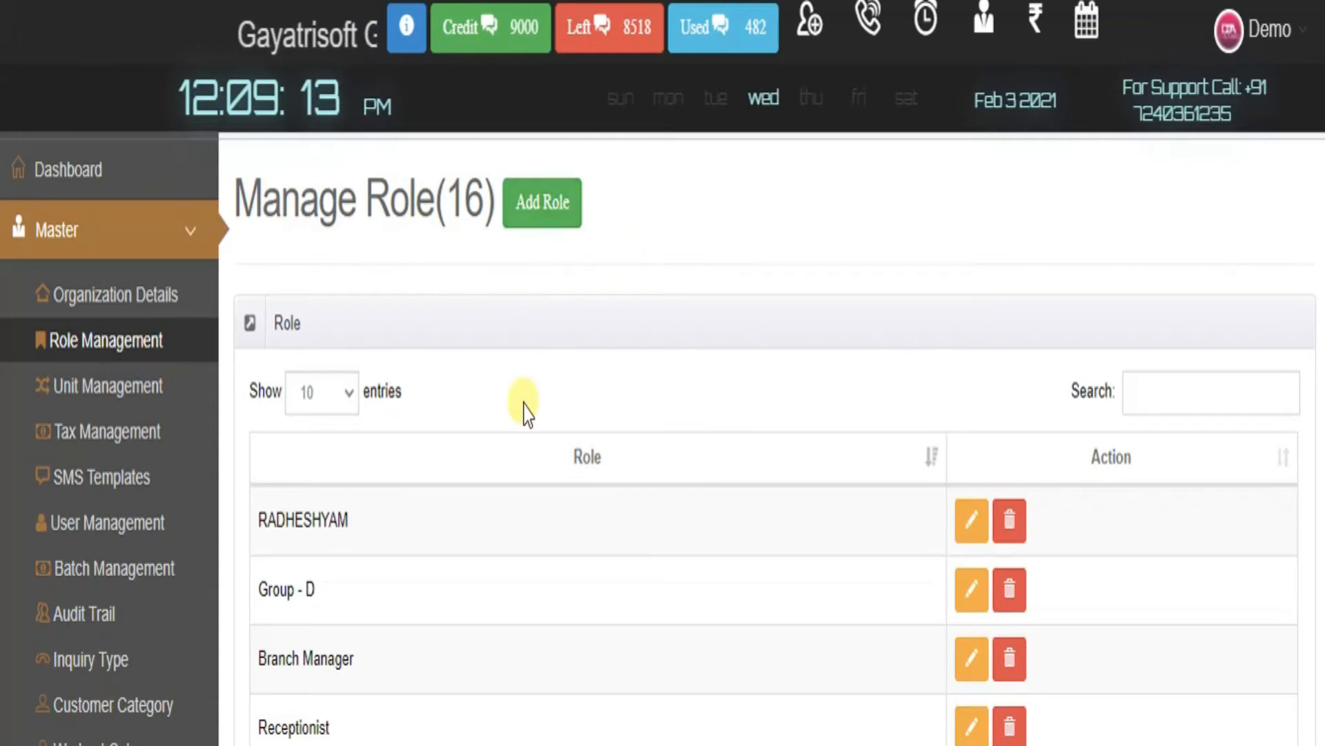
{"action": "mouse_move", "coordinate": [338, 674]}
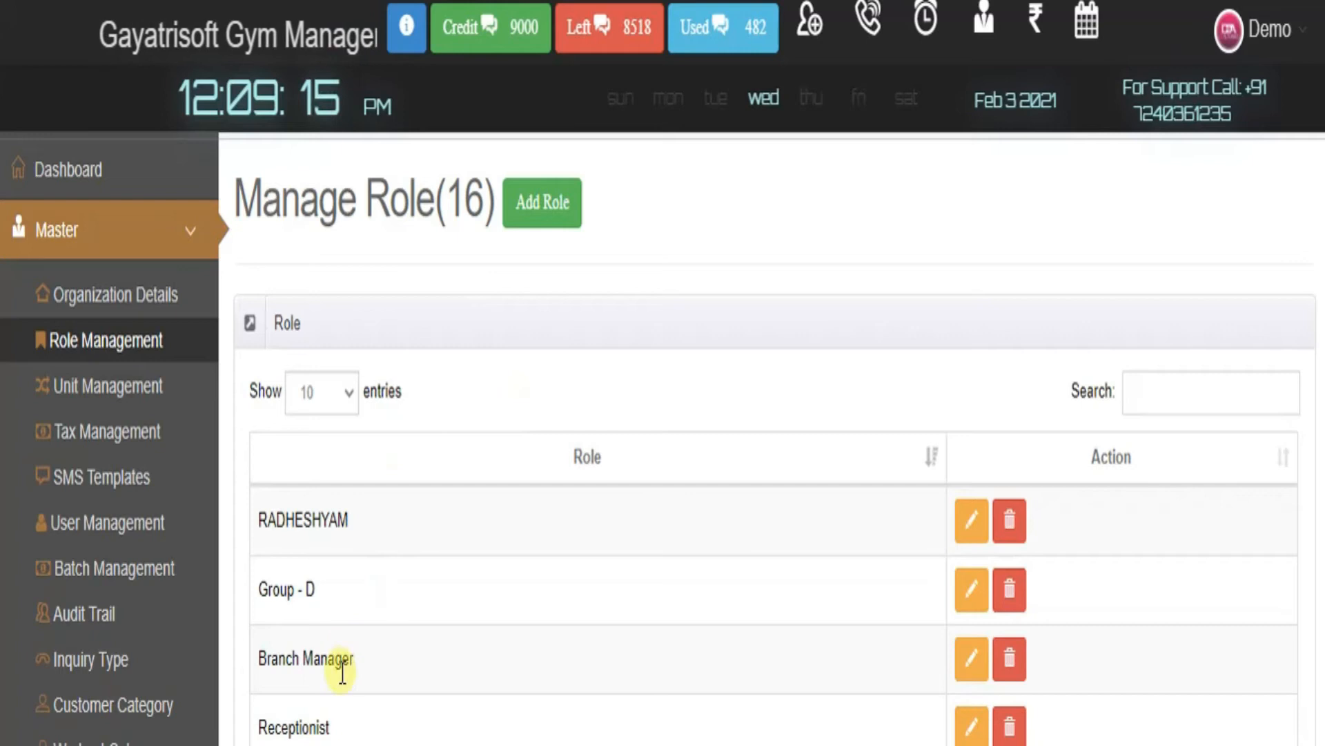
{"action": "double_click", "coordinate": [291, 727]}
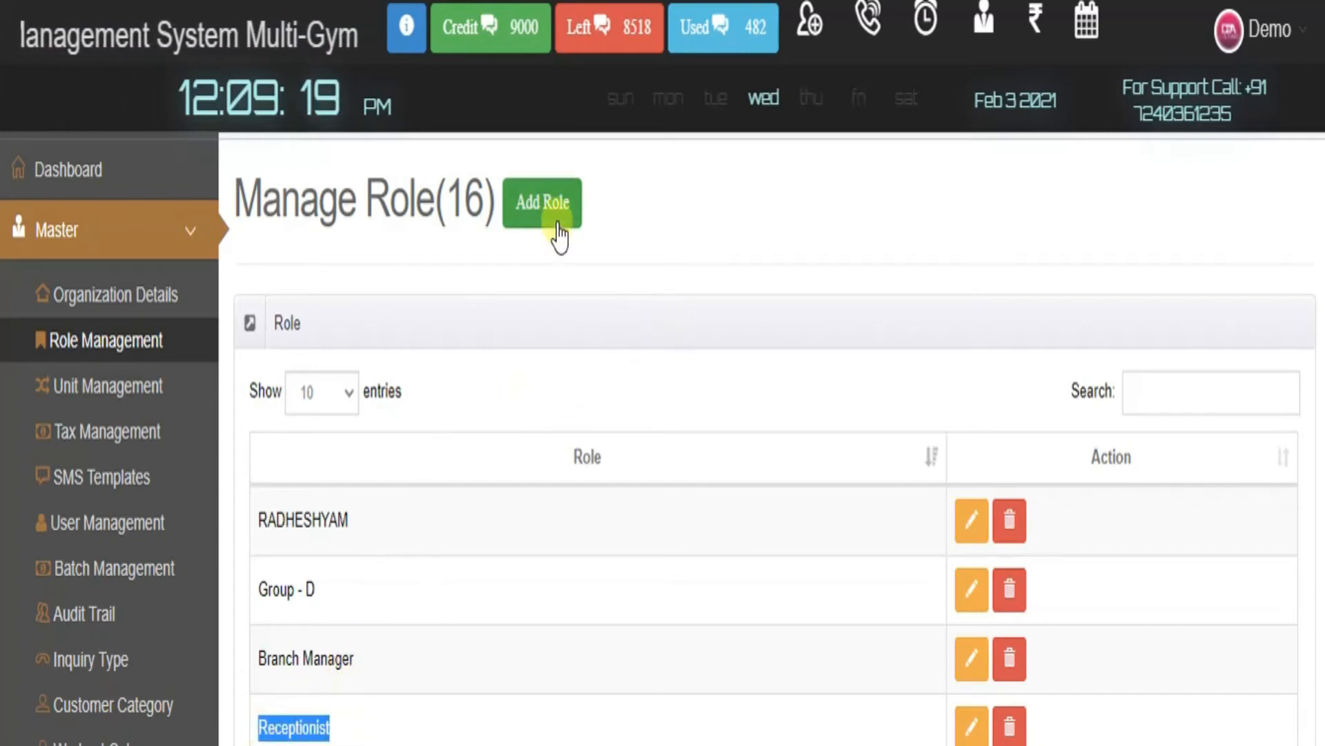
- Submit a new 'Receptionist' role with Workout Plan permissions cleared; it's rejected as duplicate
{"action": "left_click", "coordinate": [541, 202]}
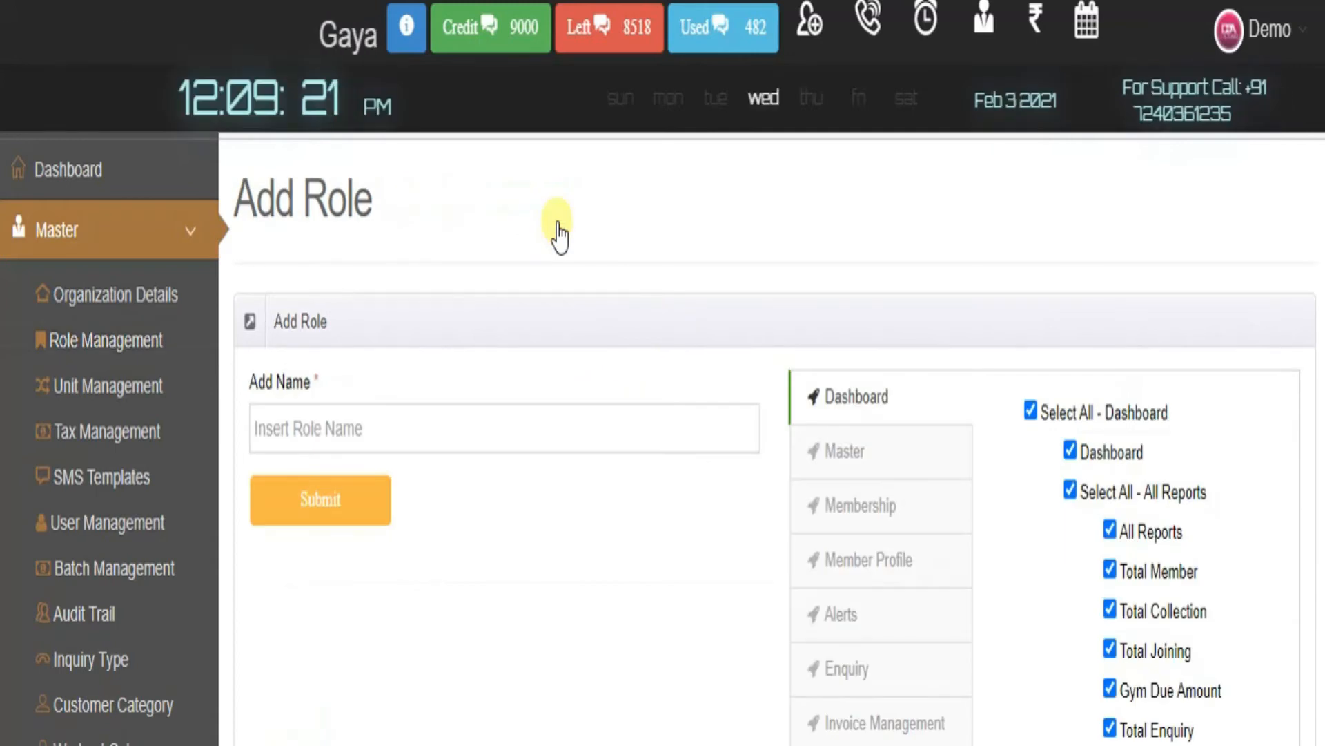
{"action": "type", "text": "Receptionist"}
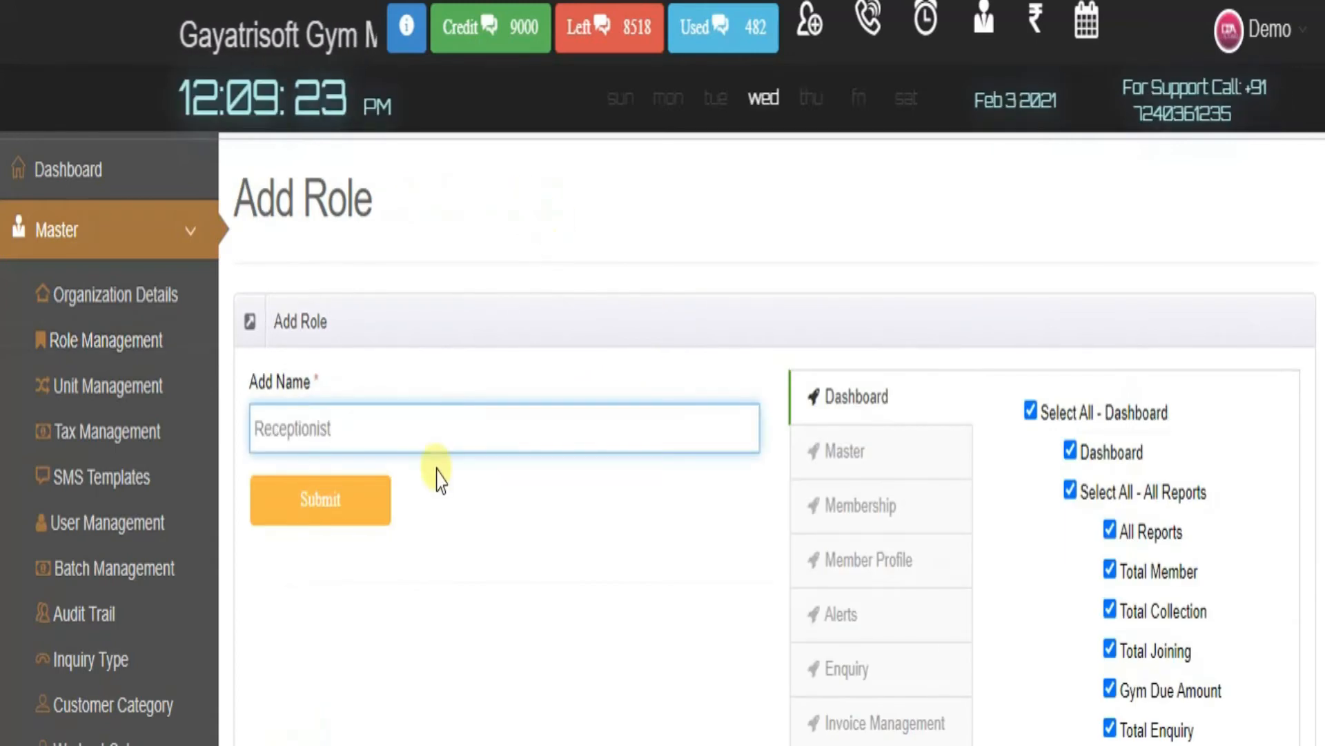
{"action": "scroll", "scroll_direction": "down", "scroll_amount": 3}
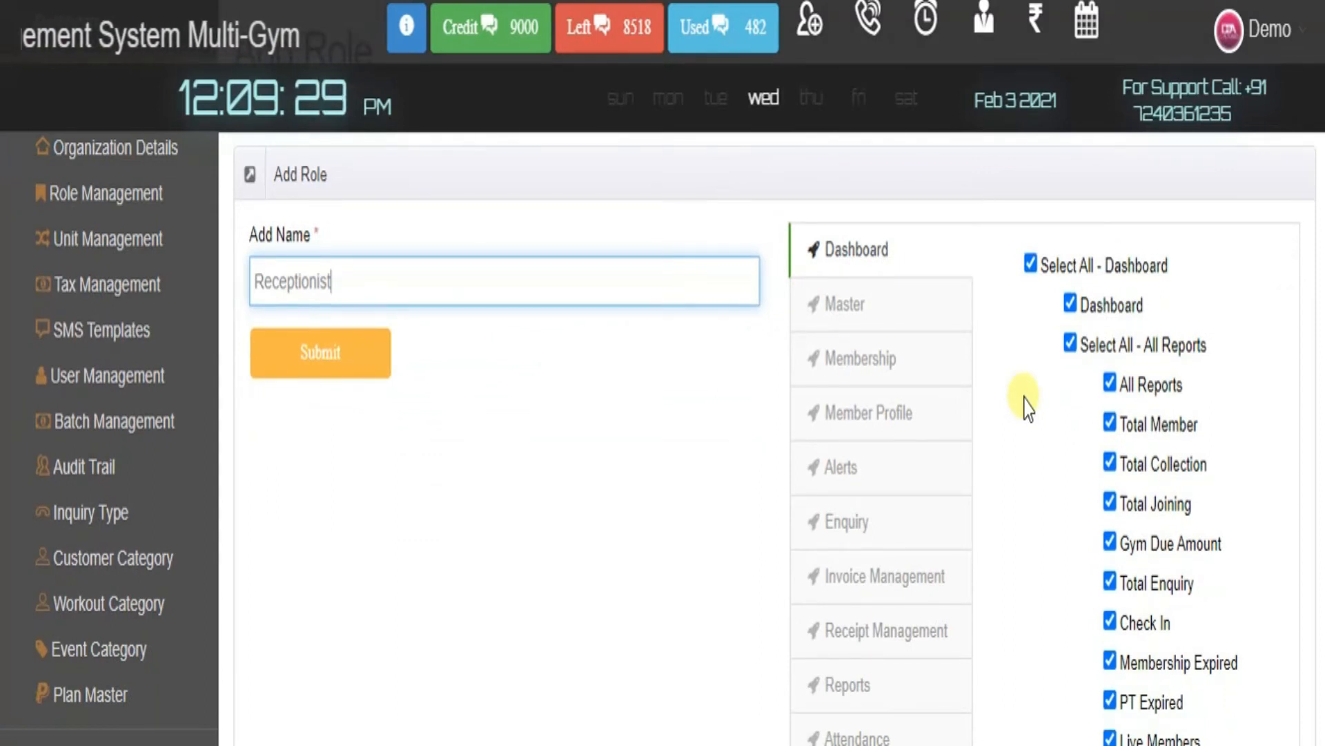
{"action": "scroll", "scroll_direction": "down", "scroll_amount": 3}
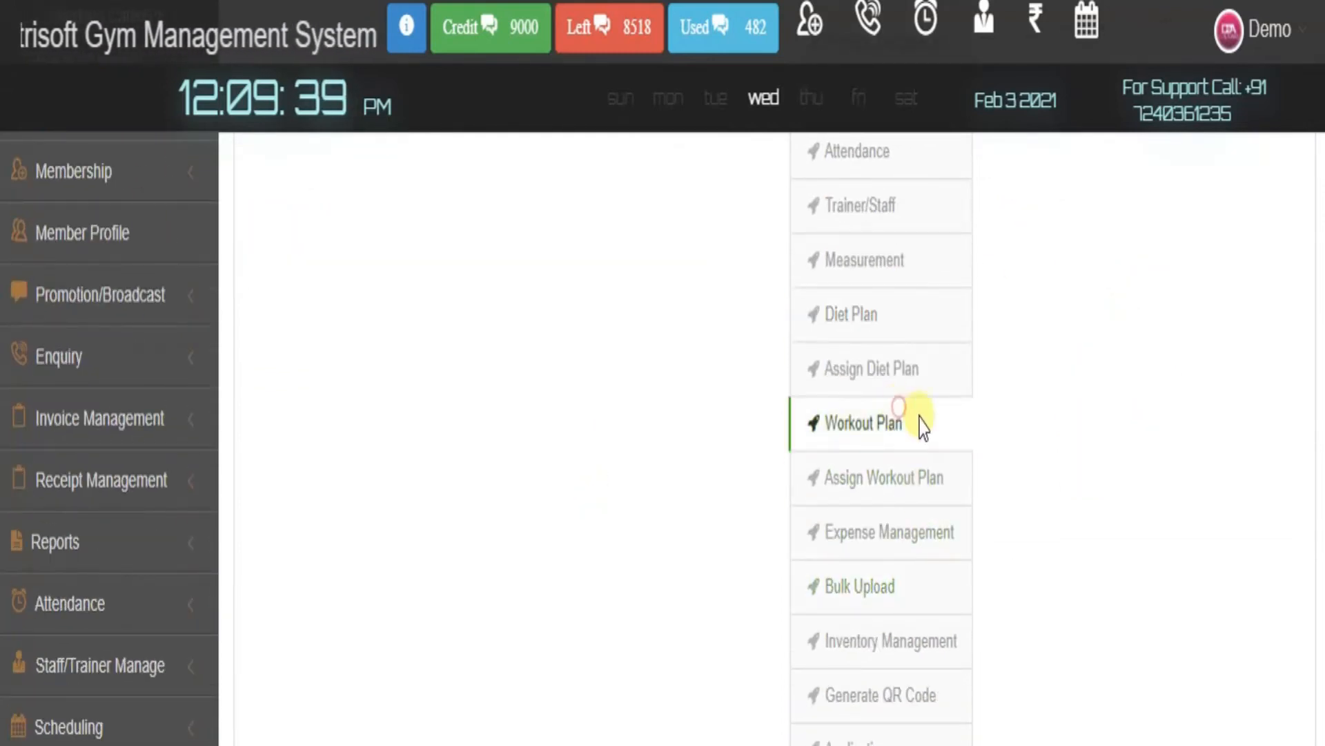
{"action": "left_click", "coordinate": [863, 423]}
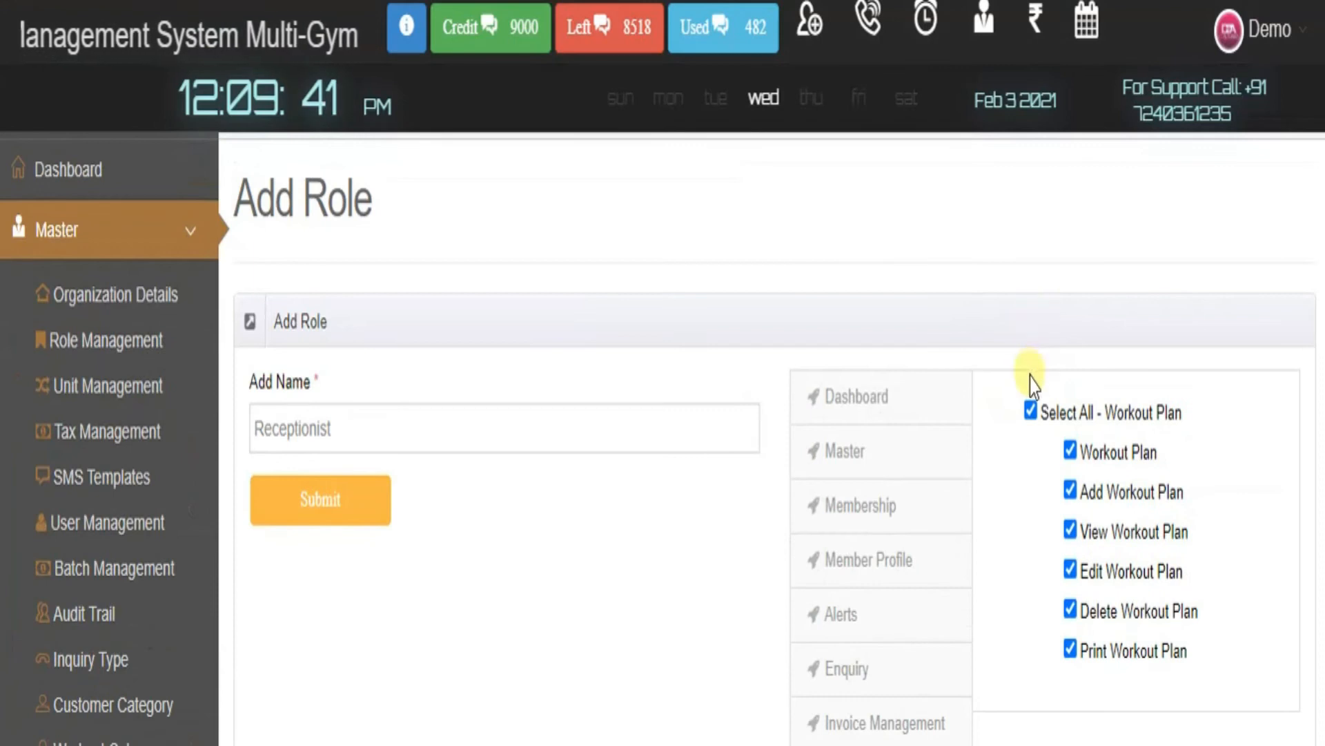
{"action": "scroll", "scroll_direction": "down", "scroll_amount": 3}
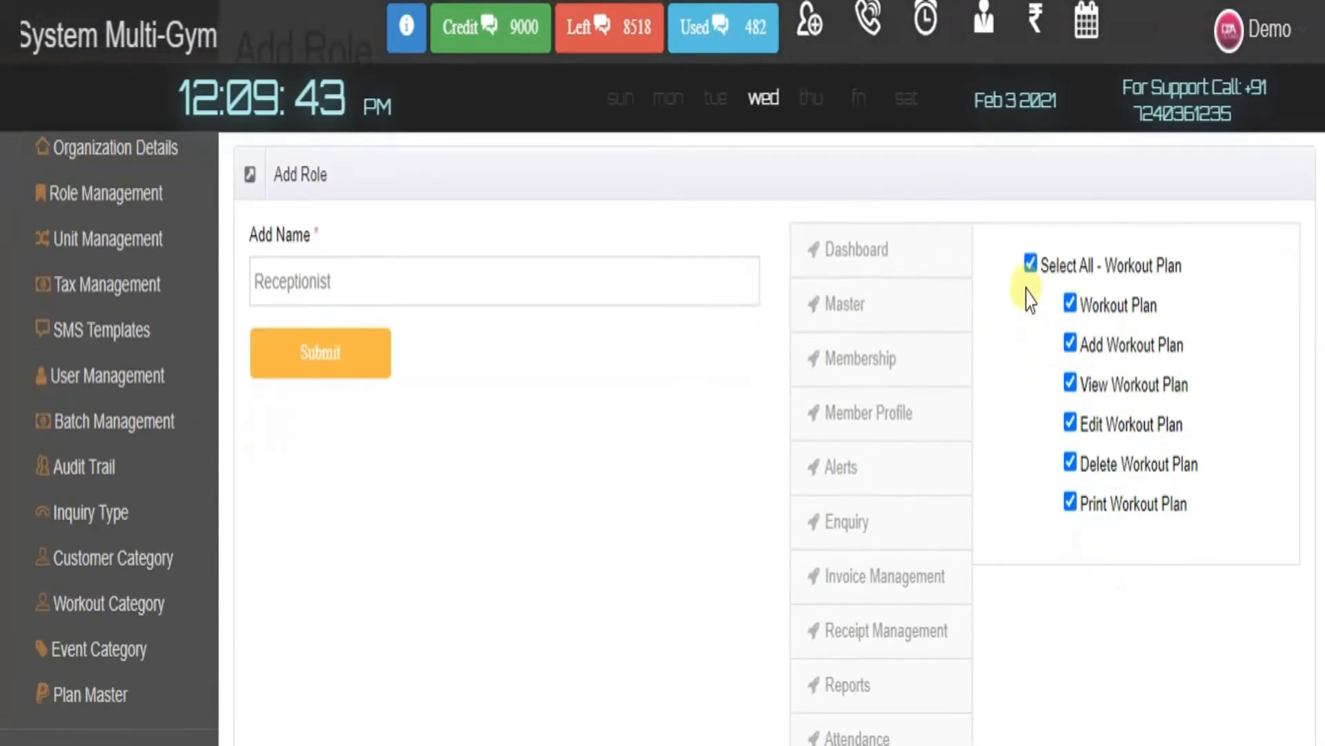
{"action": "scroll", "scroll_direction": "down", "scroll_amount": 3}
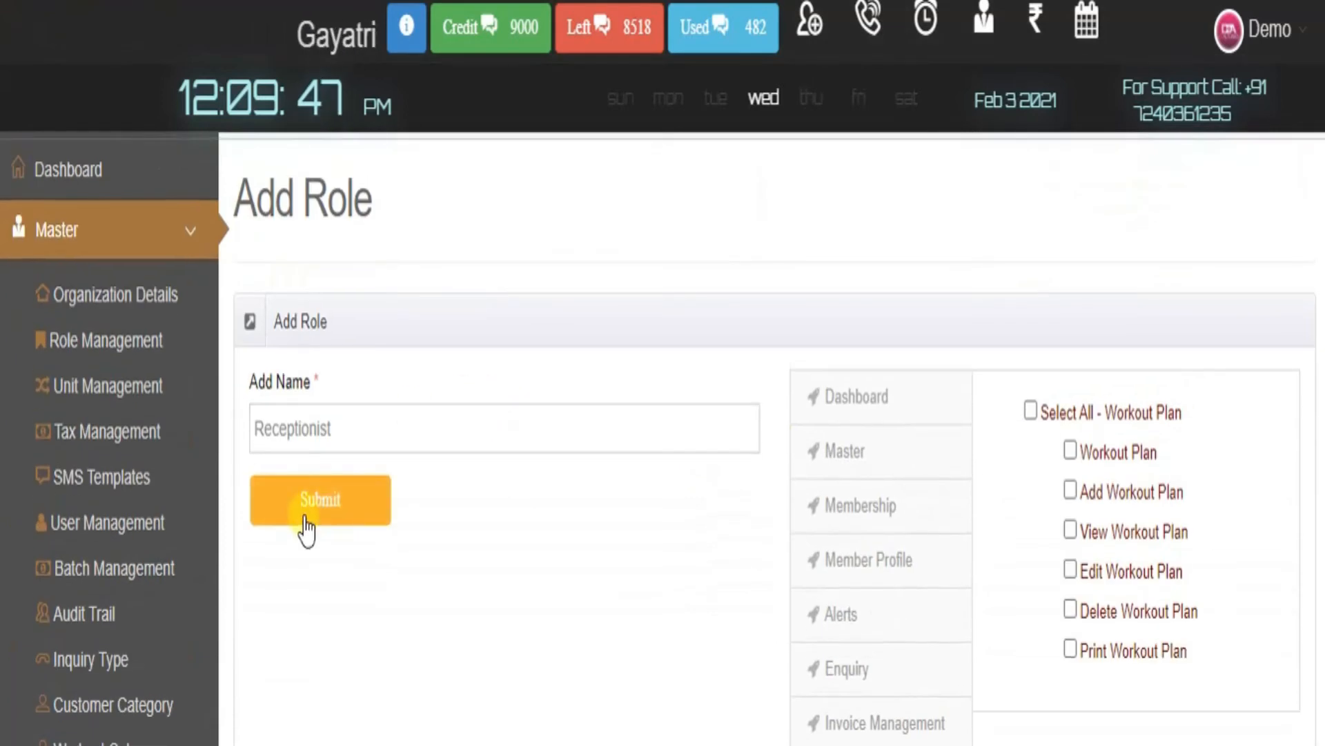
{"action": "left_click", "coordinate": [320, 500]}
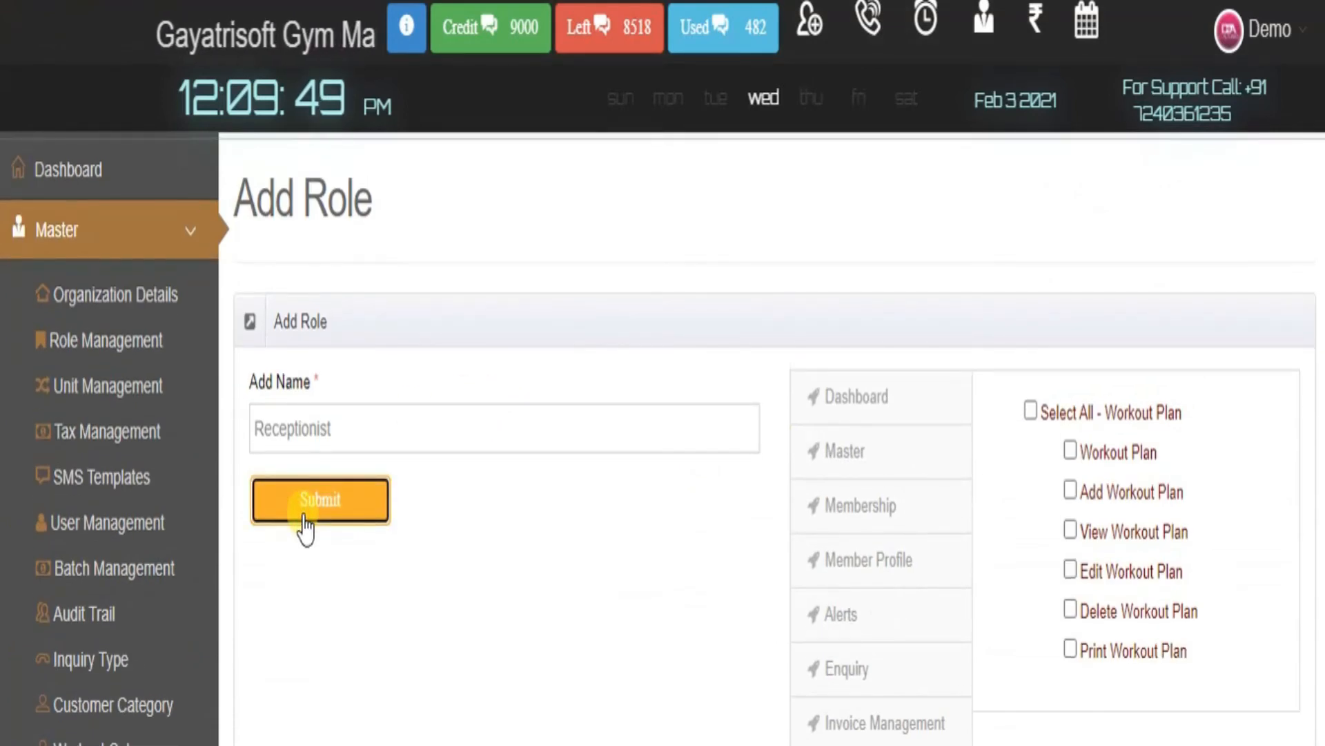
{"action": "left_click", "coordinate": [320, 499]}
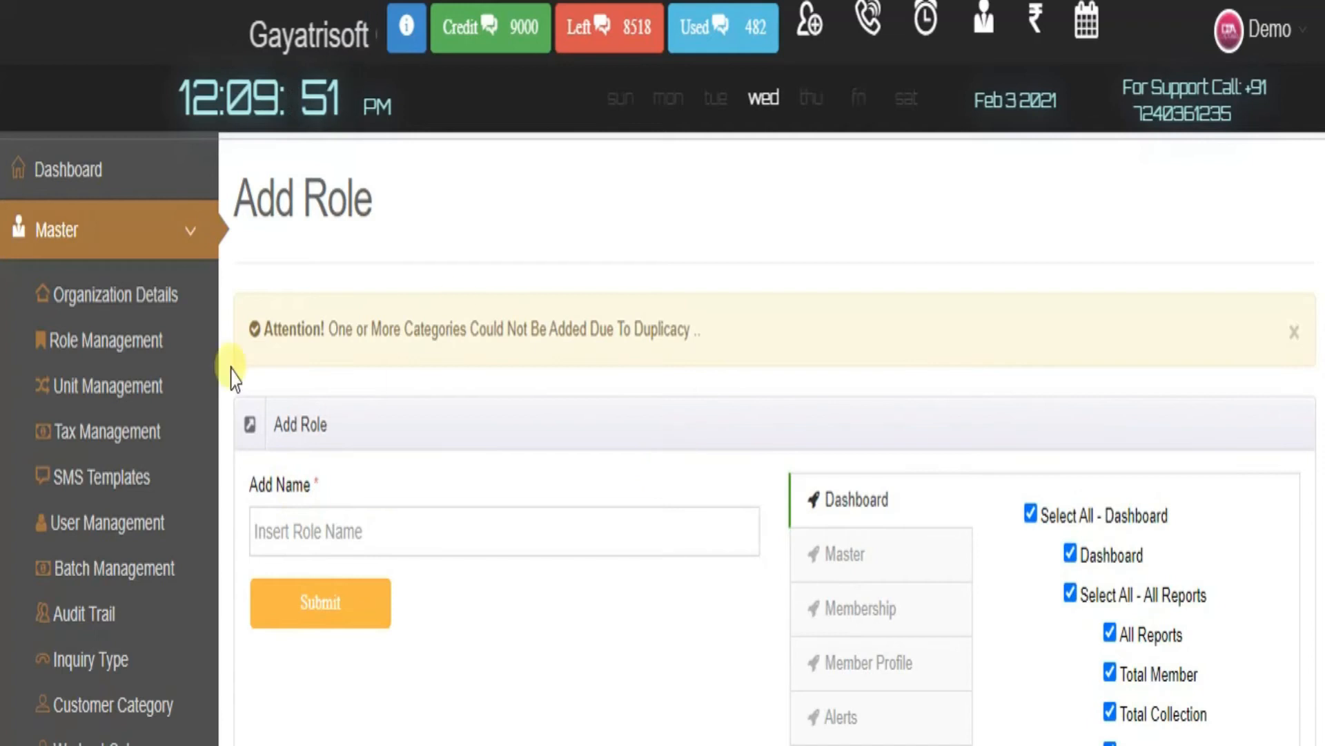
{"action": "mouse_move", "coordinate": [535, 329]}
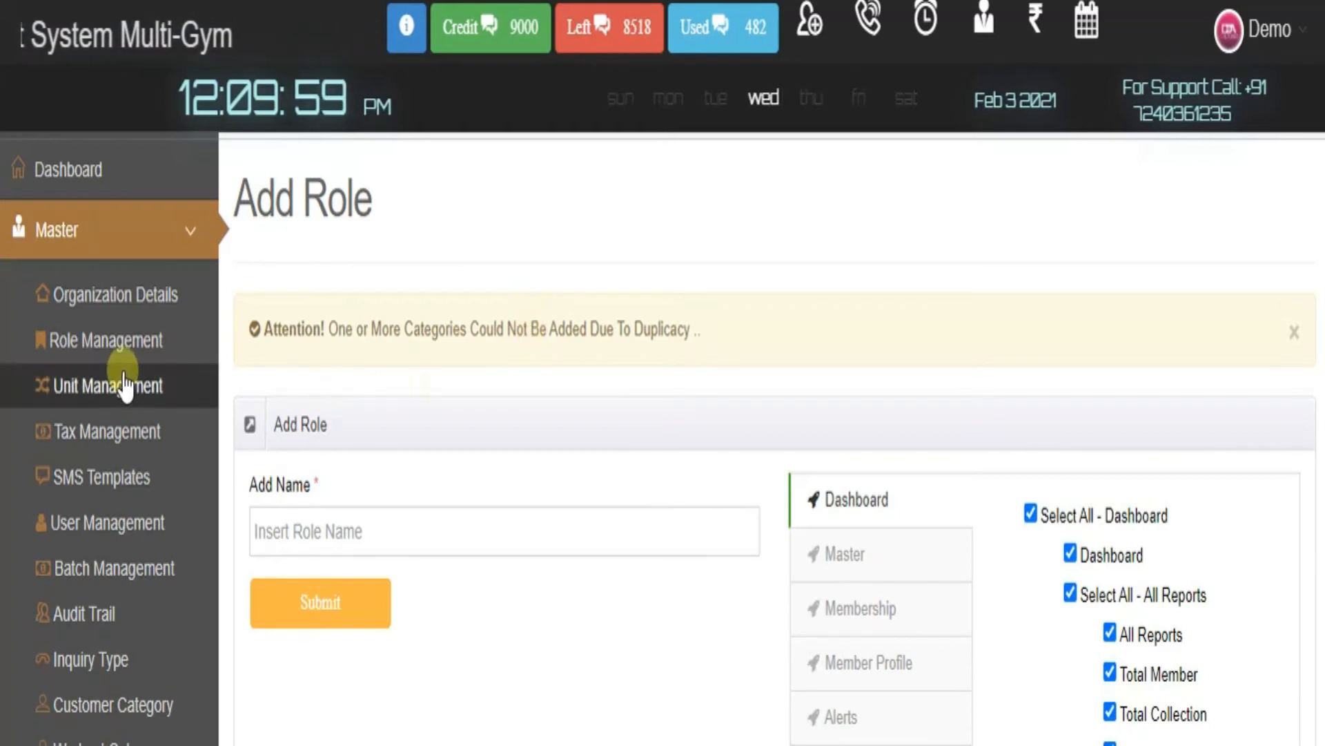
- Browse the seven units in Unit Management, including kg, Pcs1, kmm, mm and cm
{"action": "left_click", "coordinate": [107, 385]}
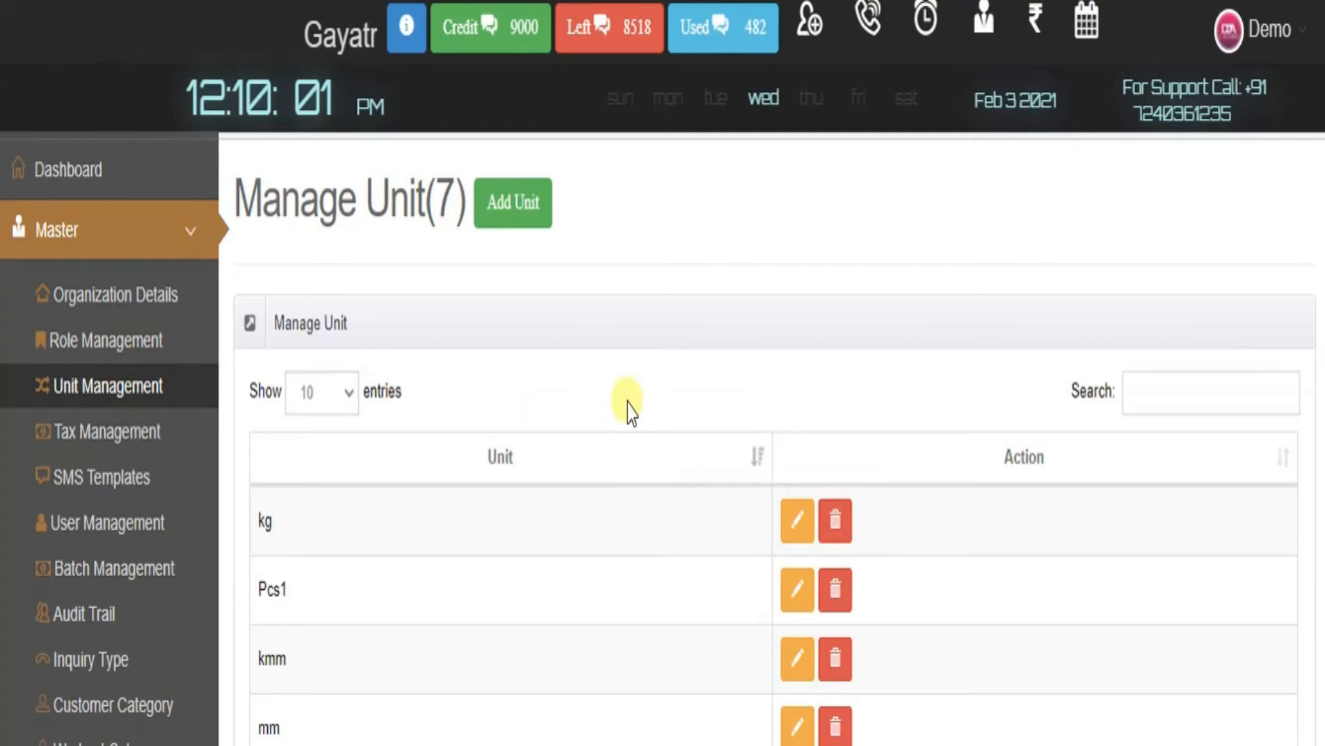
{"action": "scroll", "scroll_direction": "down", "scroll_amount": 3}
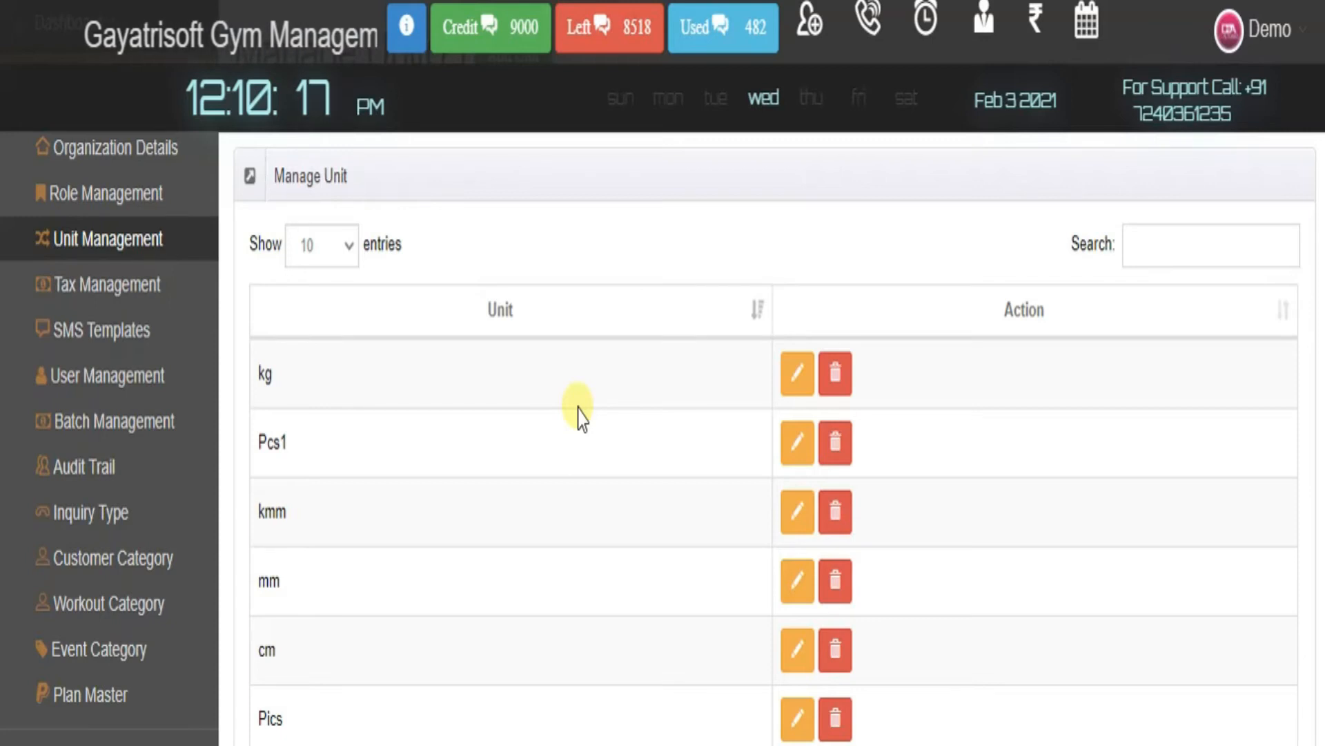
{"action": "mouse_move", "coordinate": [549, 436]}
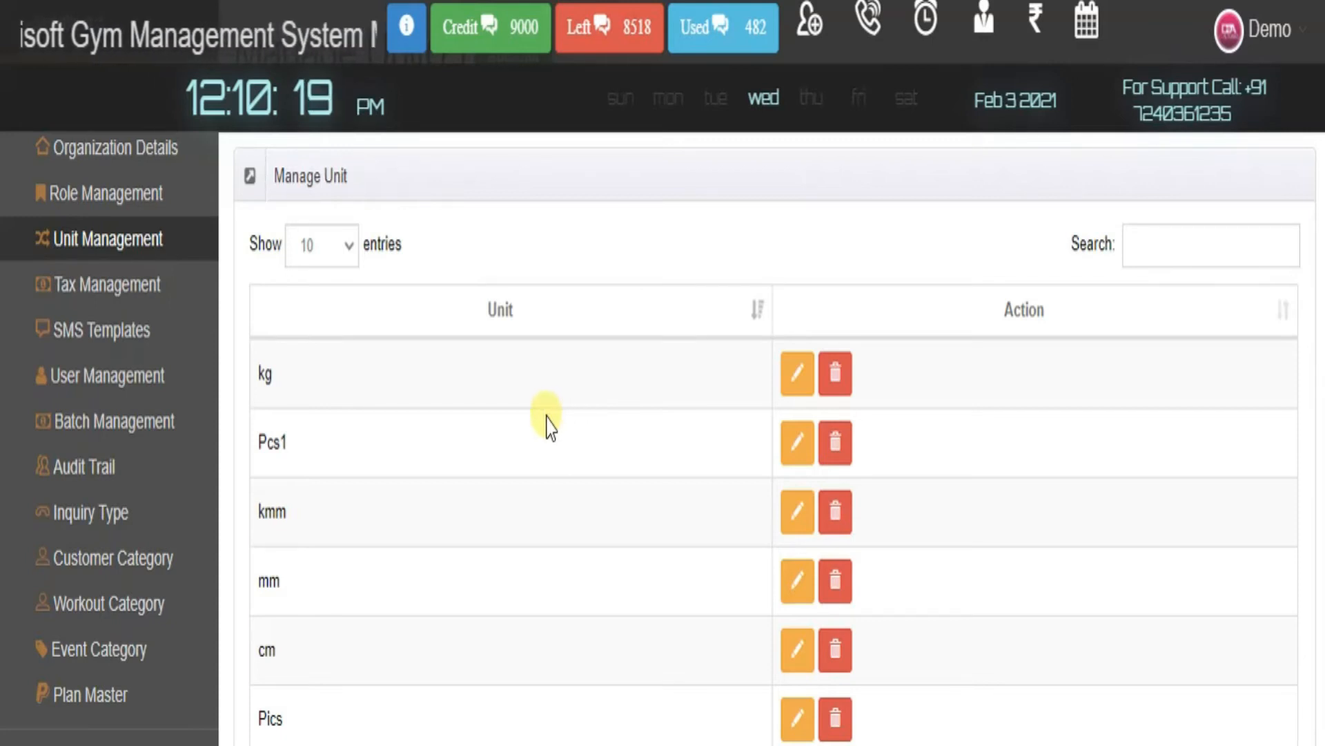
- View Tax Management, showing a single GST tax at 18 percent
{"action": "left_click", "coordinate": [98, 284]}
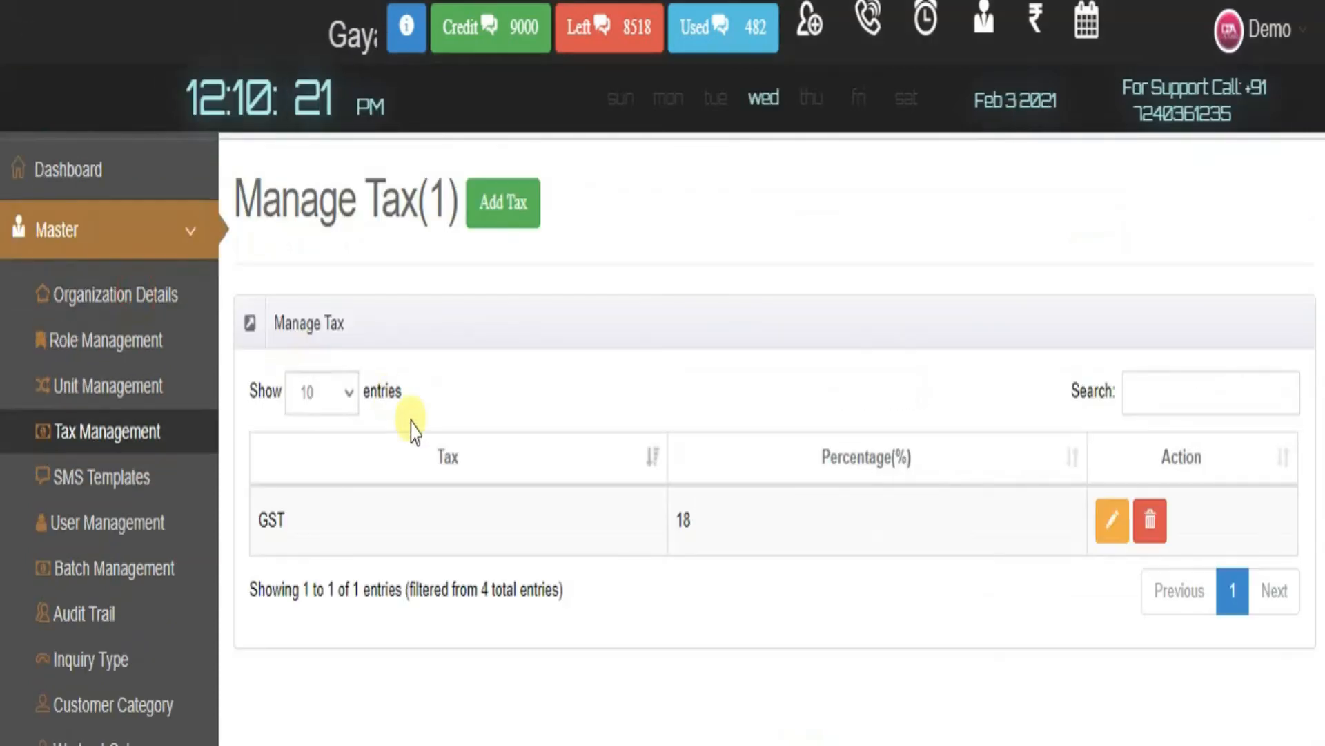
{"action": "mouse_move", "coordinate": [434, 456]}
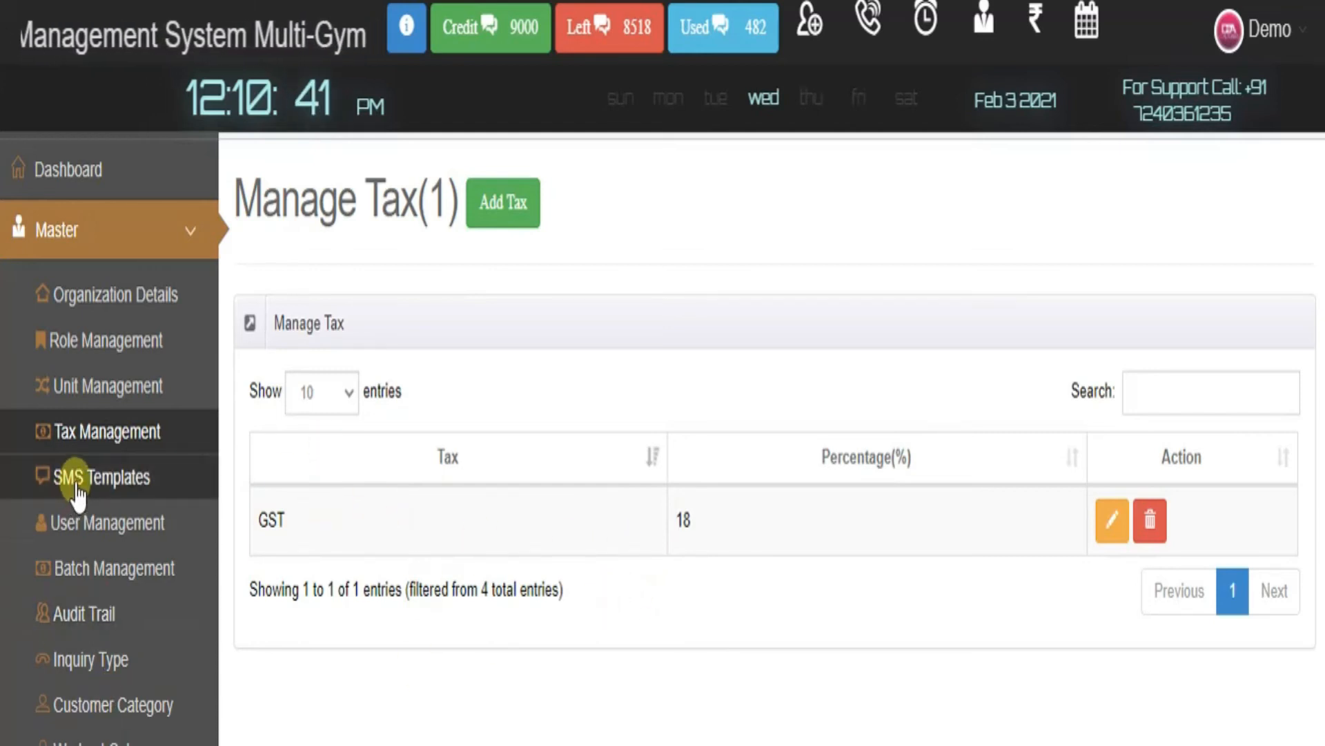
- Review the 14 SMS templates, then view the 20 staff user accounts
{"action": "left_click", "coordinate": [102, 476]}
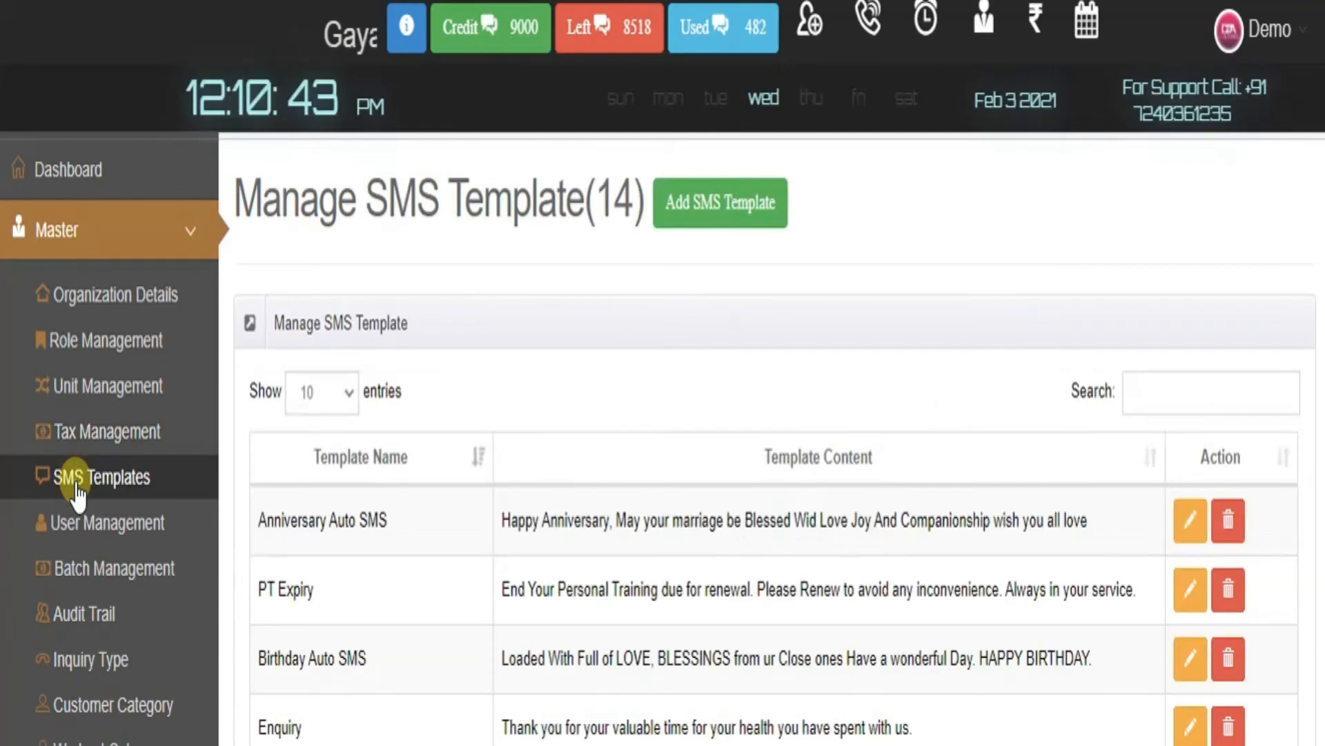
{"action": "scroll", "scroll_direction": "down", "scroll_amount": 3}
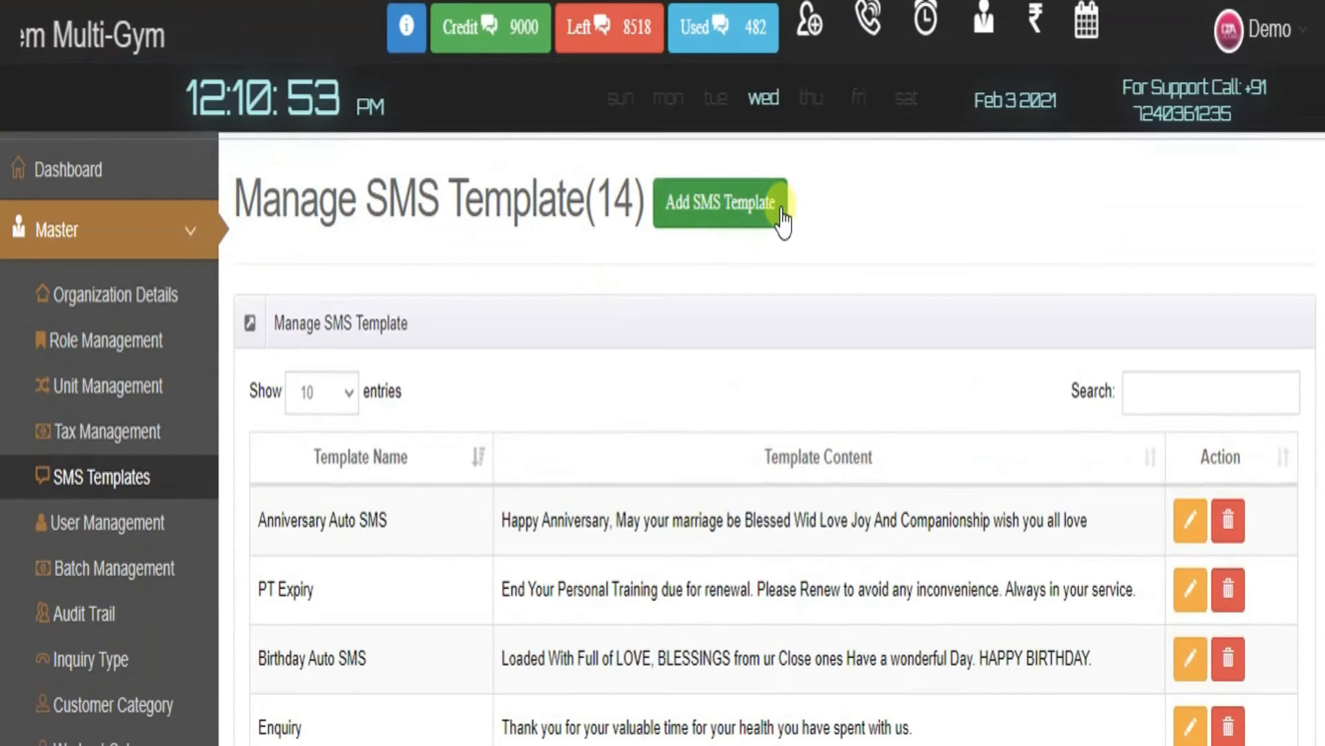
{"action": "scroll", "scroll_direction": "down", "scroll_amount": 3}
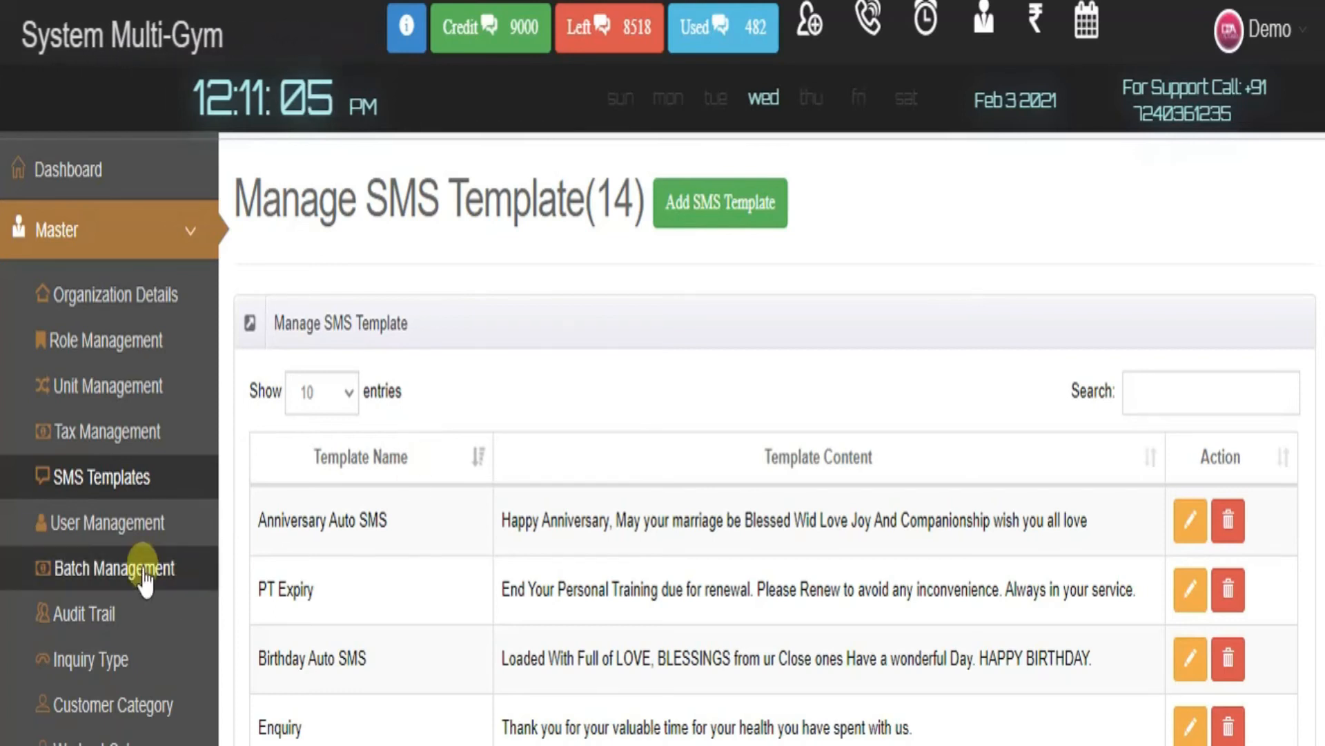
{"action": "left_click", "coordinate": [93, 522]}
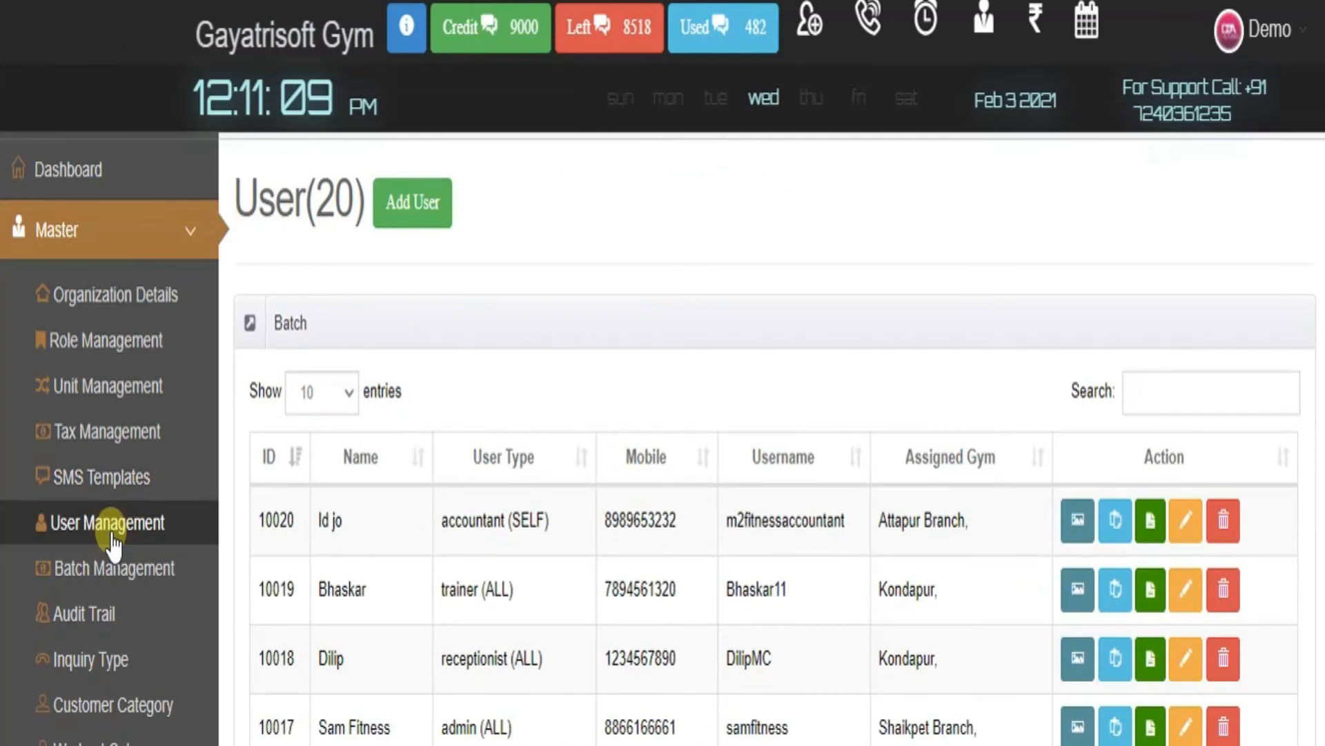
{"action": "scroll", "scroll_direction": "down", "scroll_amount": 3}
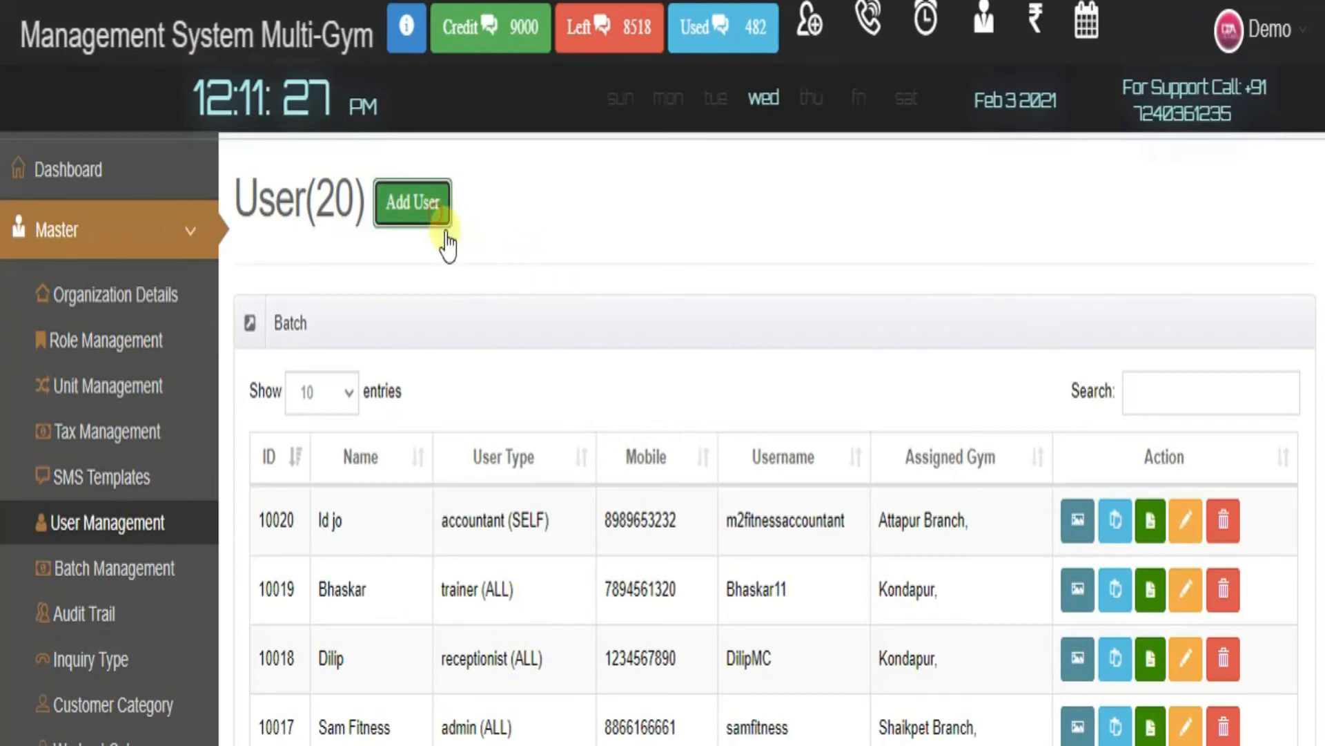
- Start a Branch Manager user, entering 'harsh' and 'hae' into the form fields
{"action": "left_click", "coordinate": [411, 202]}
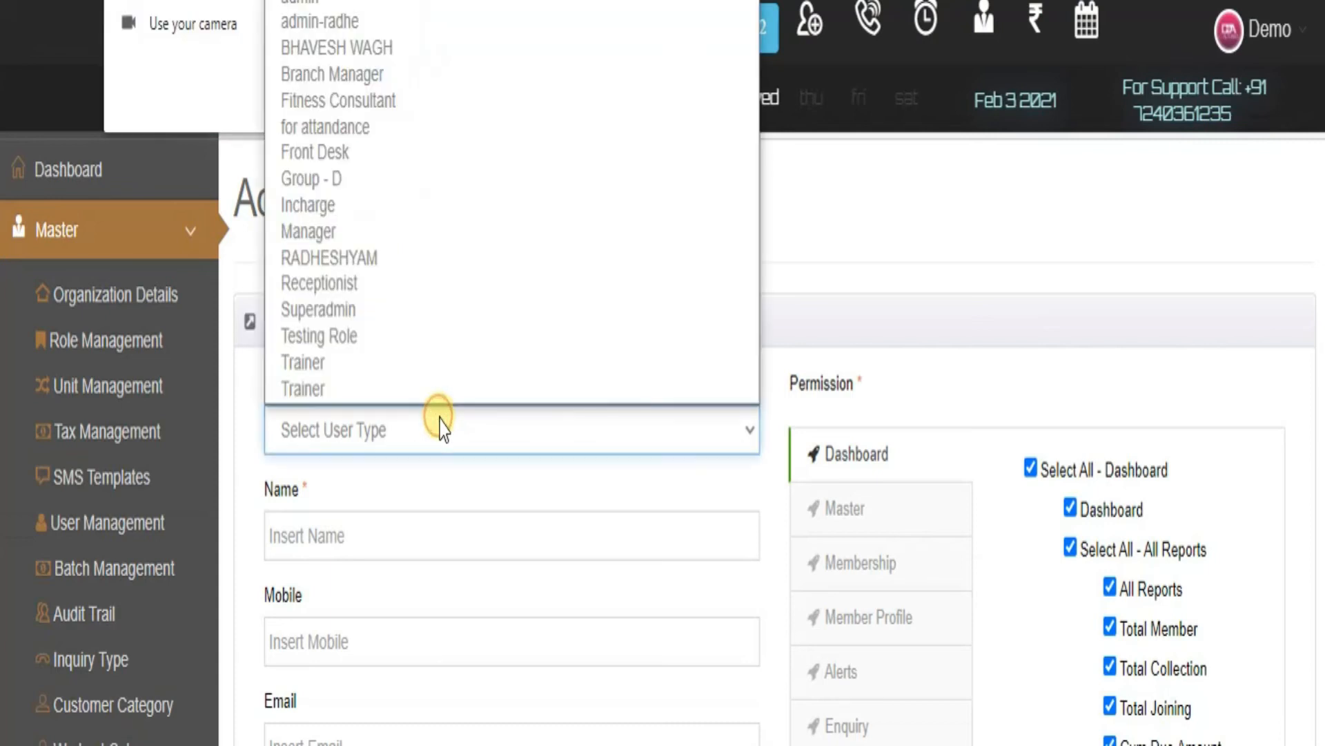
{"action": "mouse_move", "coordinate": [387, 85]}
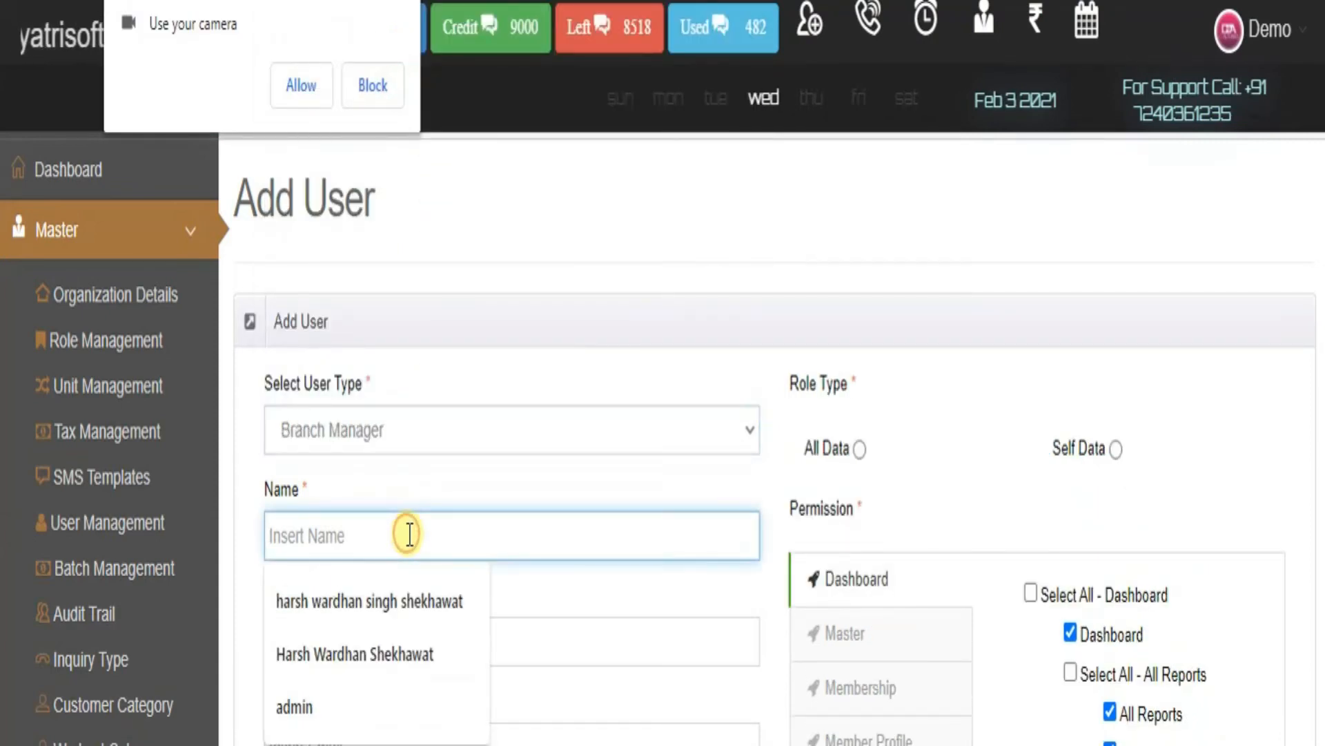
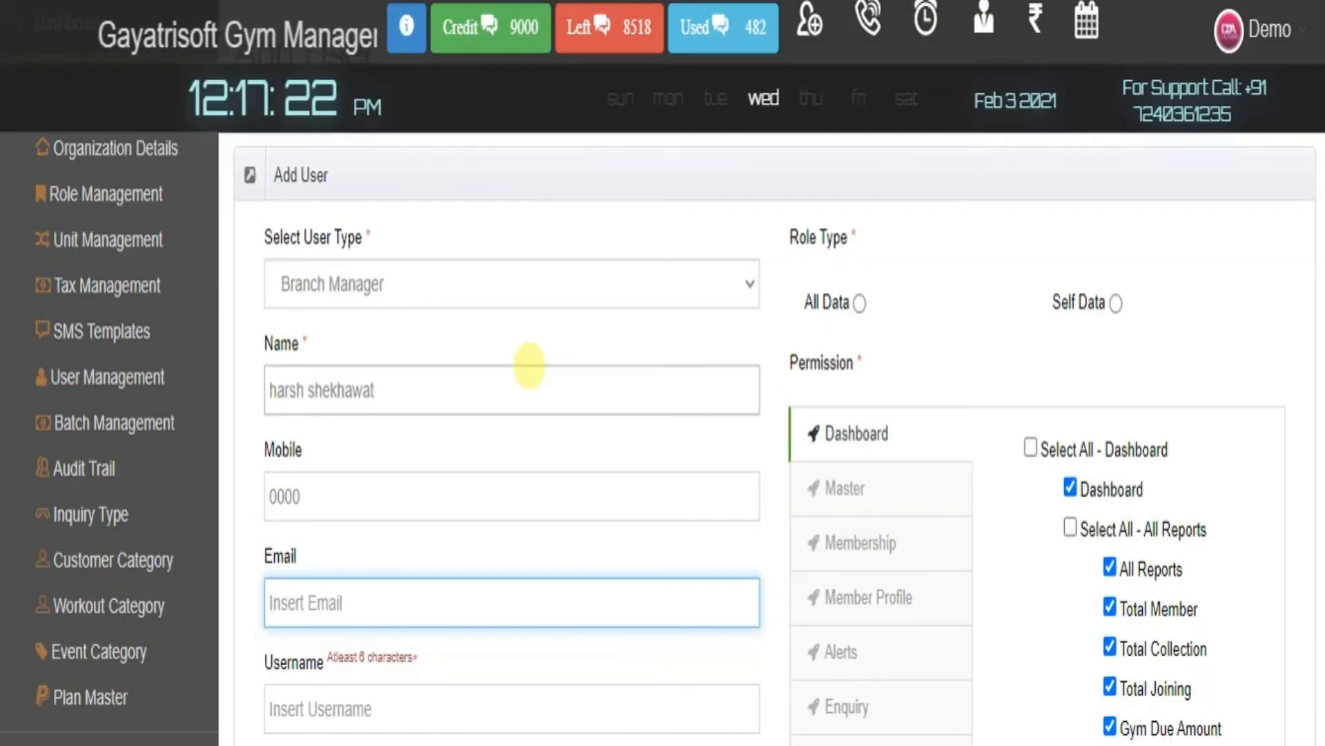
{"action": "type", "text": "haesh@igdfjdhkf"}
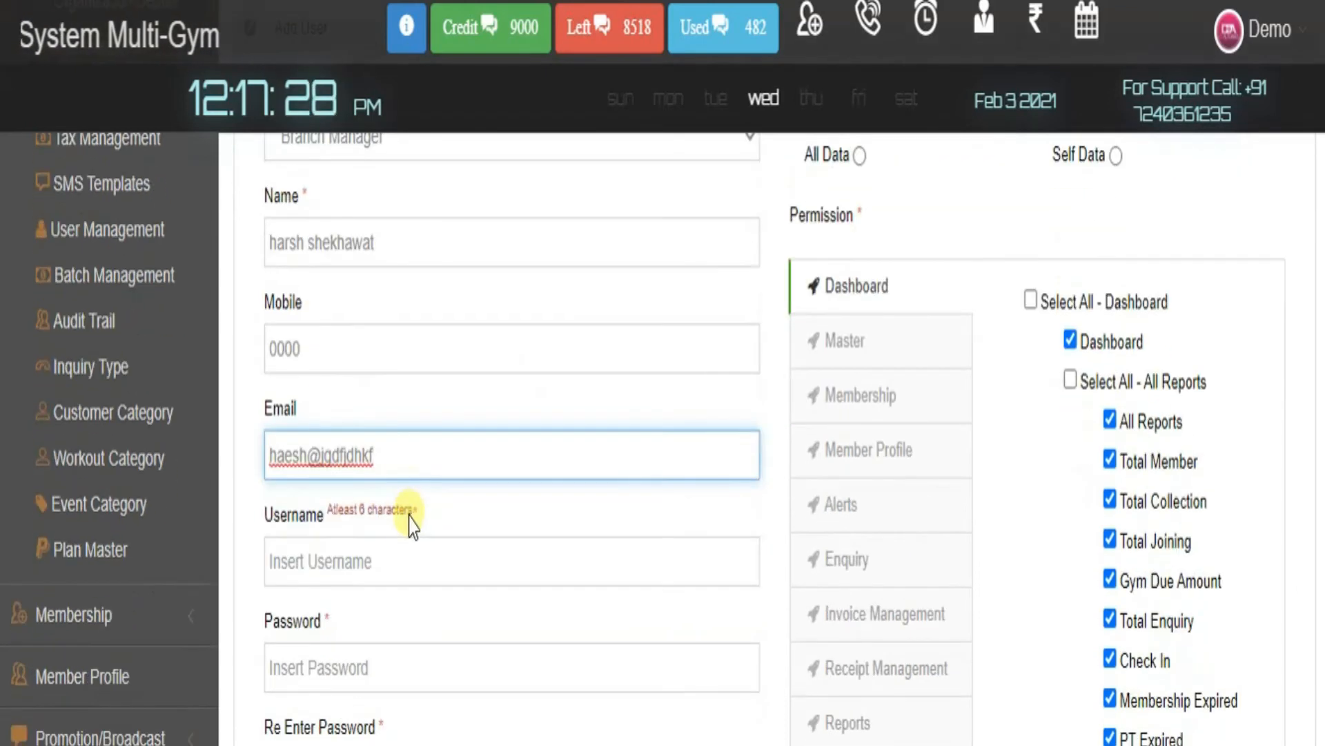
- Scroll through the Add User form and set PT Incentive to 0
{"action": "scroll", "scroll_direction": "down", "scroll_amount": 3}
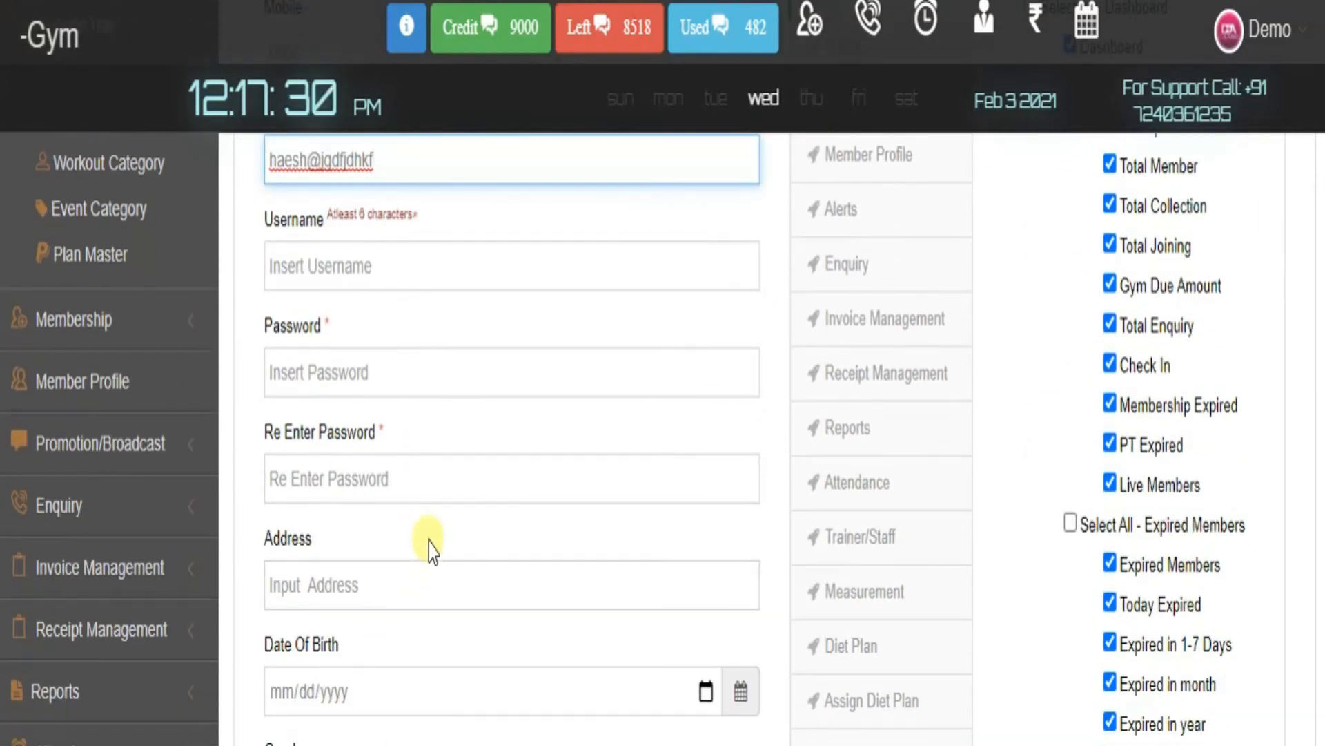
{"action": "scroll", "scroll_direction": "down", "scroll_amount": 3}
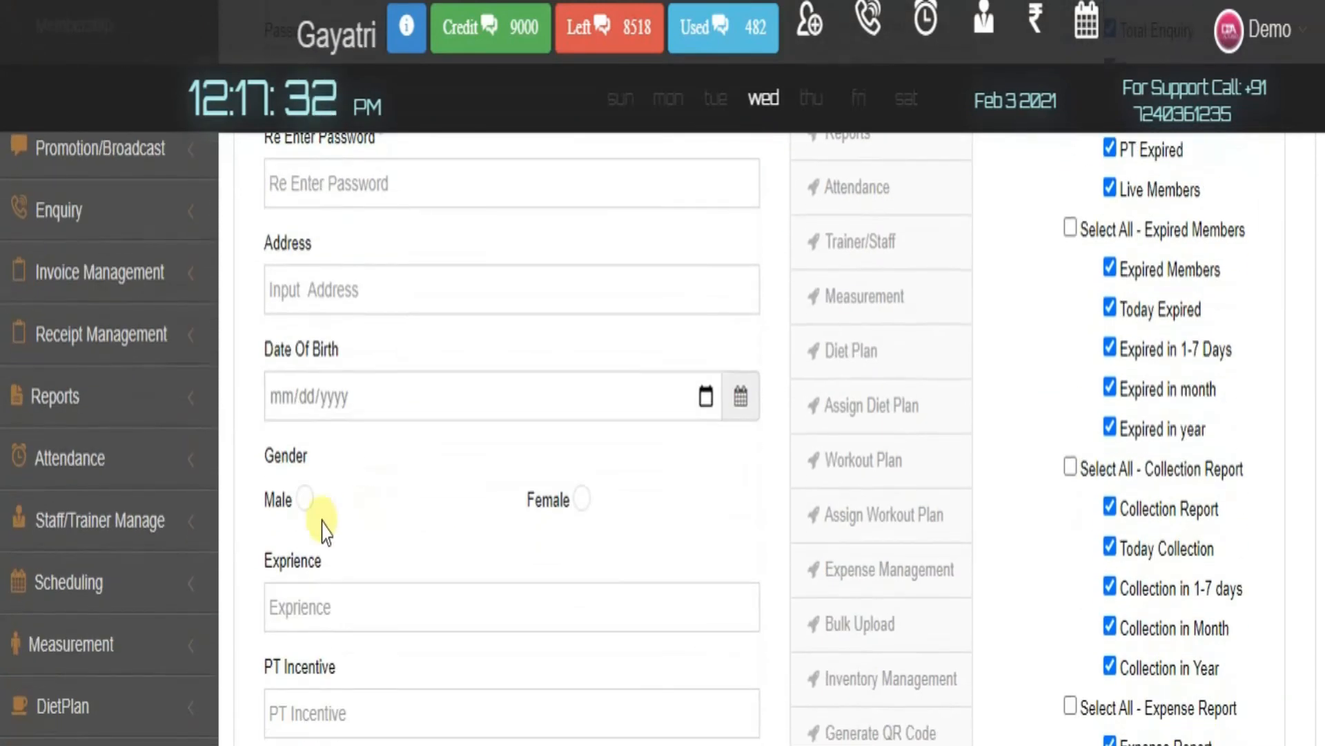
{"action": "scroll", "scroll_direction": "down", "scroll_amount": 3}
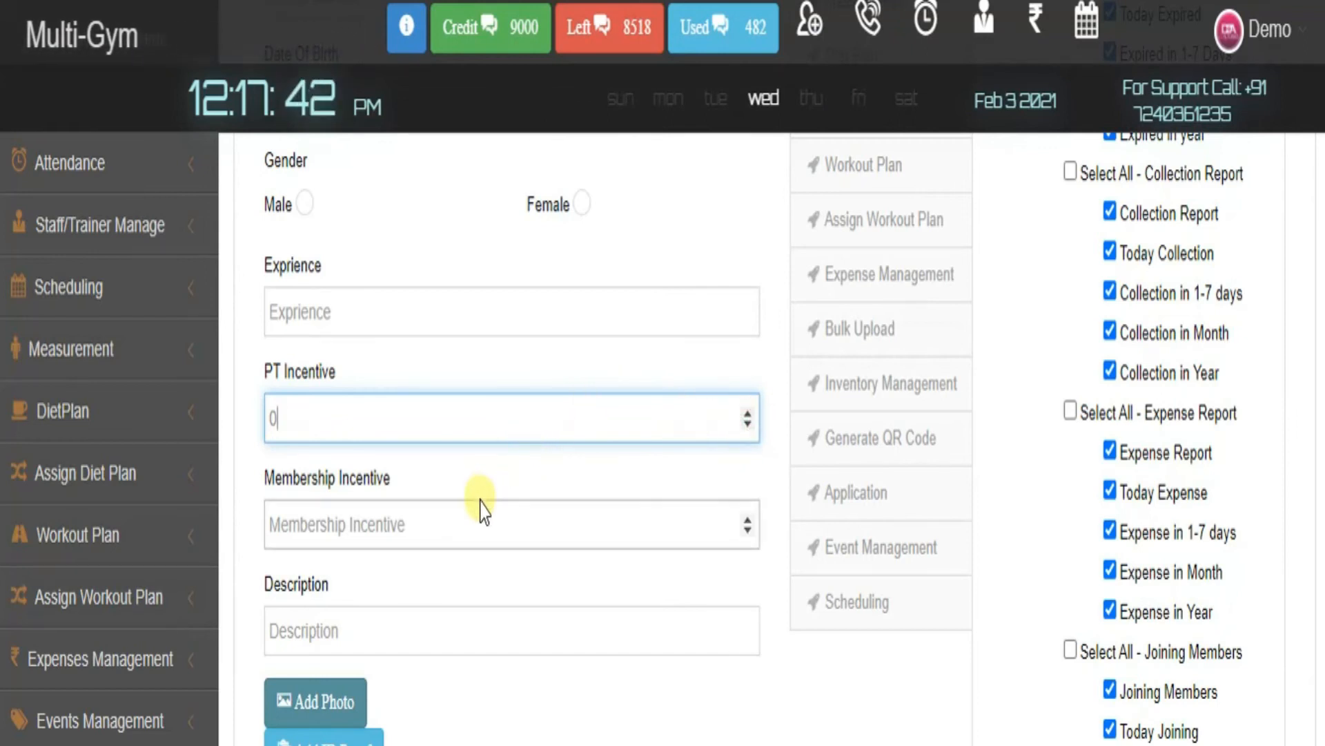
{"action": "scroll", "scroll_direction": "down", "scroll_amount": 3}
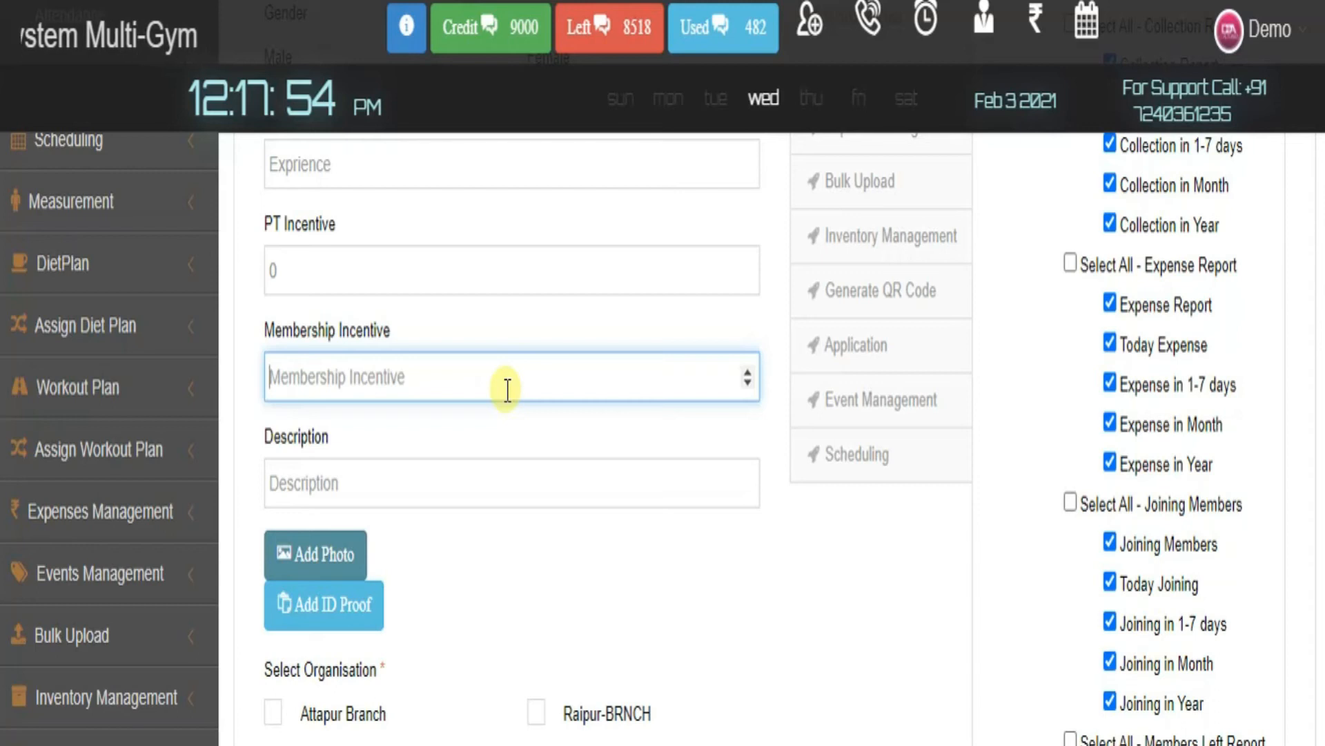
{"action": "scroll", "scroll_direction": "down", "scroll_amount": 3}
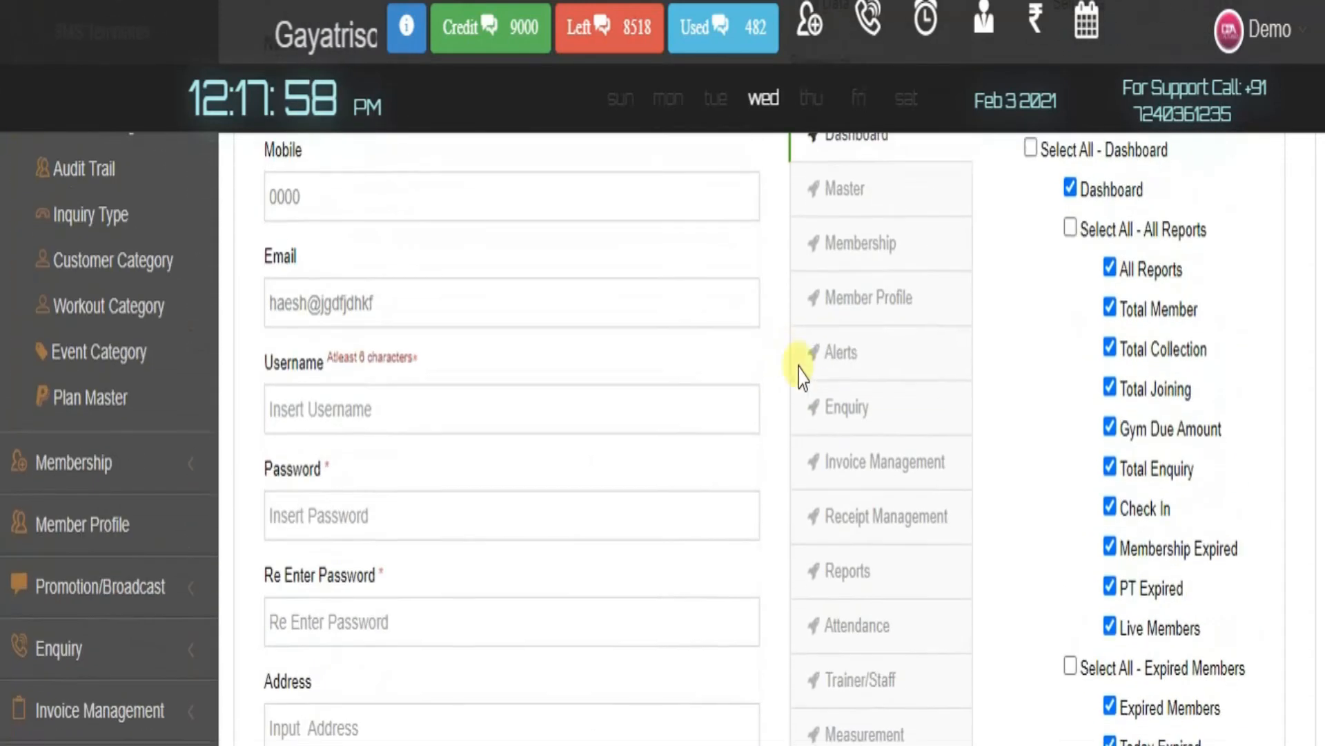
{"action": "scroll", "scroll_direction": "up", "scroll_amount": 3}
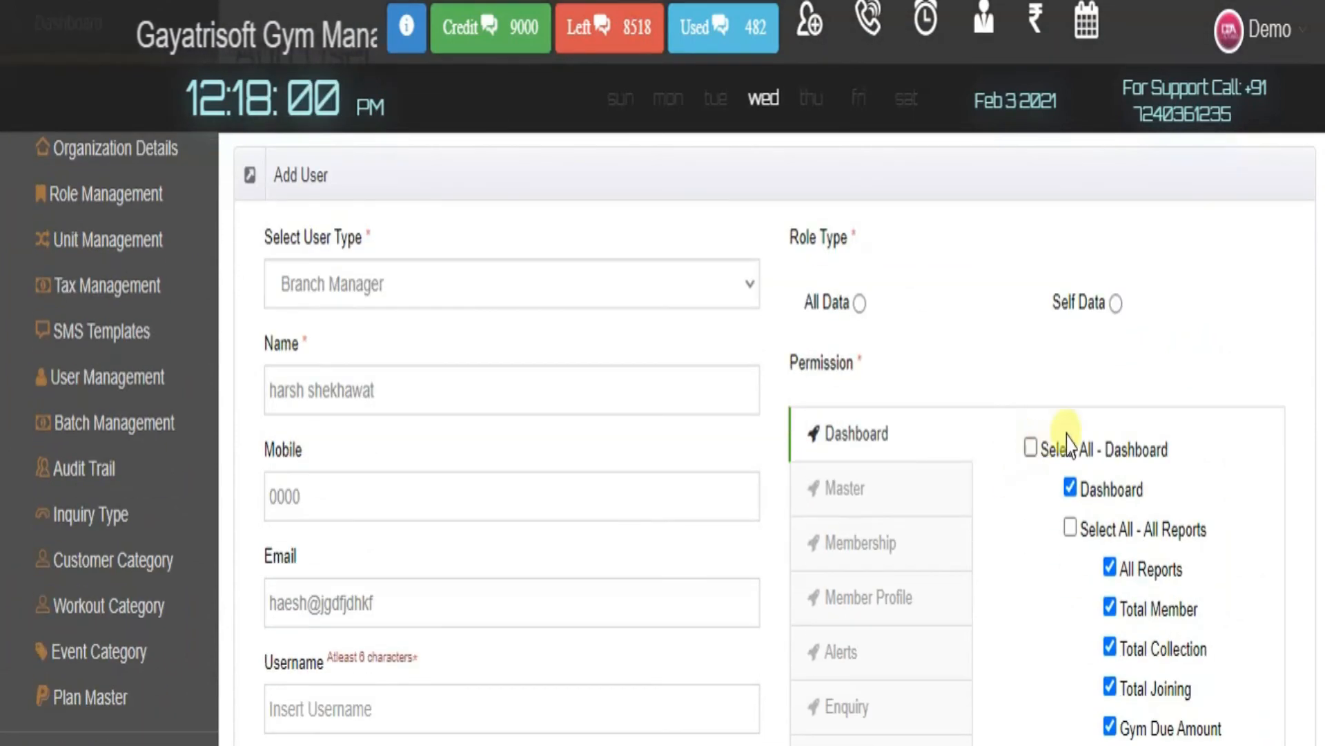
{"action": "scroll", "scroll_direction": "down", "scroll_amount": 3}
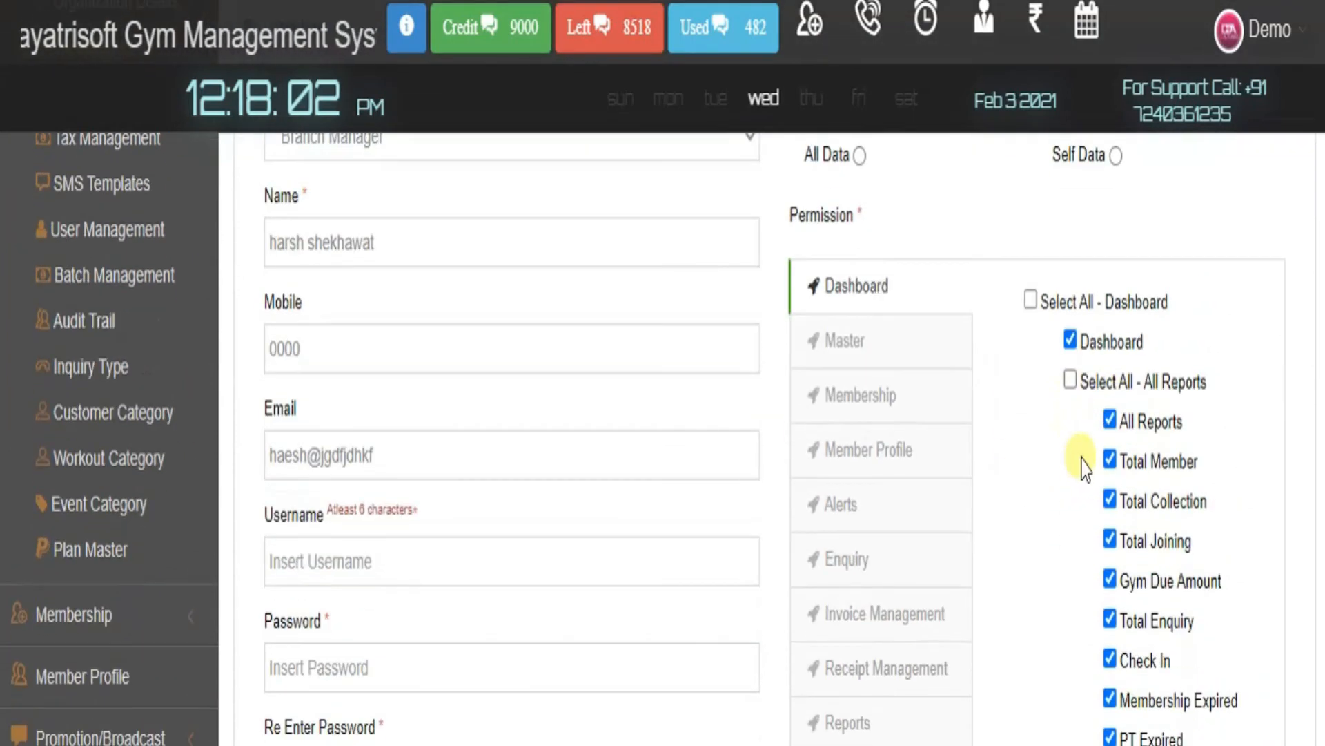
{"action": "scroll", "scroll_direction": "down", "scroll_amount": 3}
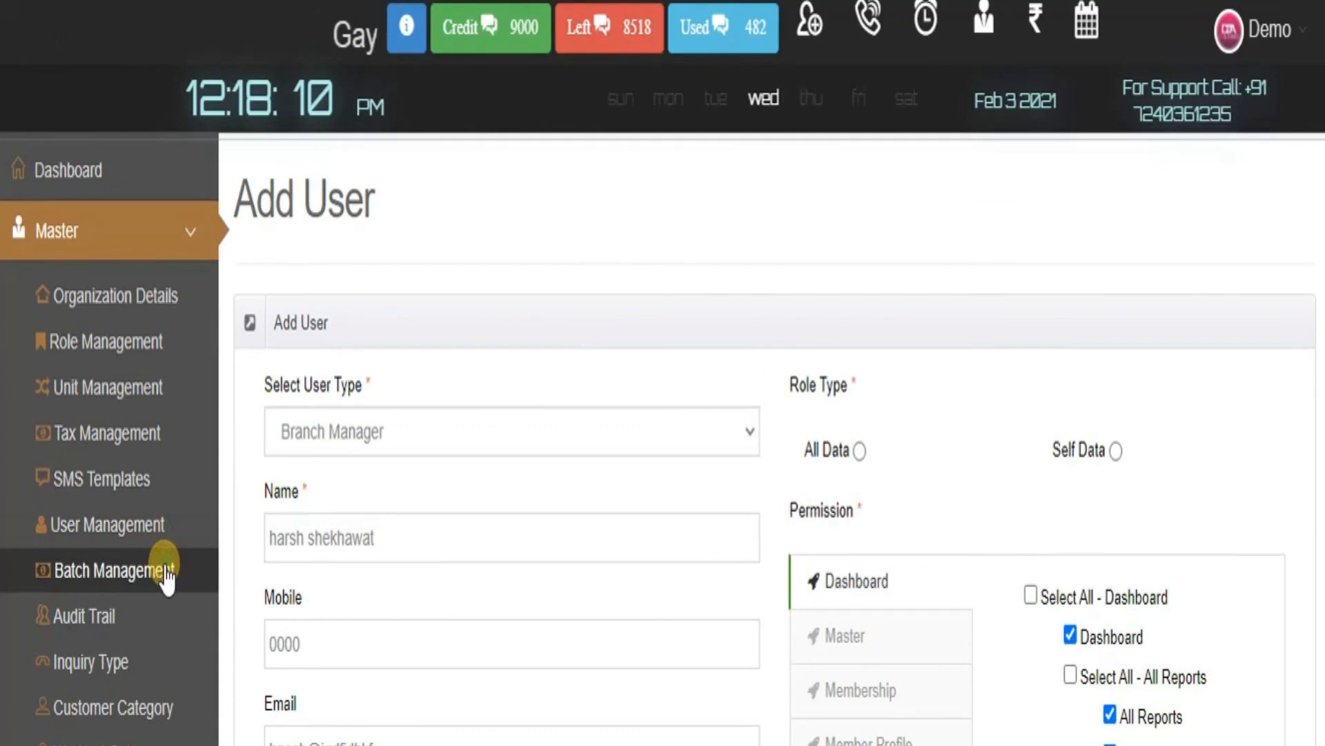
- Browse the six-batch list in Batch Management and start a blank new batch
{"action": "left_click", "coordinate": [104, 570]}
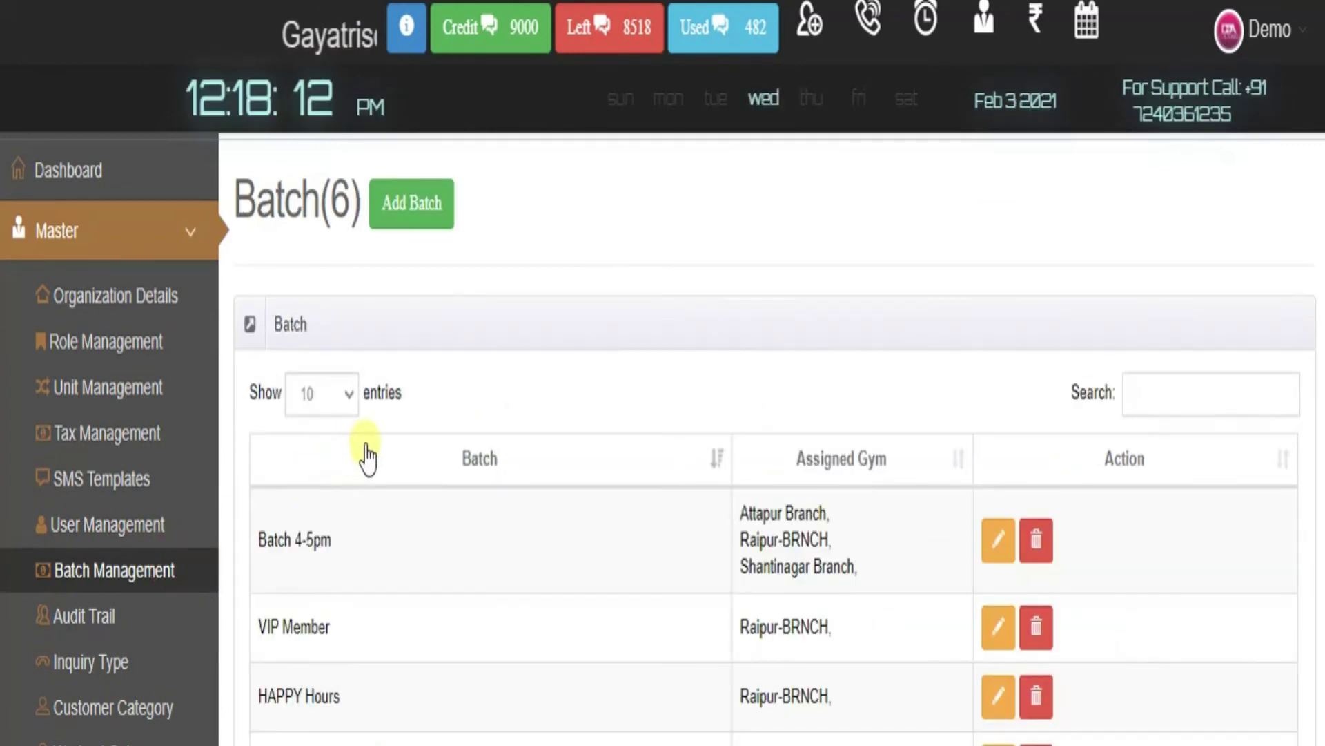
{"action": "scroll", "scroll_direction": "down", "scroll_amount": 3}
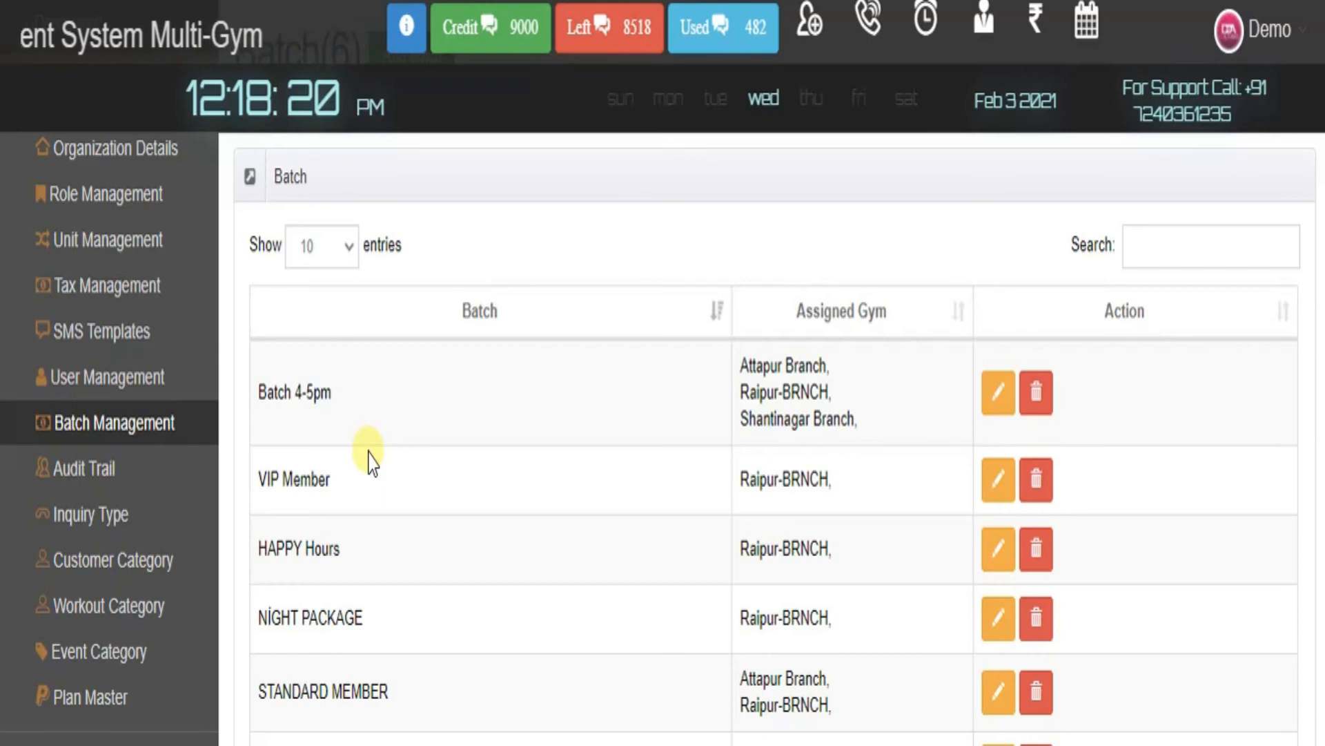
{"action": "scroll", "scroll_direction": "down", "scroll_amount": 3}
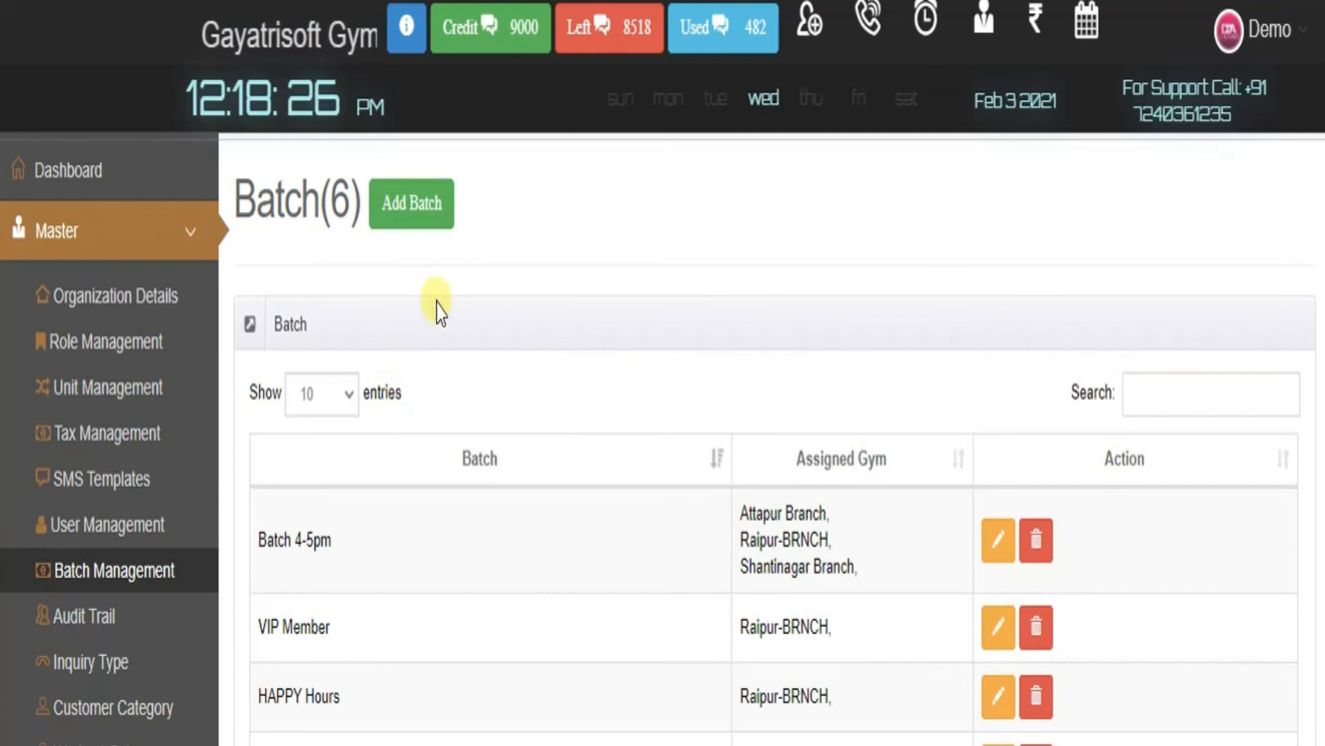
{"action": "left_click", "coordinate": [410, 204]}
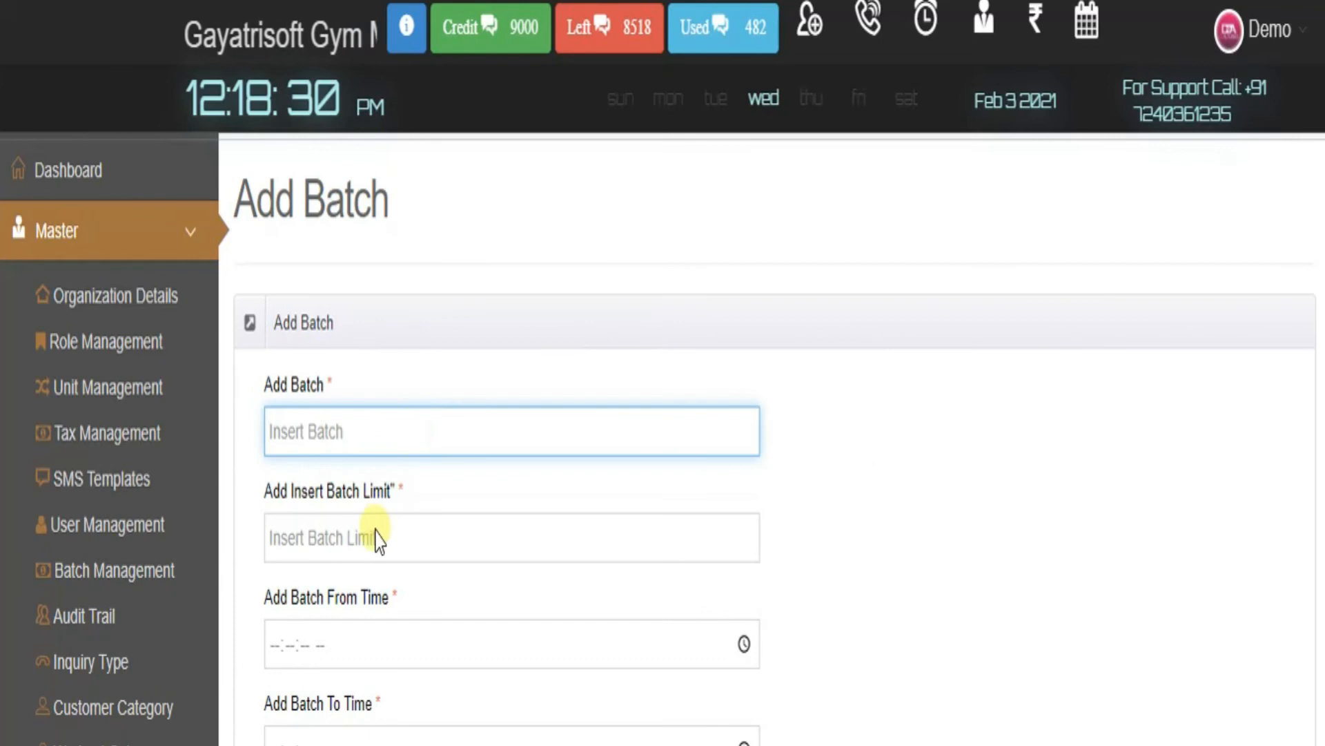
{"action": "scroll", "scroll_direction": "down", "scroll_amount": 3}
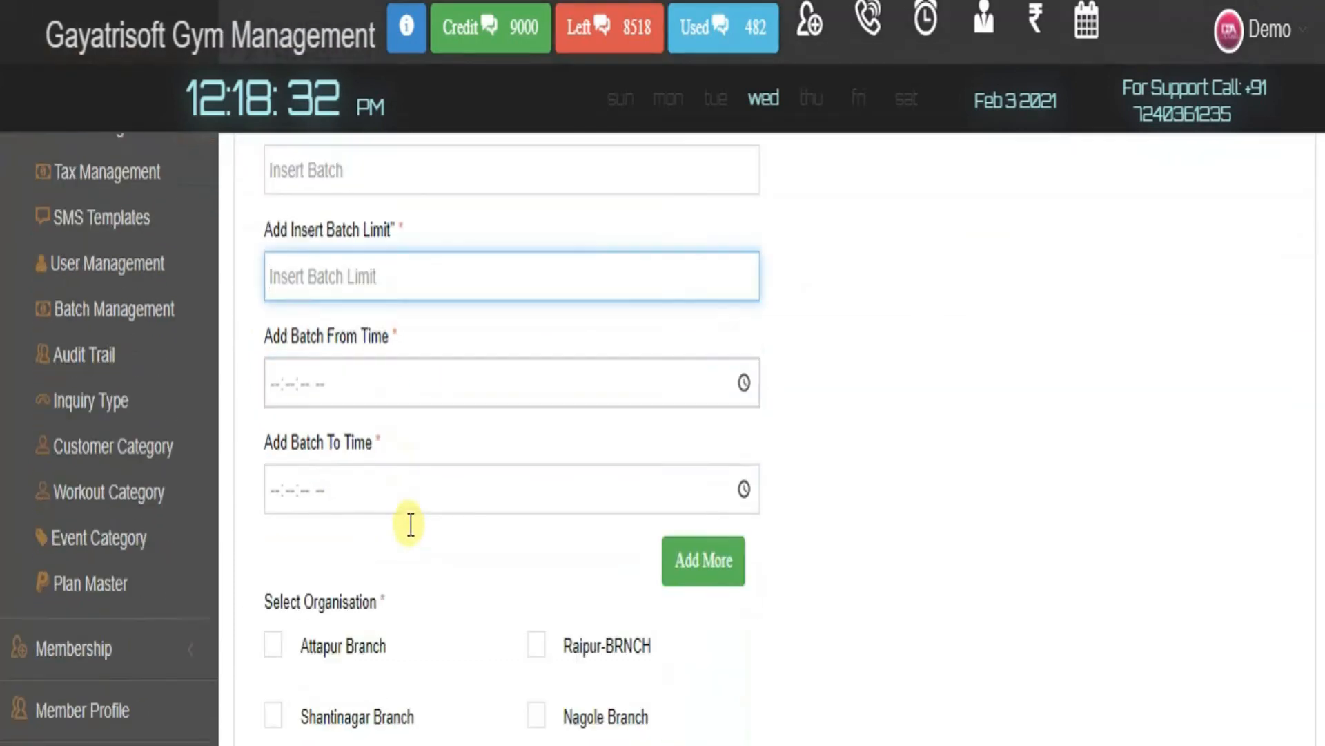
{"action": "scroll", "scroll_direction": "down", "scroll_amount": 3}
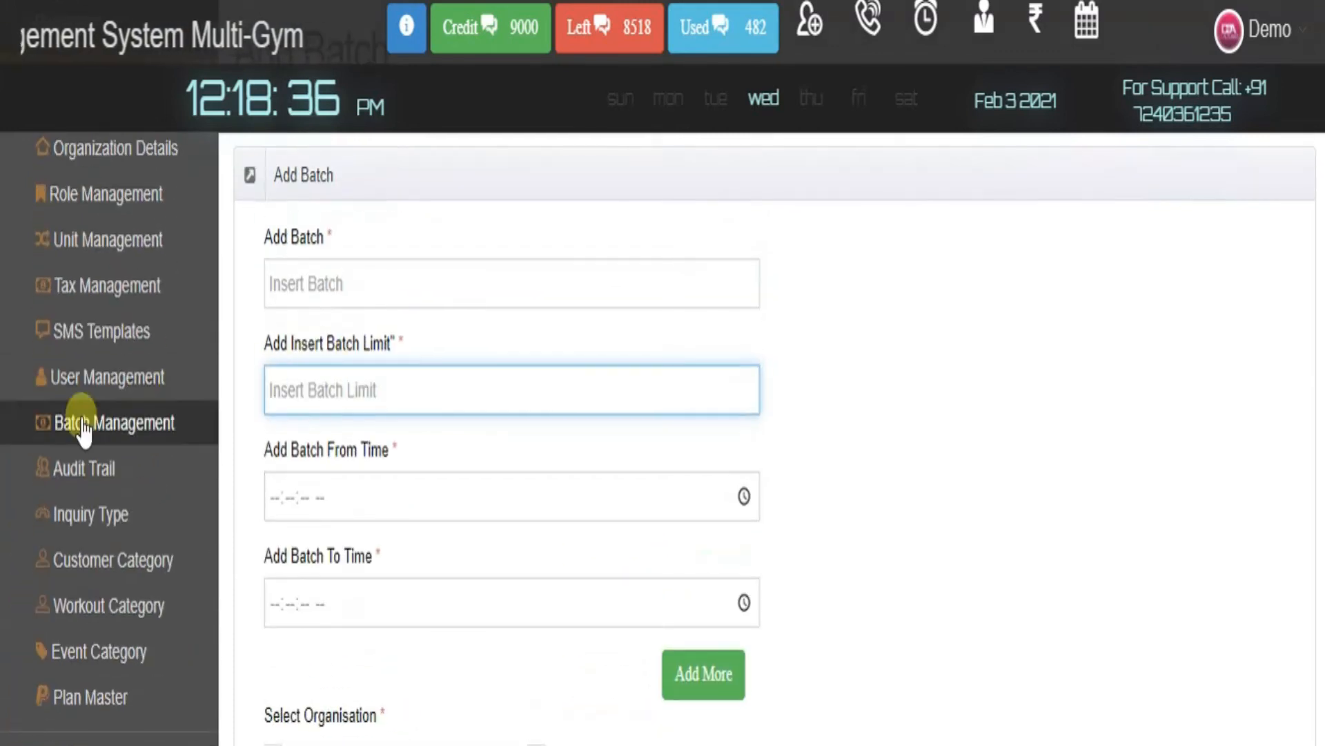
{"action": "mouse_move", "coordinate": [117, 397]}
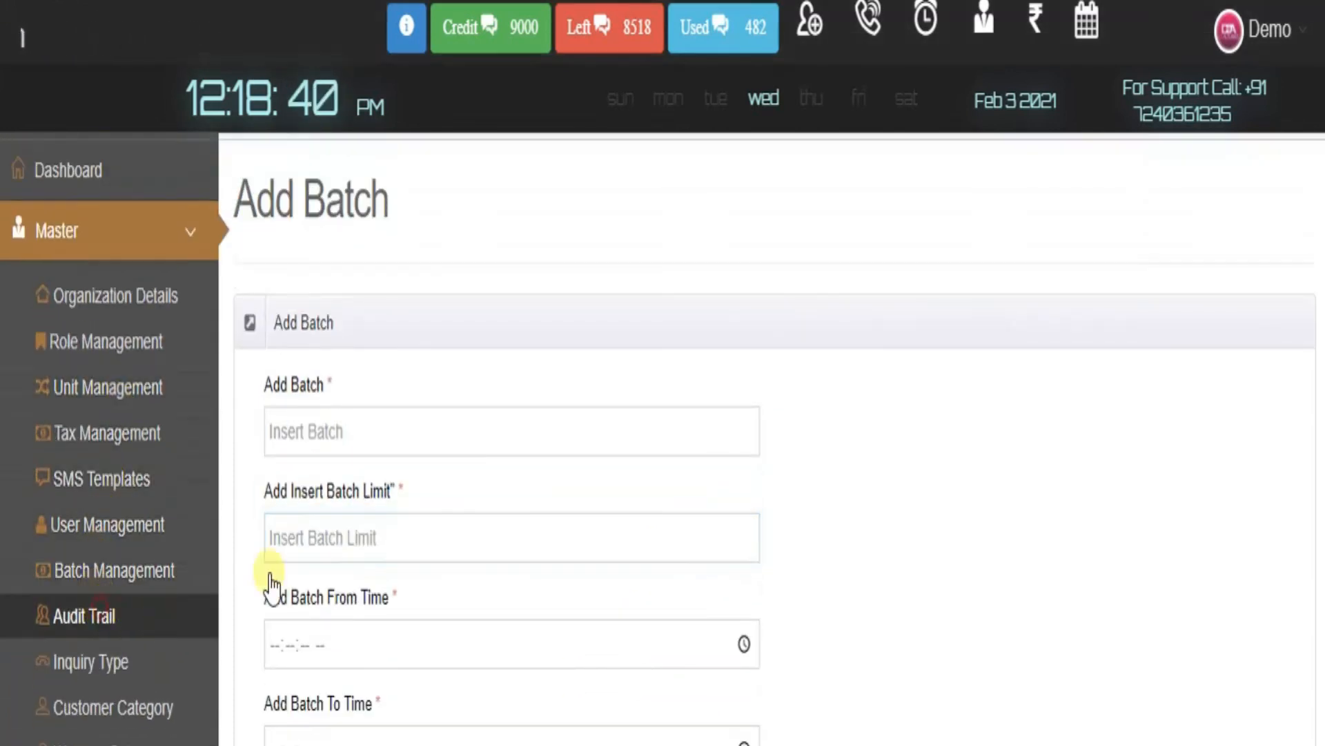
- View the user audit logs, then browse the seven inquiry types
{"action": "left_click", "coordinate": [86, 615]}
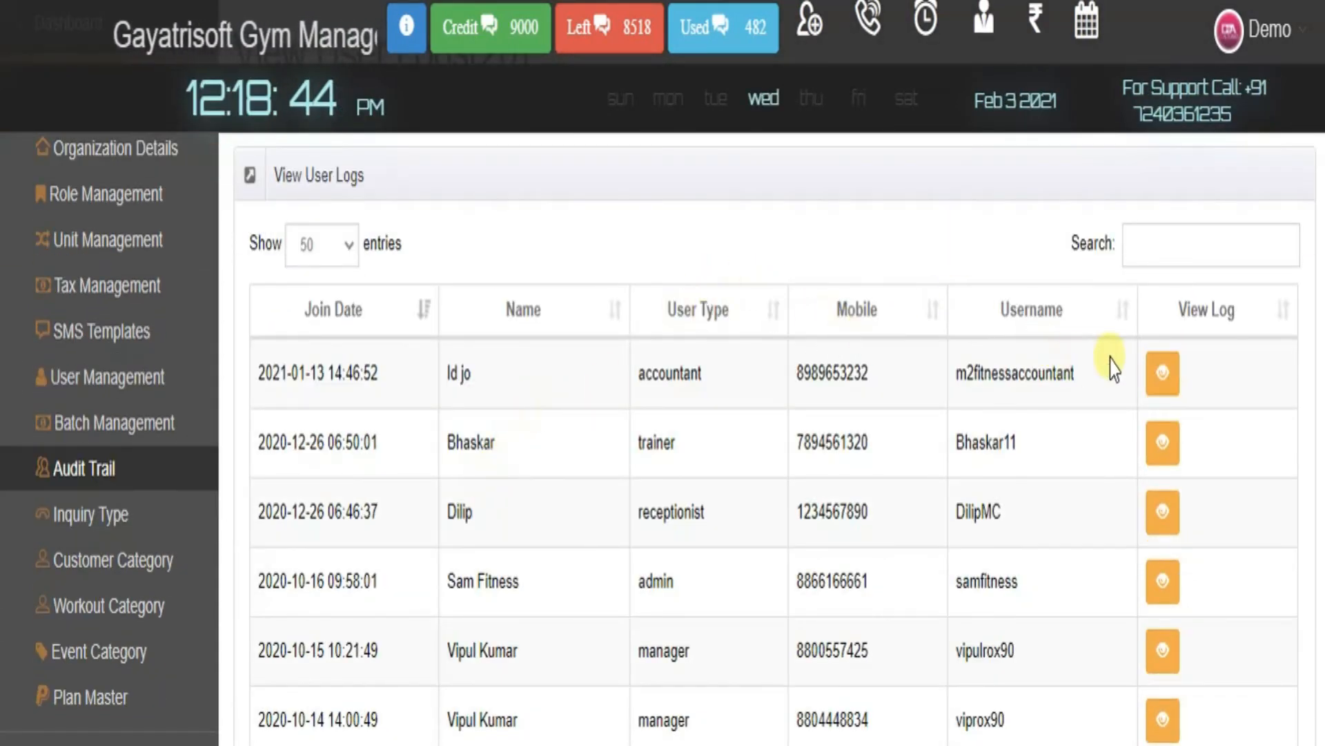
{"action": "mouse_move", "coordinate": [1154, 381]}
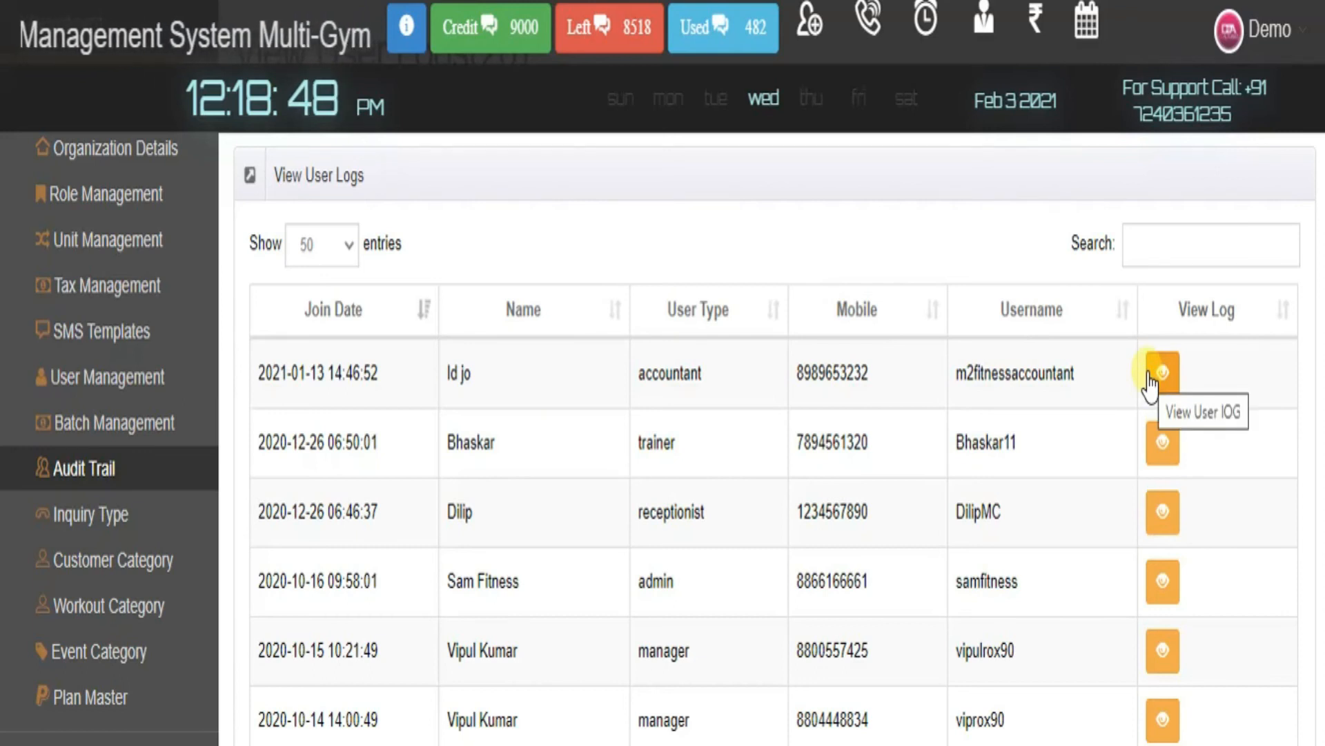
{"action": "left_click", "coordinate": [1161, 373]}
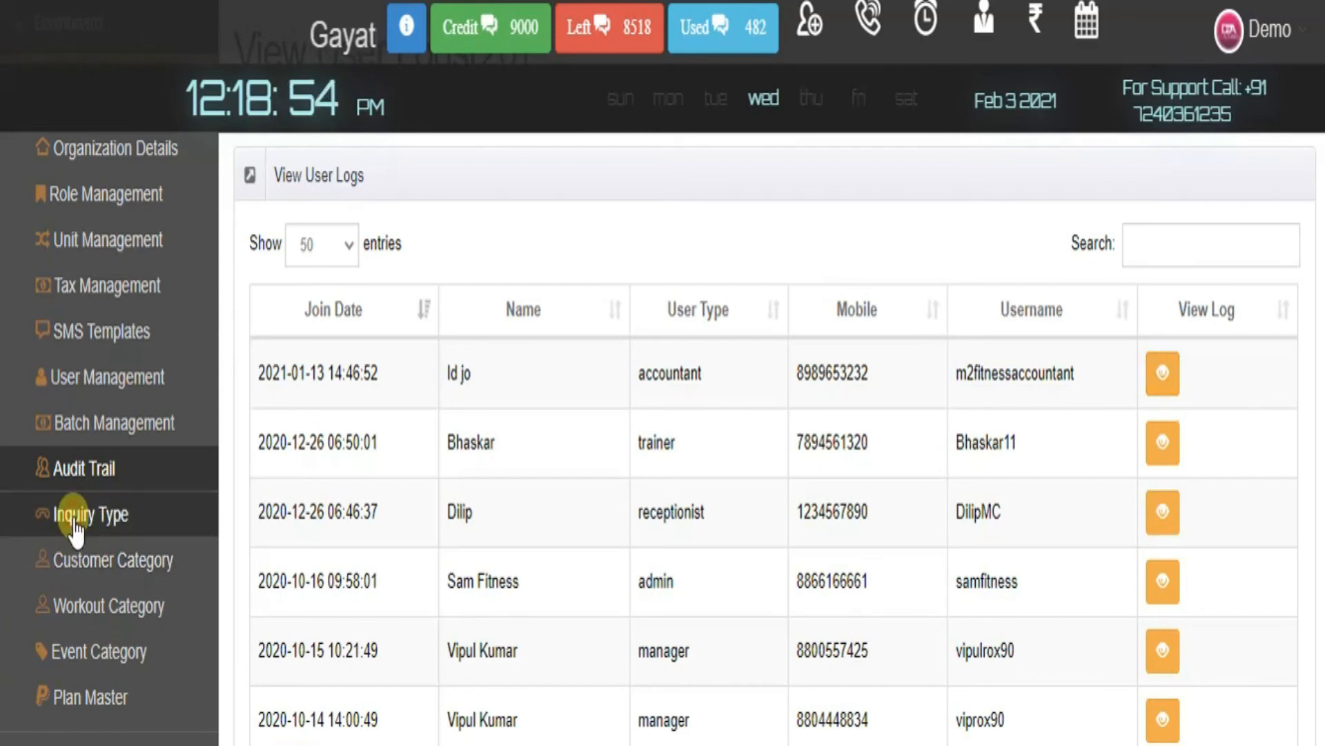
{"action": "left_click", "coordinate": [80, 513]}
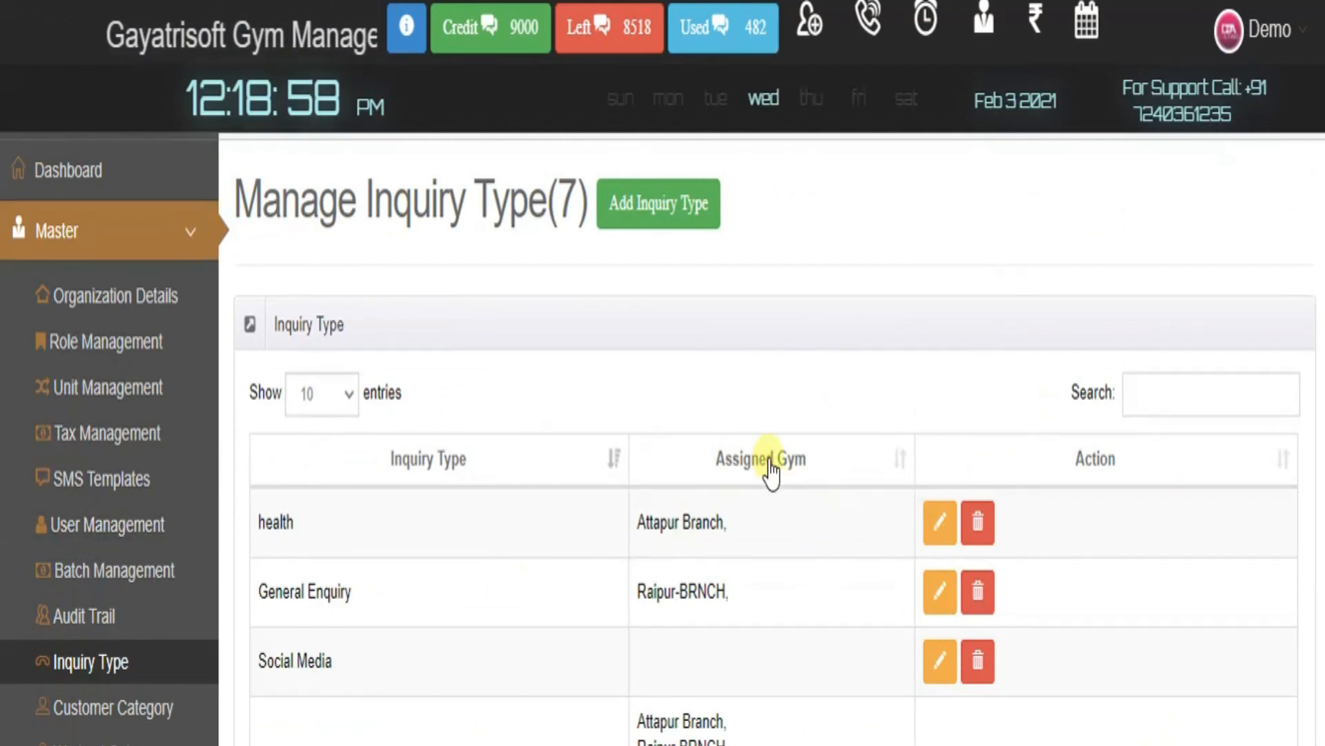
{"action": "scroll", "scroll_direction": "down", "scroll_amount": 3}
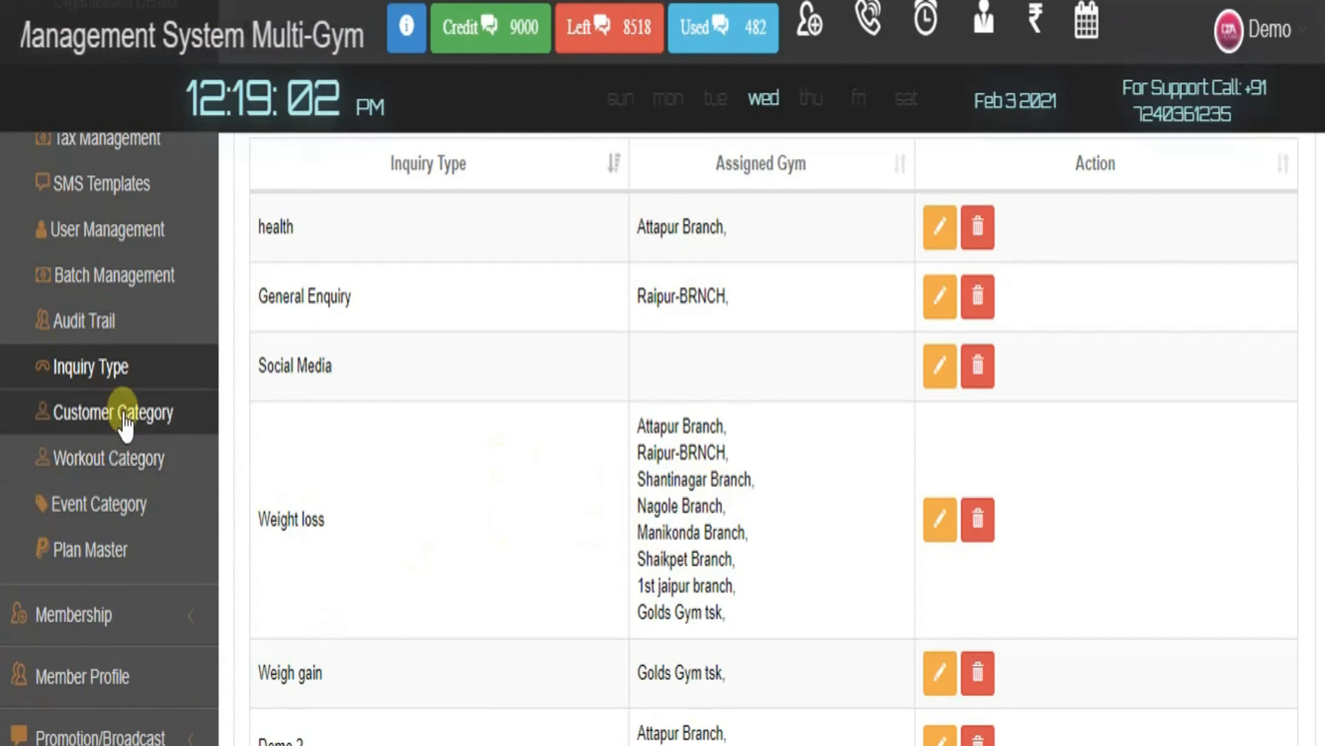
- Begin a new customer category, then scroll the list of five categories
{"action": "left_click", "coordinate": [116, 412]}
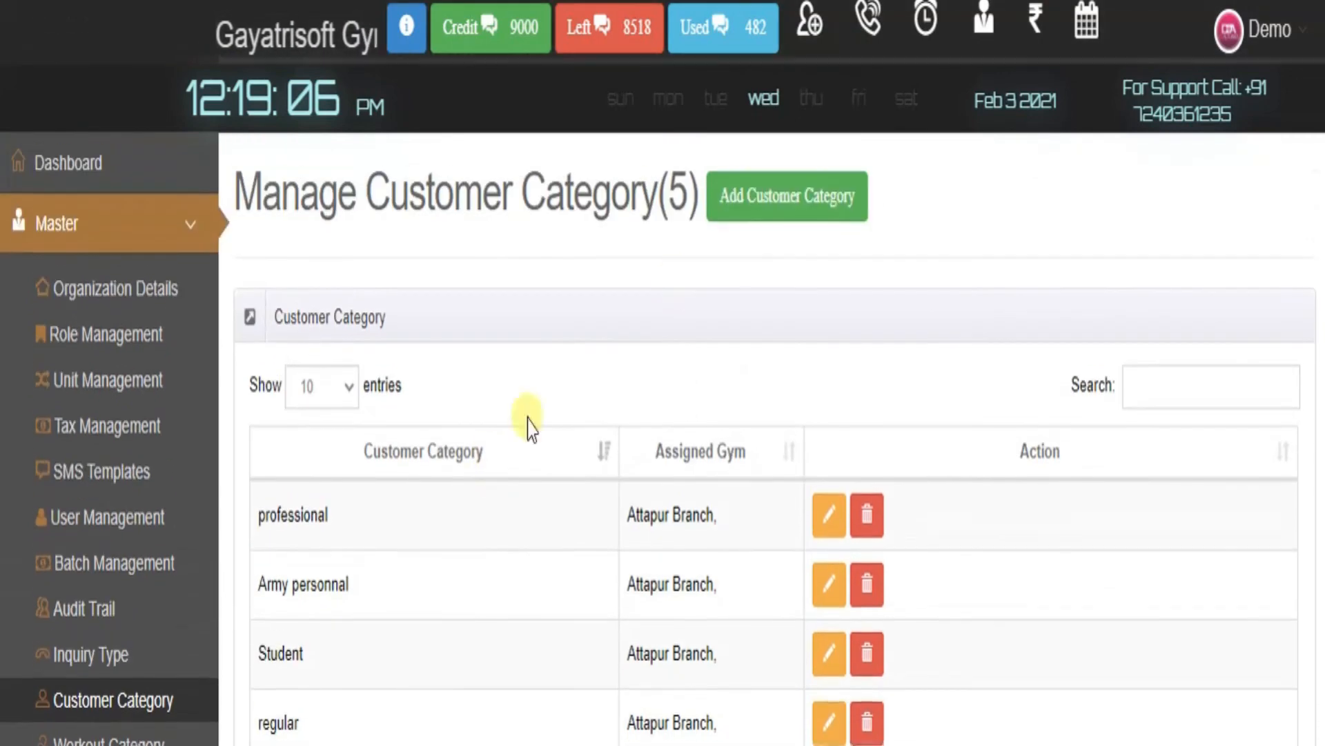
{"action": "left_click", "coordinate": [787, 197]}
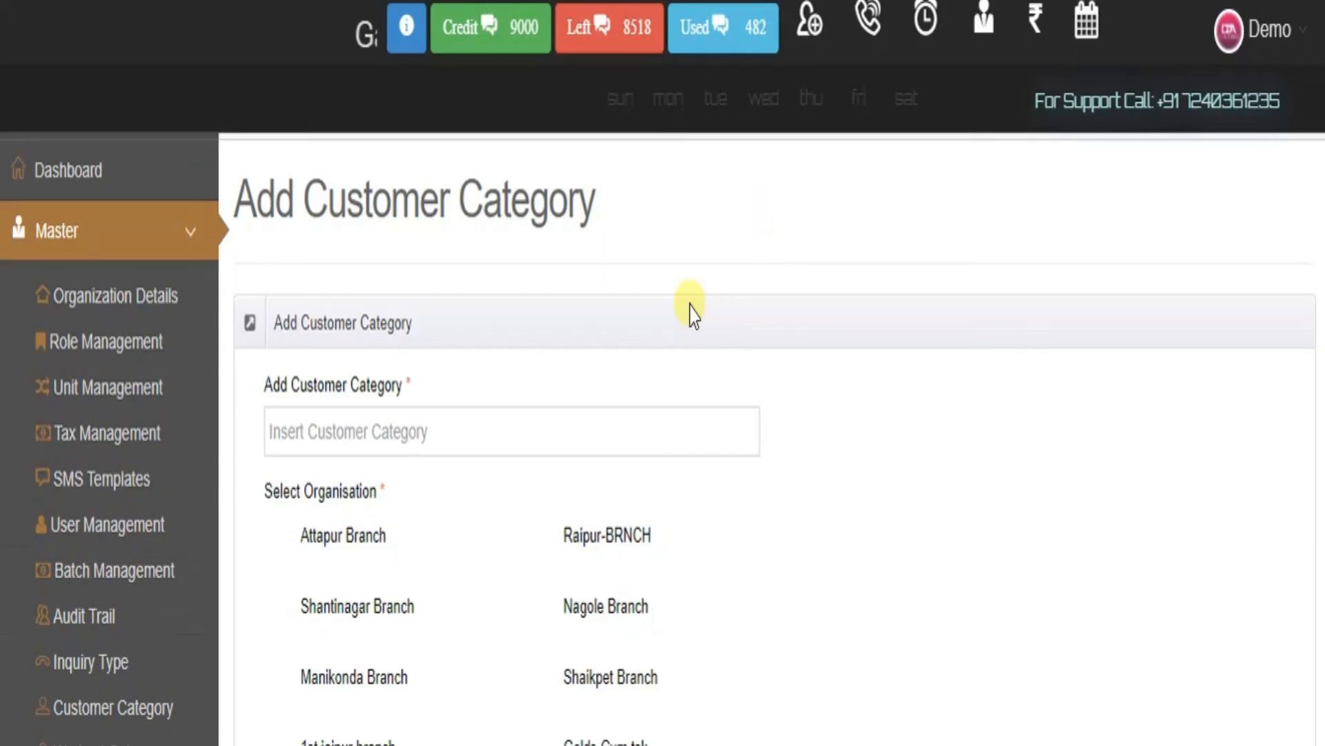
{"action": "left_click", "coordinate": [305, 431]}
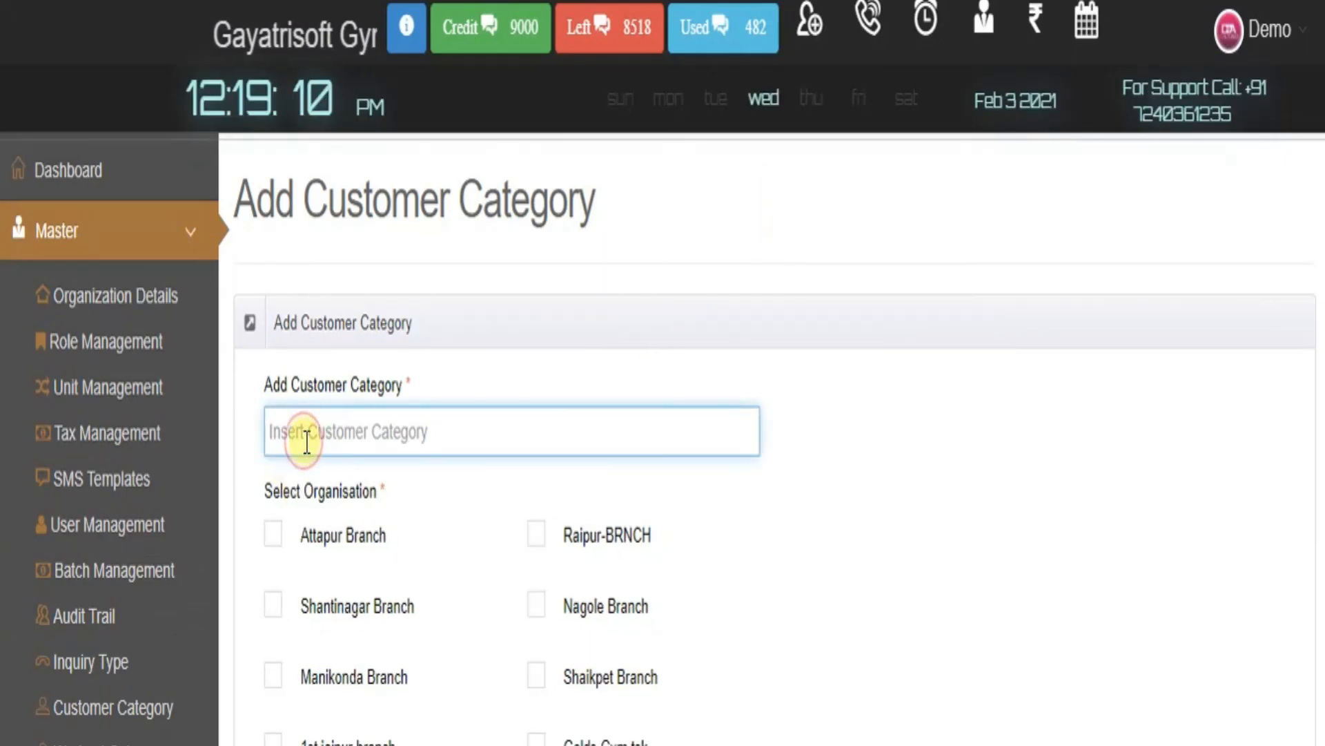
{"action": "mouse_move", "coordinate": [371, 439]}
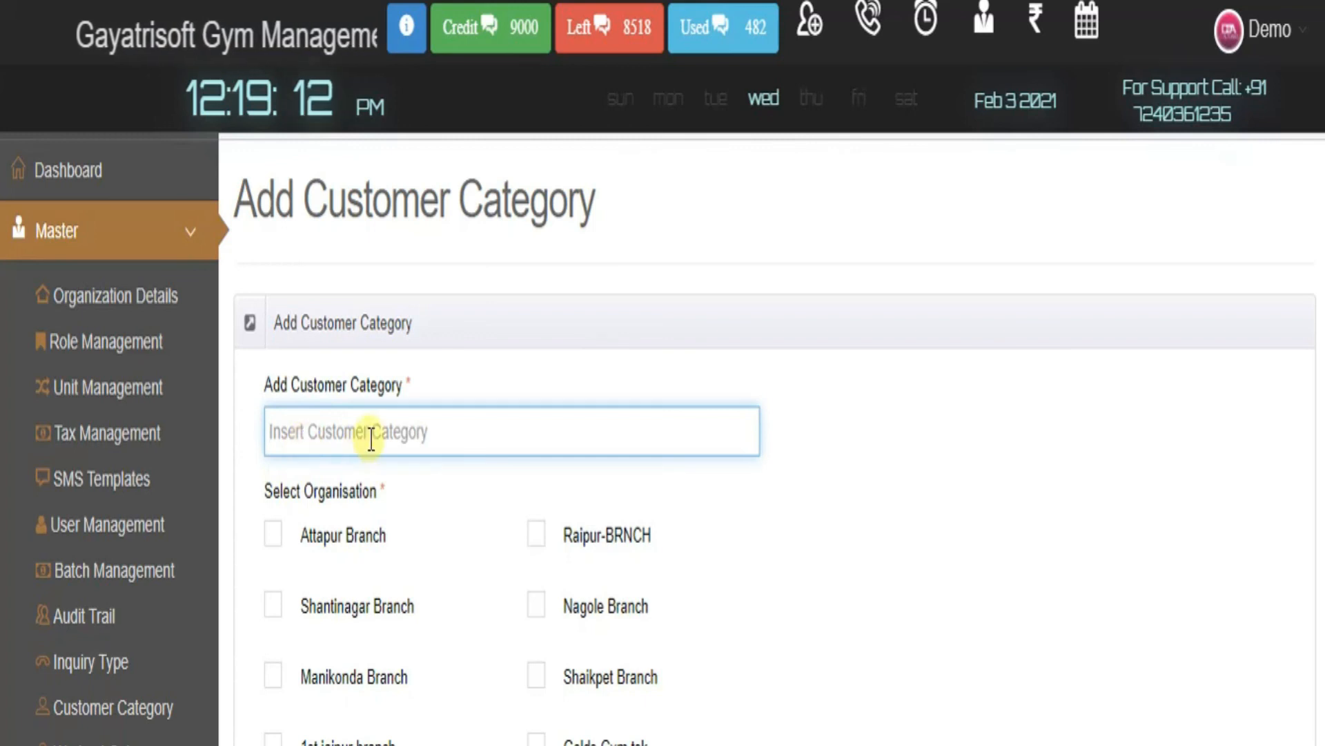
{"action": "scroll", "scroll_direction": "down", "scroll_amount": 3}
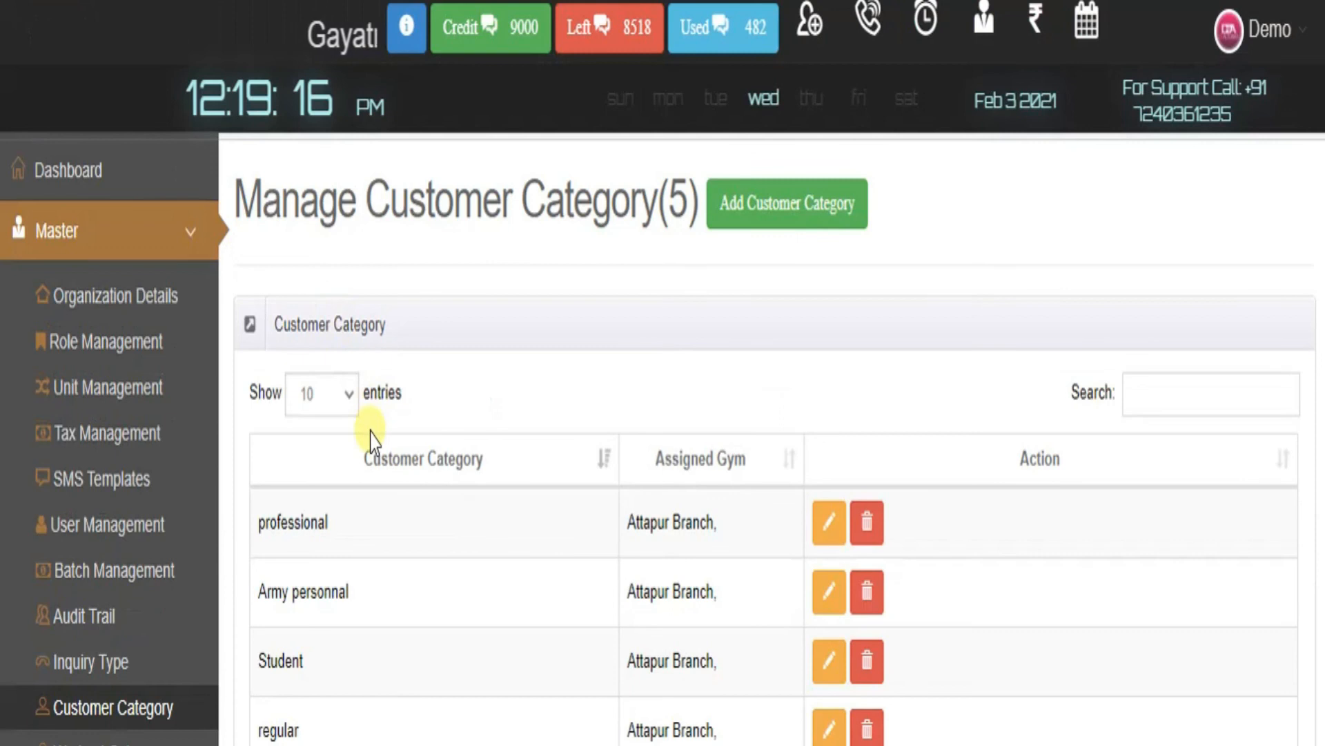
{"action": "scroll", "scroll_direction": "down", "scroll_amount": 3}
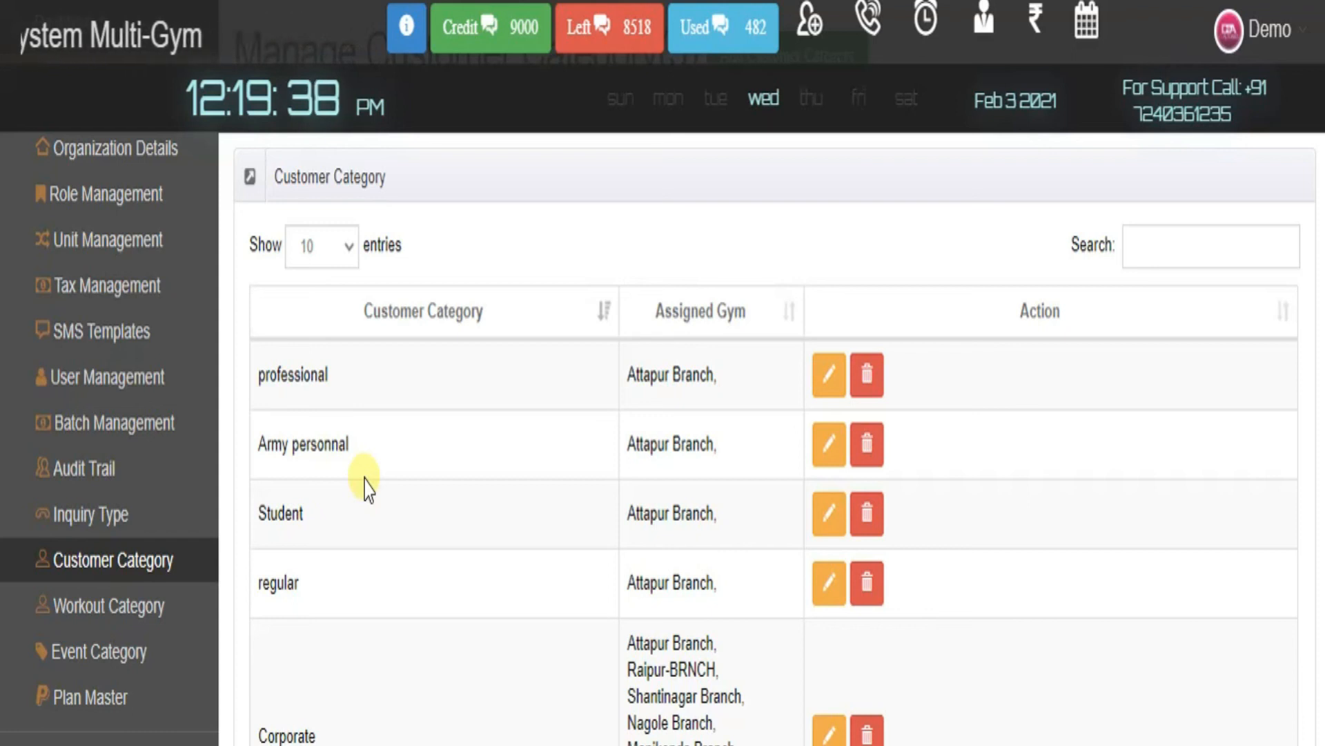
- Open a blank Add Workout Category form and scroll through its branch list to Submit
{"action": "scroll", "scroll_direction": "down", "scroll_amount": 3}
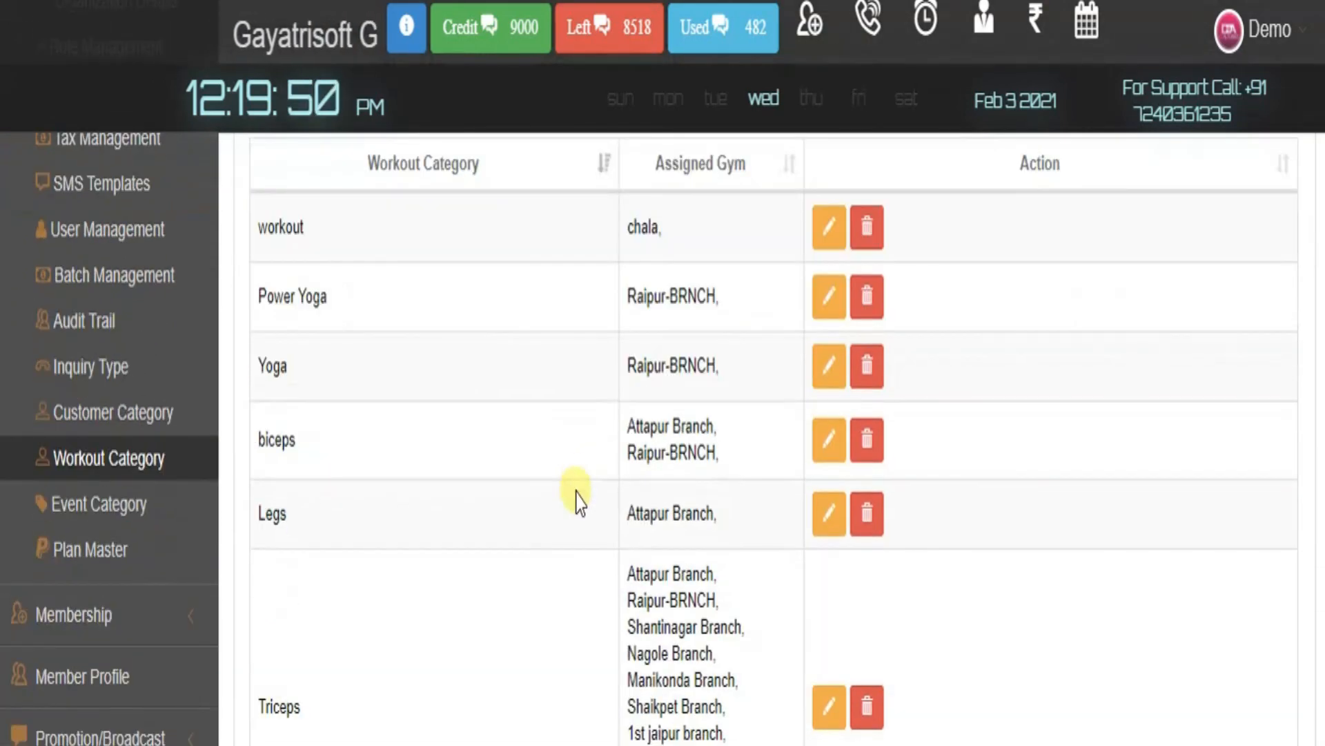
{"action": "mouse_move", "coordinate": [629, 503]}
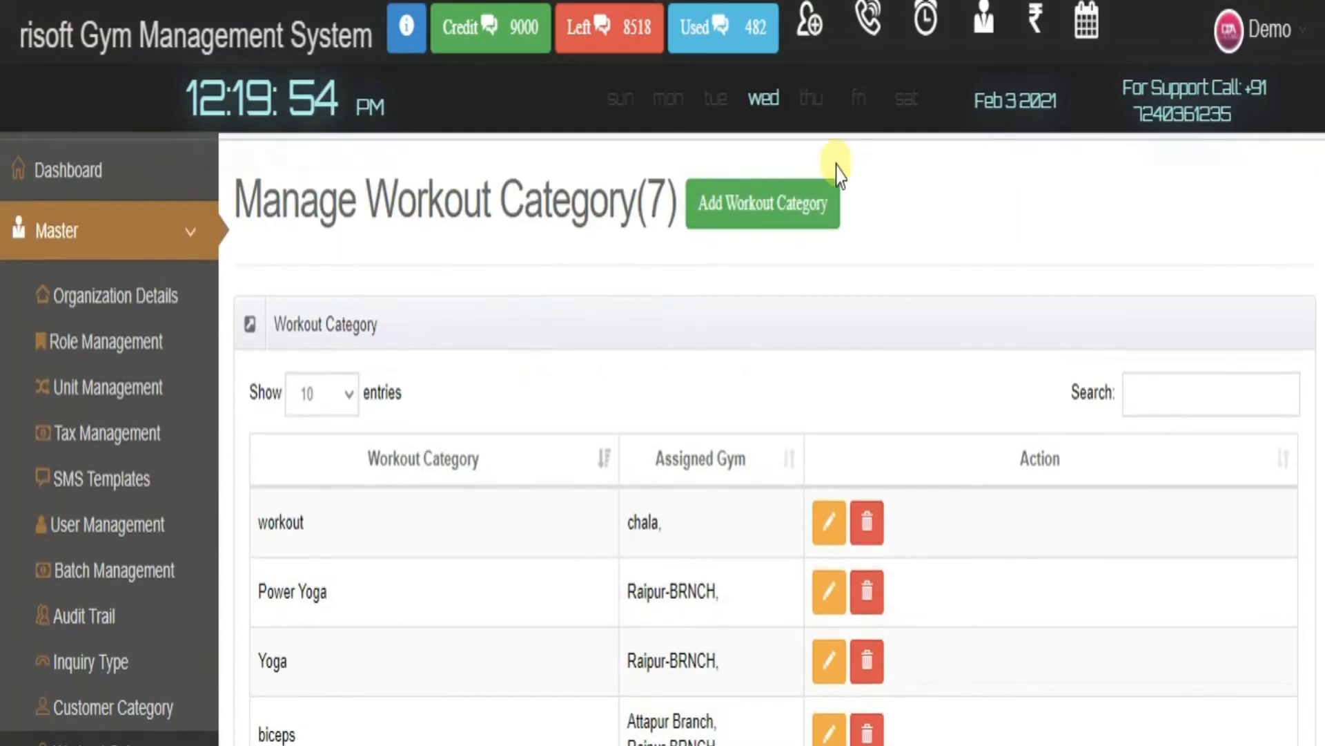
{"action": "left_click", "coordinate": [762, 202]}
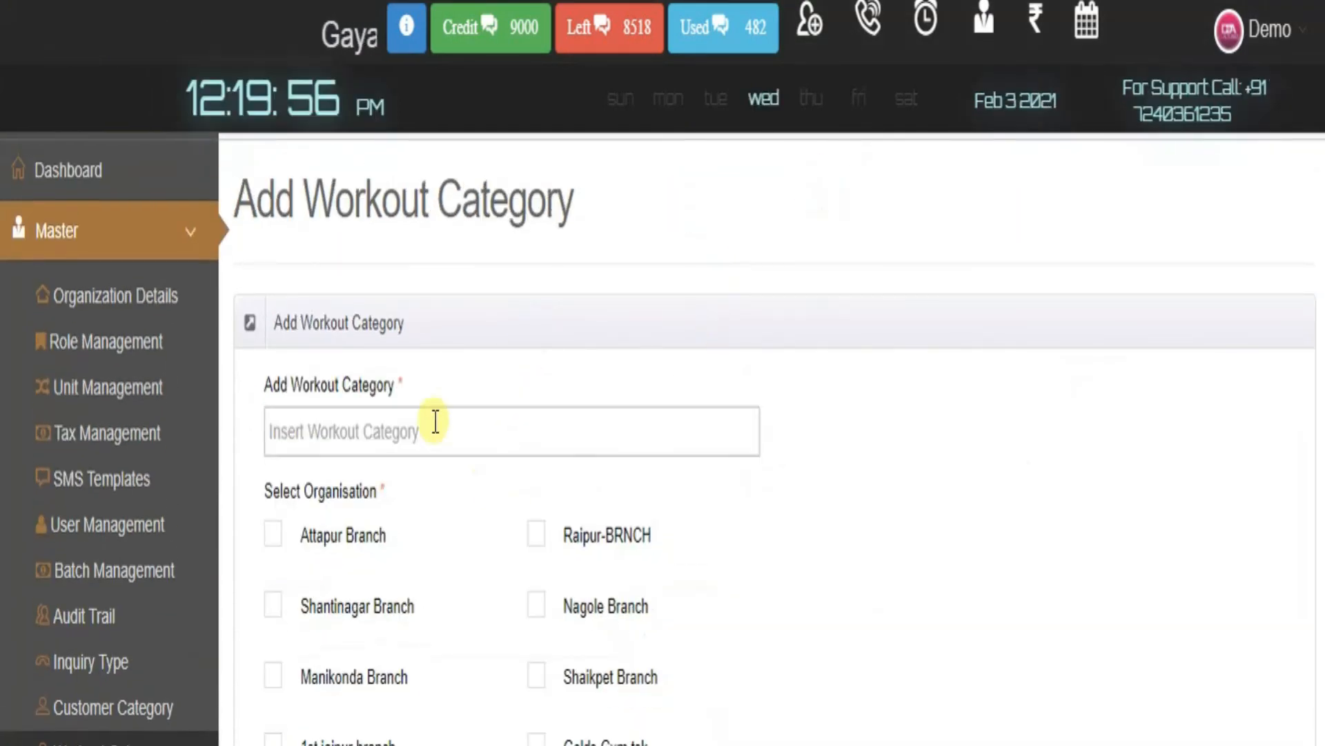
{"action": "scroll", "scroll_direction": "down", "scroll_amount": 3}
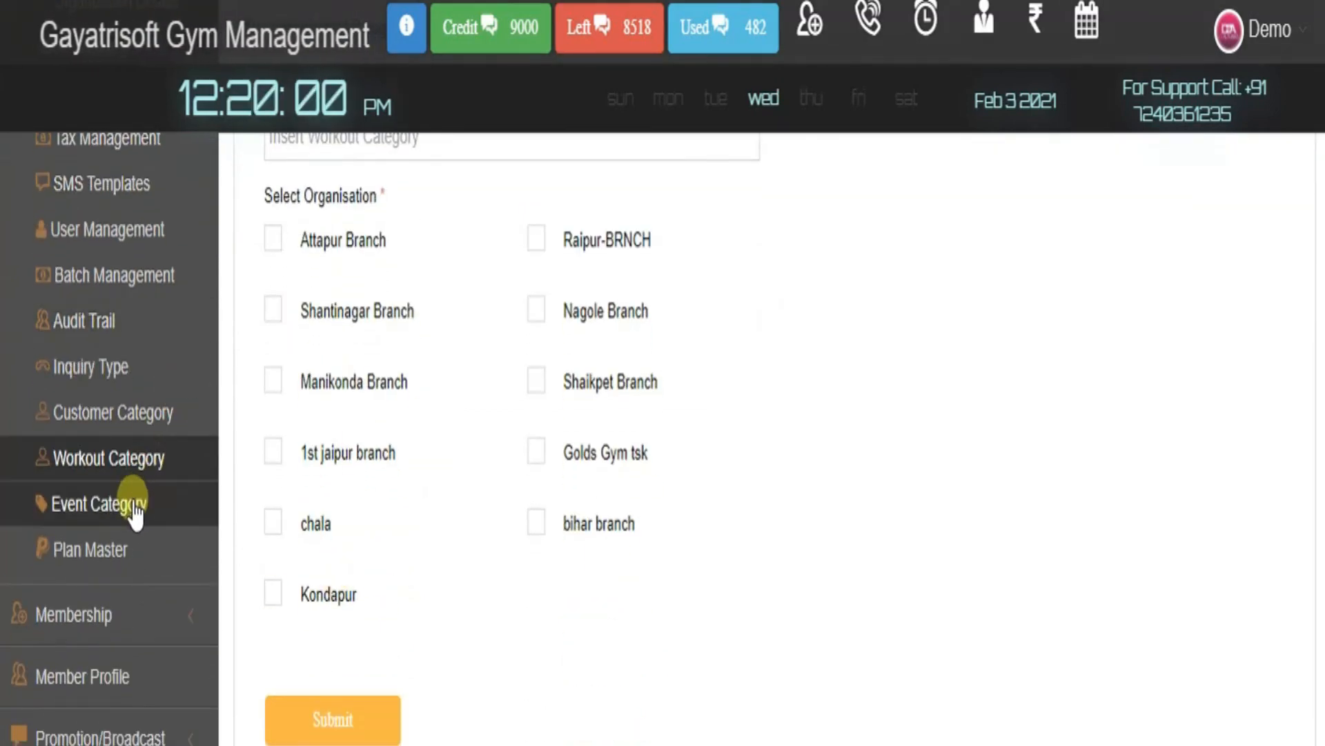
- Browse the event categories: Winter 24X7 Event, Body Building and Maratton11223
{"action": "left_click", "coordinate": [93, 503]}
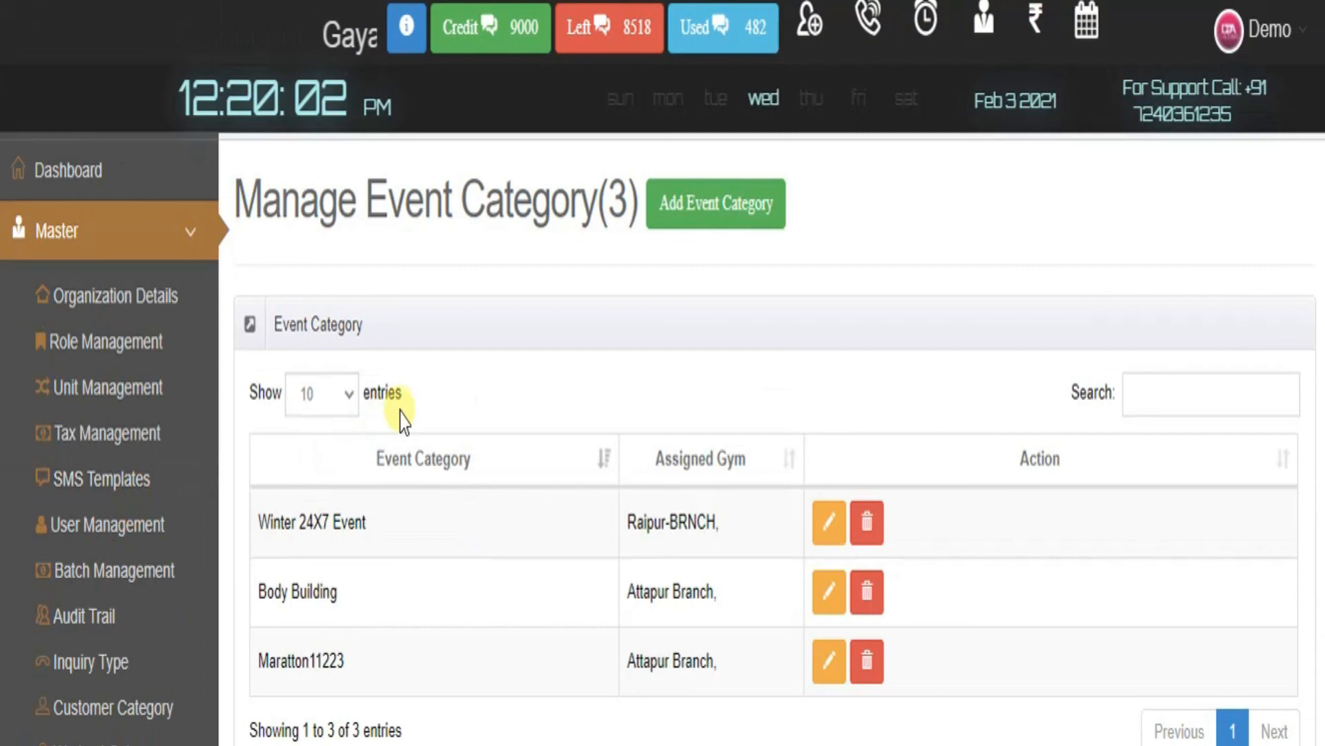
{"action": "mouse_move", "coordinate": [458, 404]}
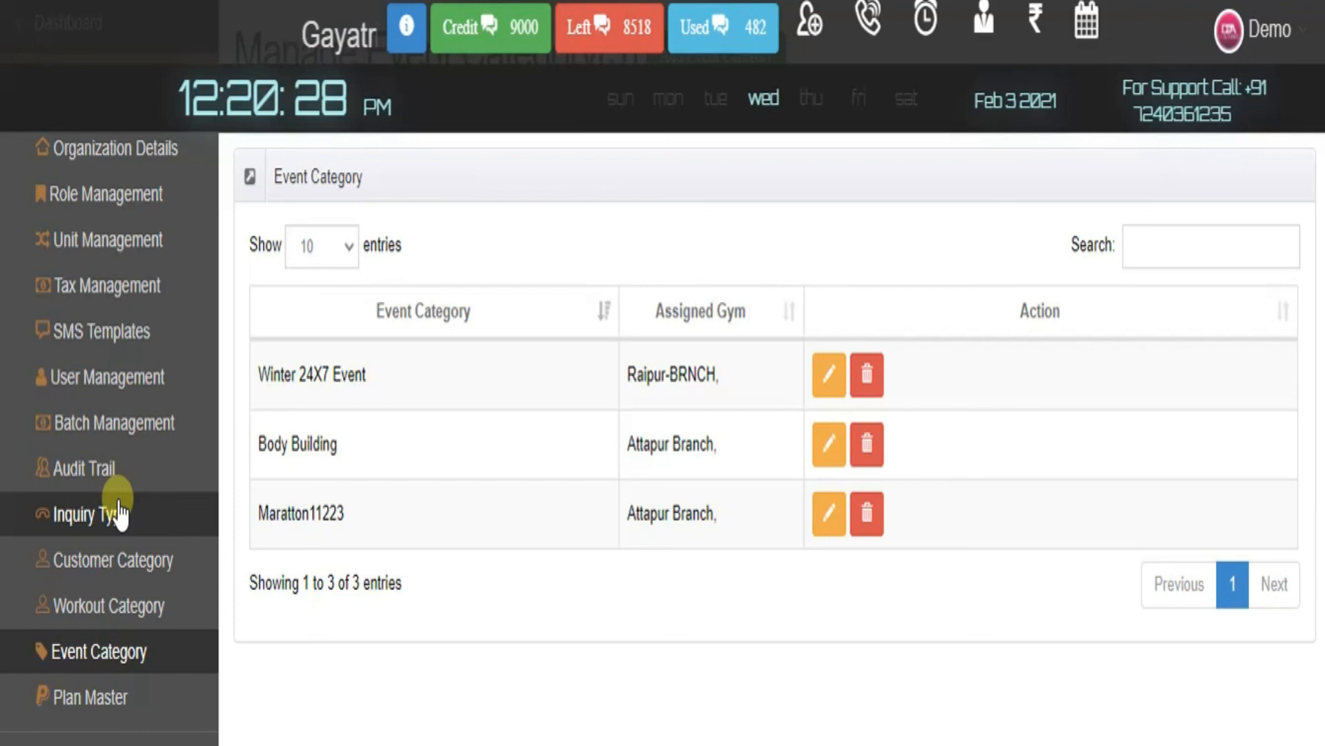
{"action": "scroll", "scroll_direction": "down", "scroll_amount": 3}
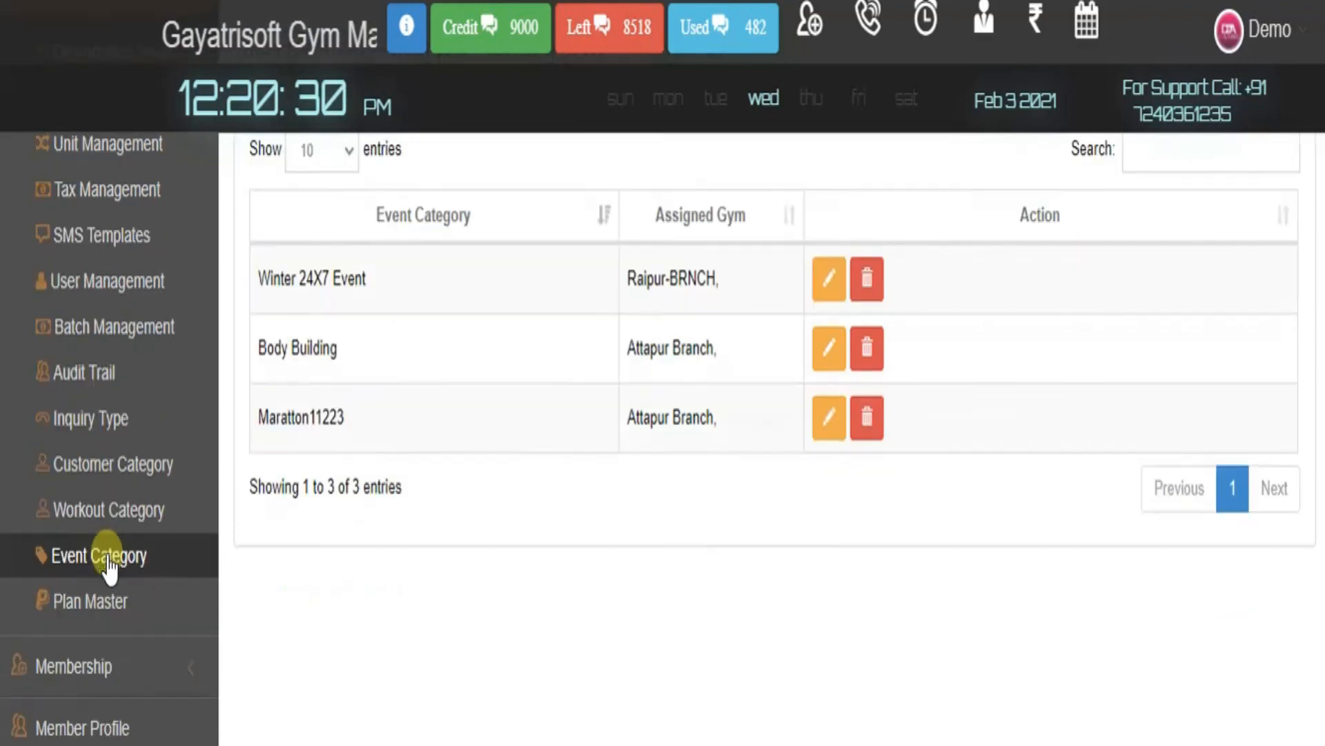
- Go from the Manage Plan list of 28 plans to a blank Add Plan form
{"action": "left_click", "coordinate": [89, 601]}
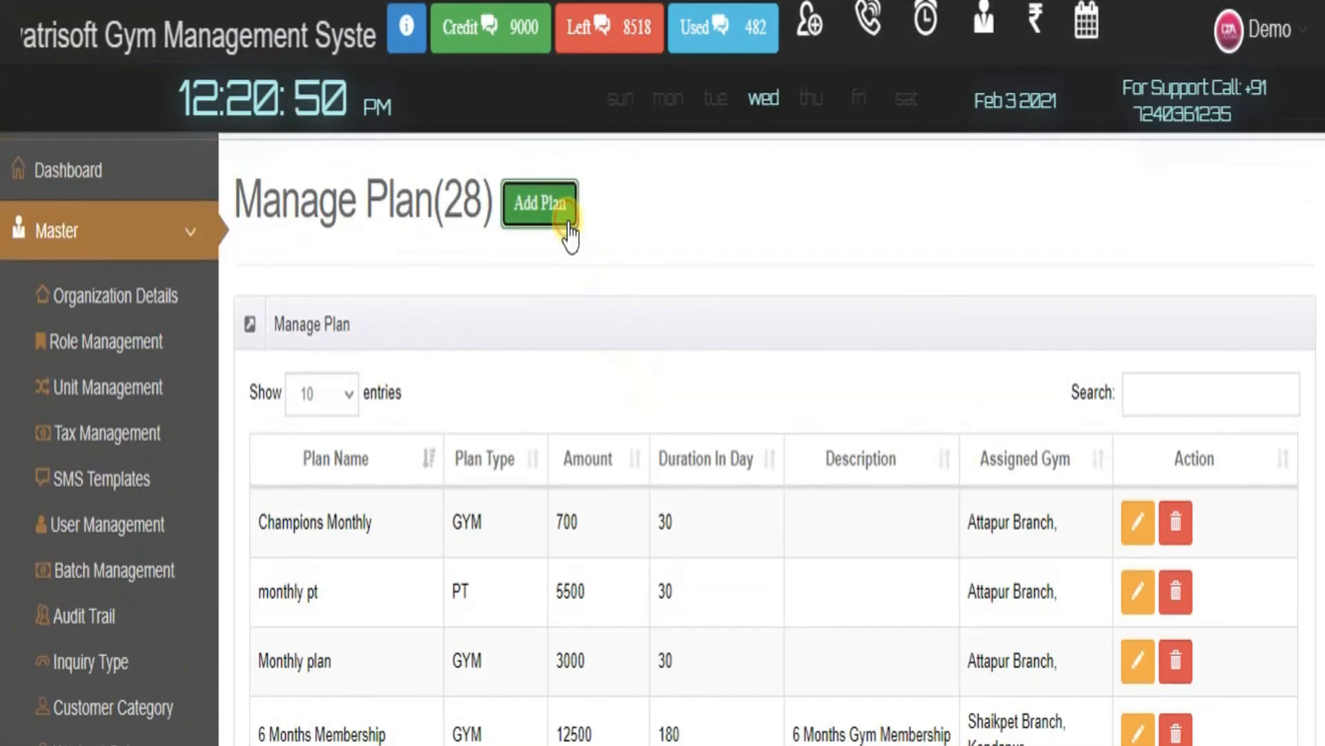
{"action": "left_click", "coordinate": [539, 203]}
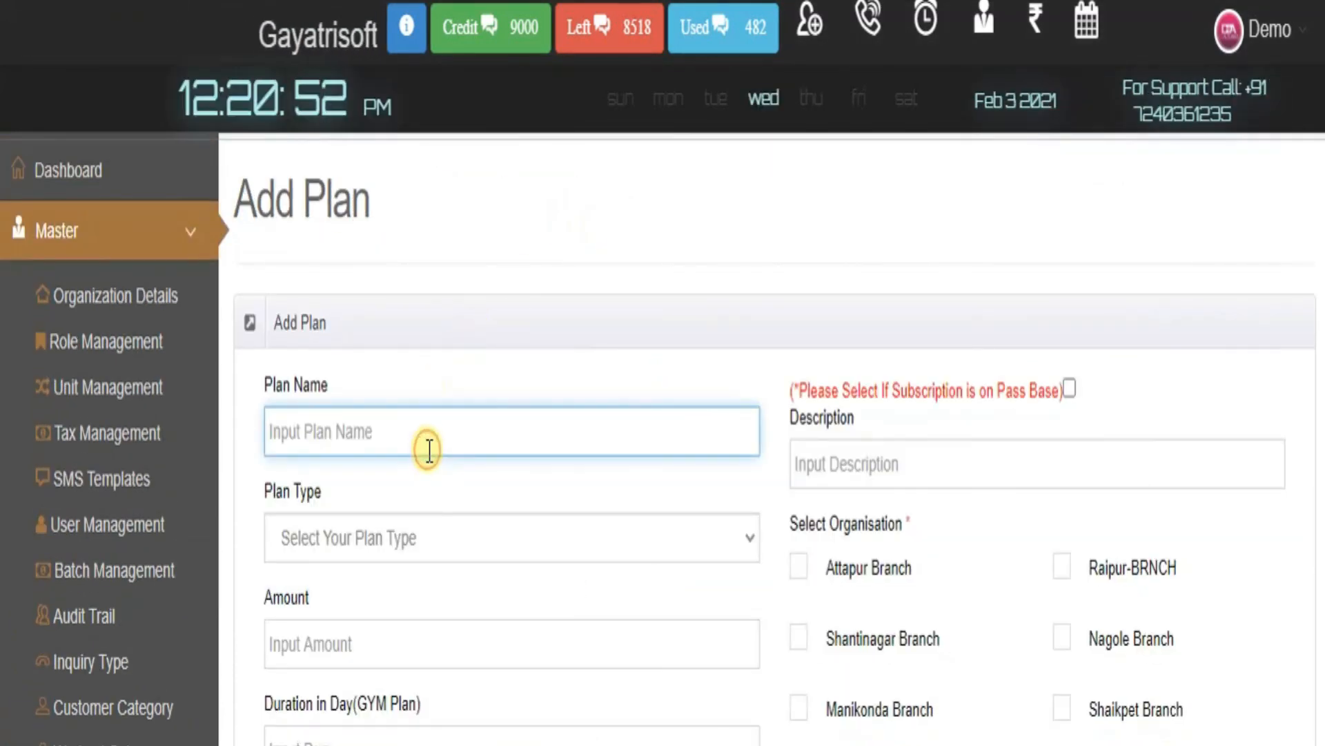